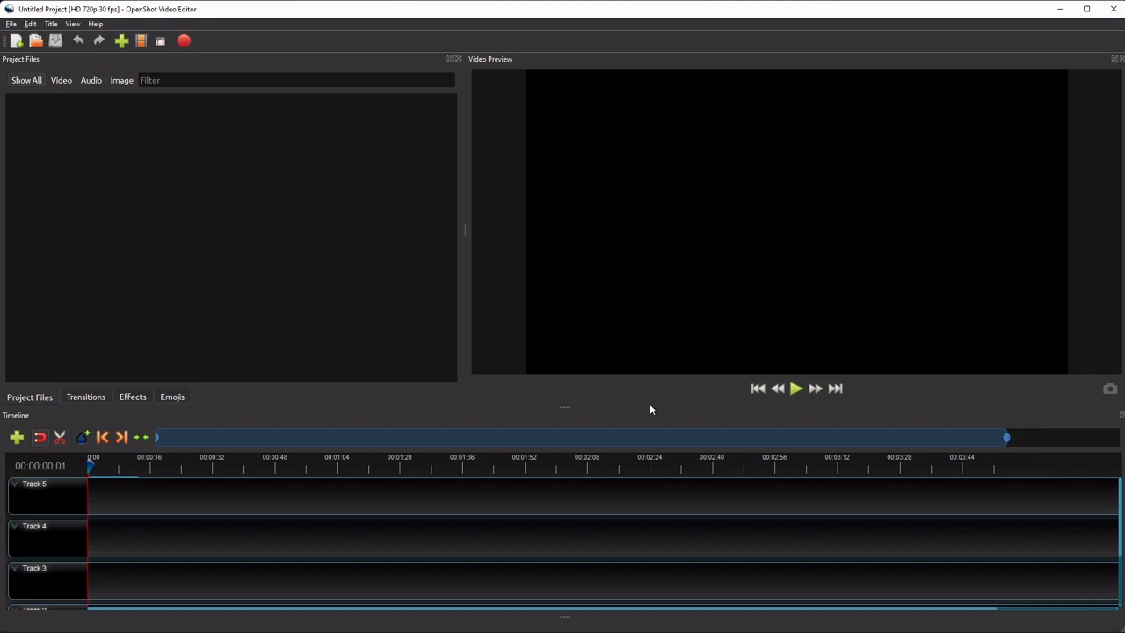
{"action": "mouse_move", "coordinate": [647, 408]}
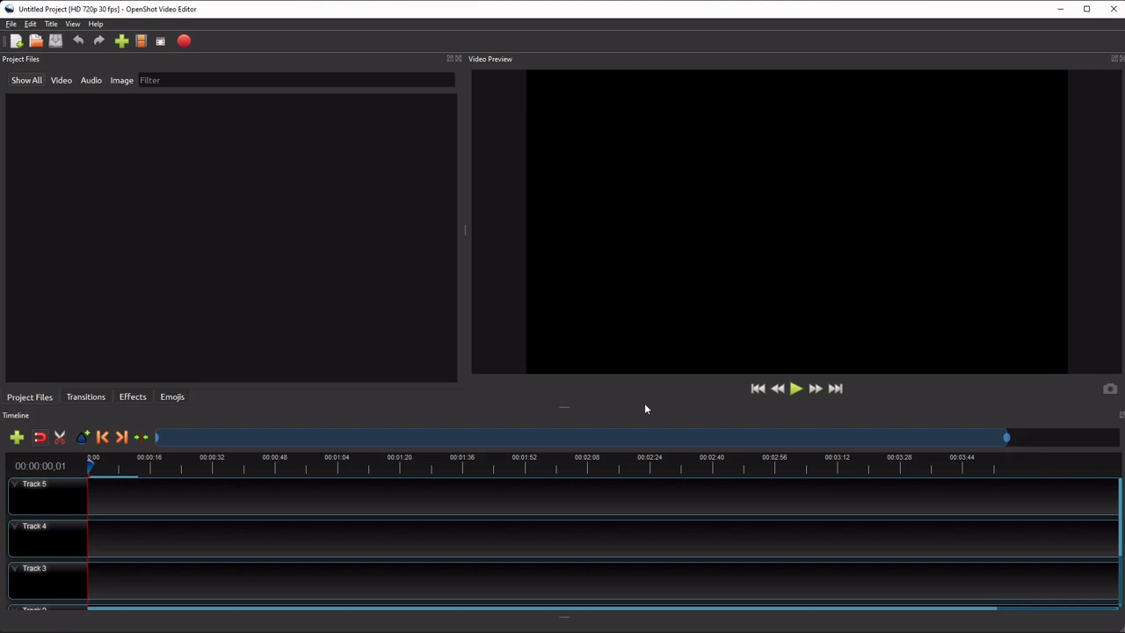
{"action": "mouse_move", "coordinate": [640, 408]}
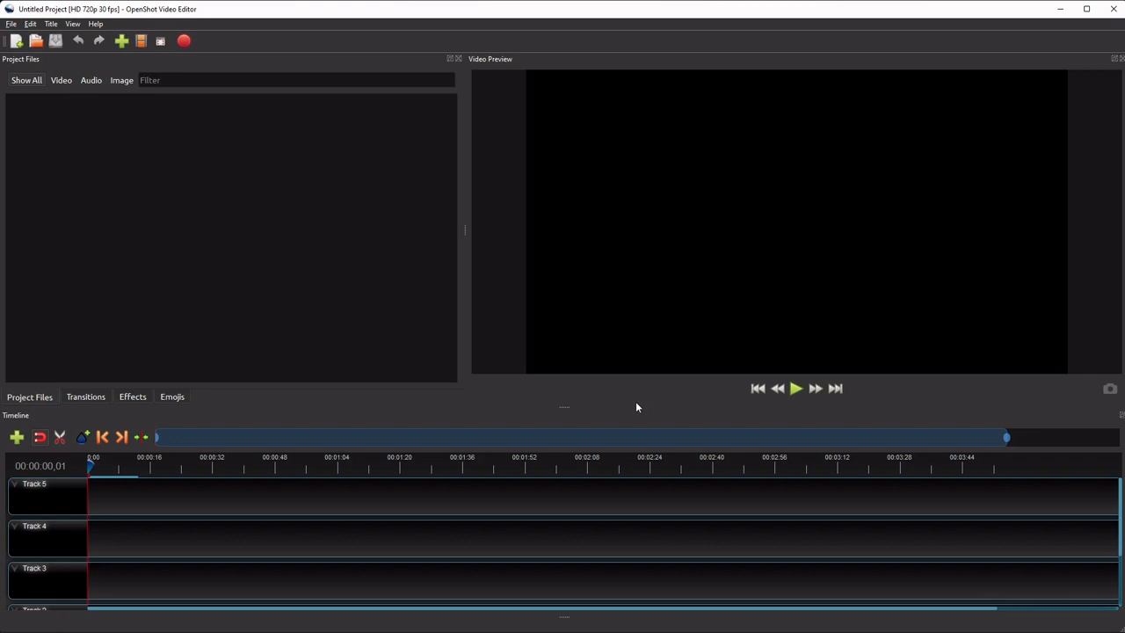
{"action": "mouse_move", "coordinate": [581, 511]}
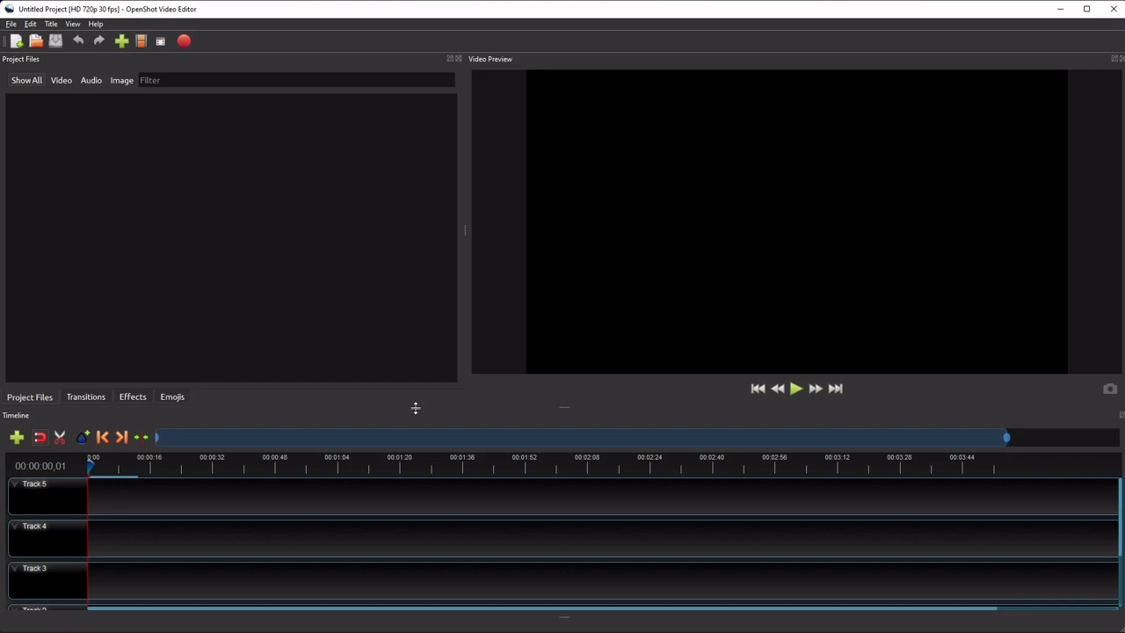
{"action": "mouse_move", "coordinate": [106, 118]}
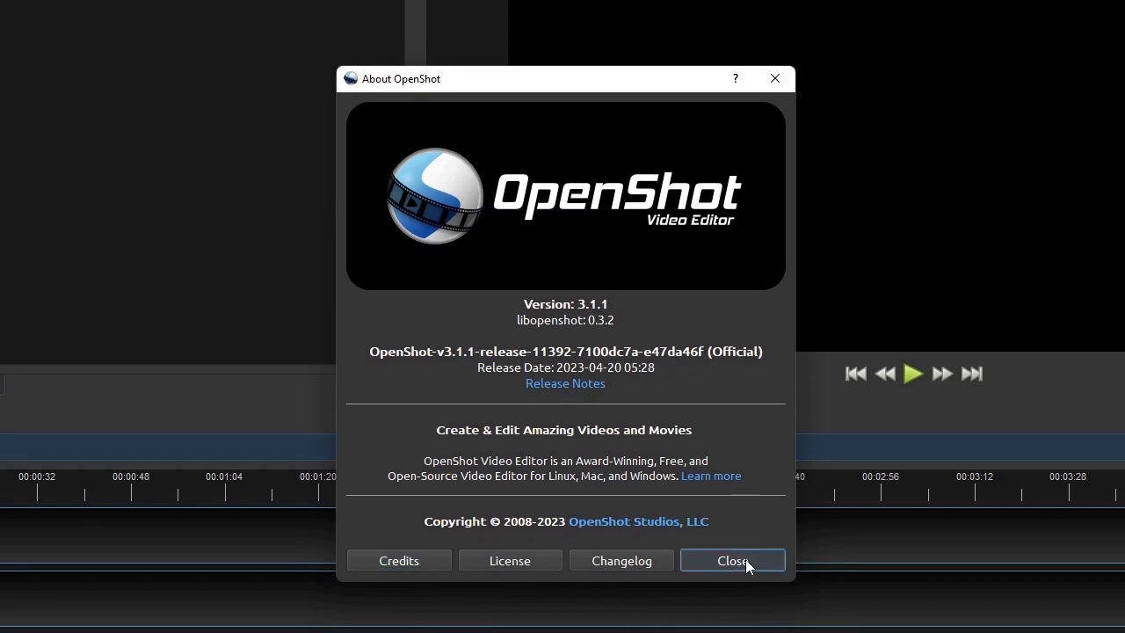
Close the About OpenShot window showing version 3.1.1 to return to the editor
{"action": "left_click", "coordinate": [732, 561]}
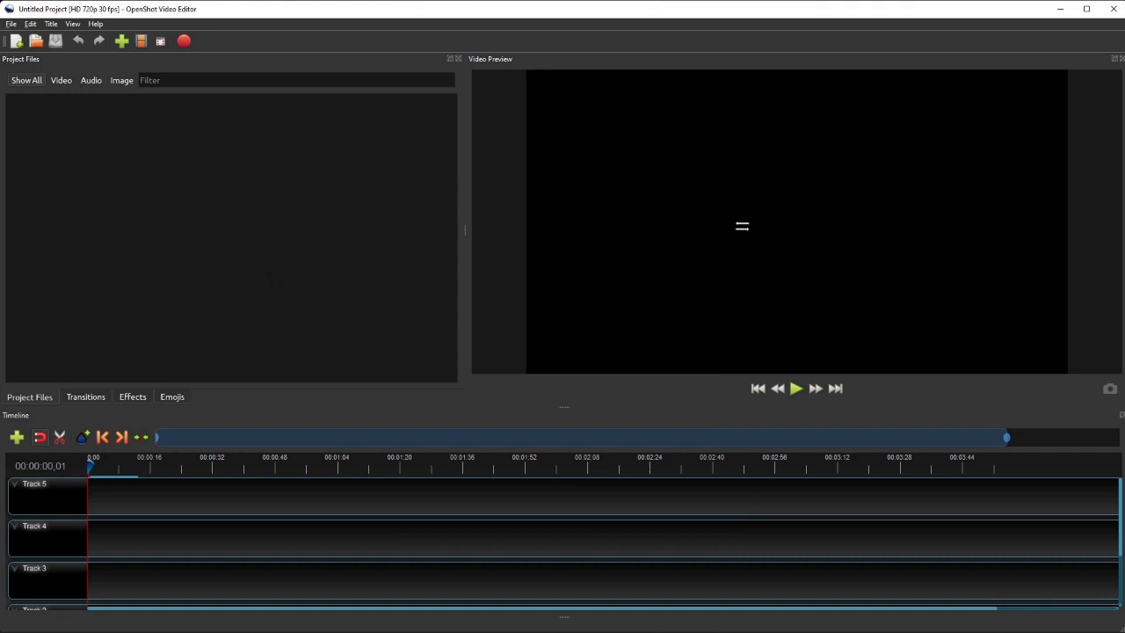
{"action": "mouse_move", "coordinate": [718, 406]}
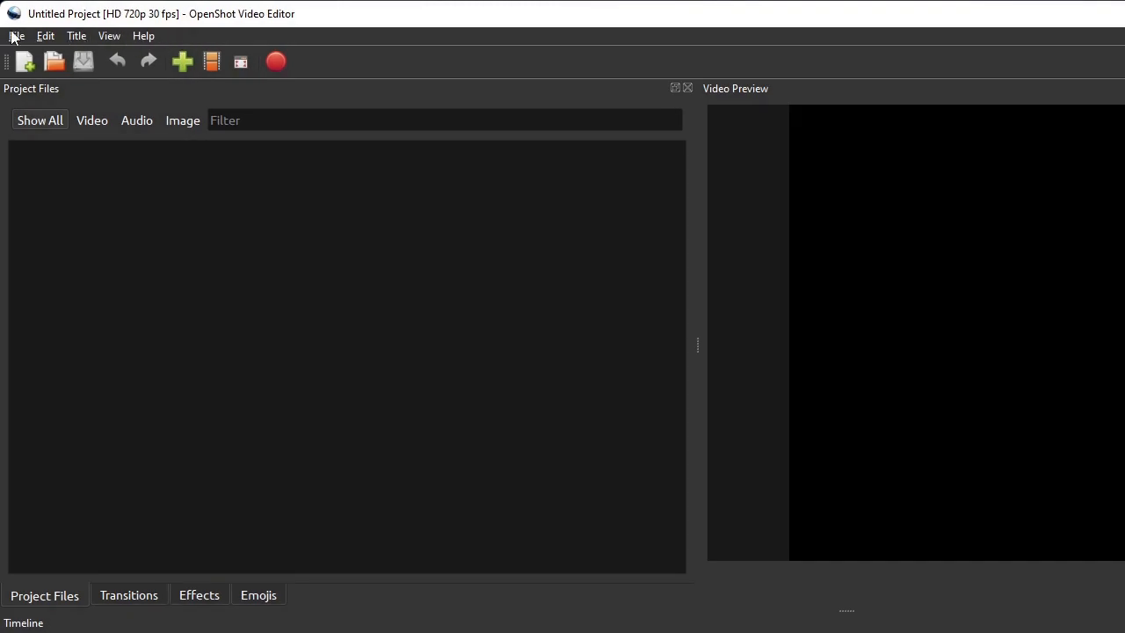
{"action": "left_click", "coordinate": [15, 35]}
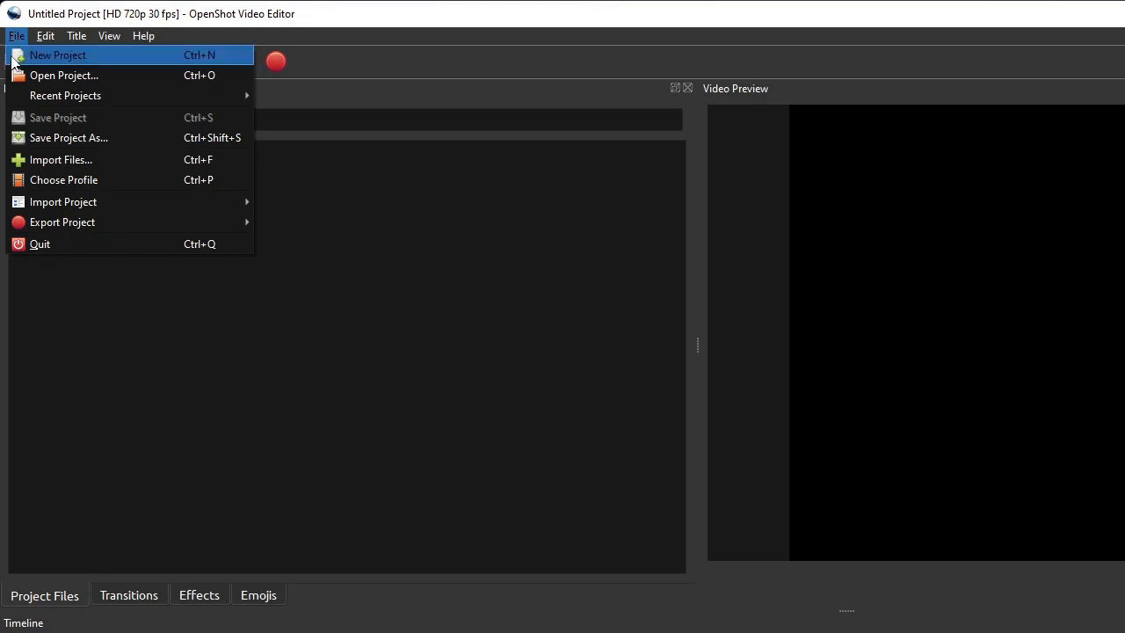
{"action": "mouse_move", "coordinate": [63, 179]}
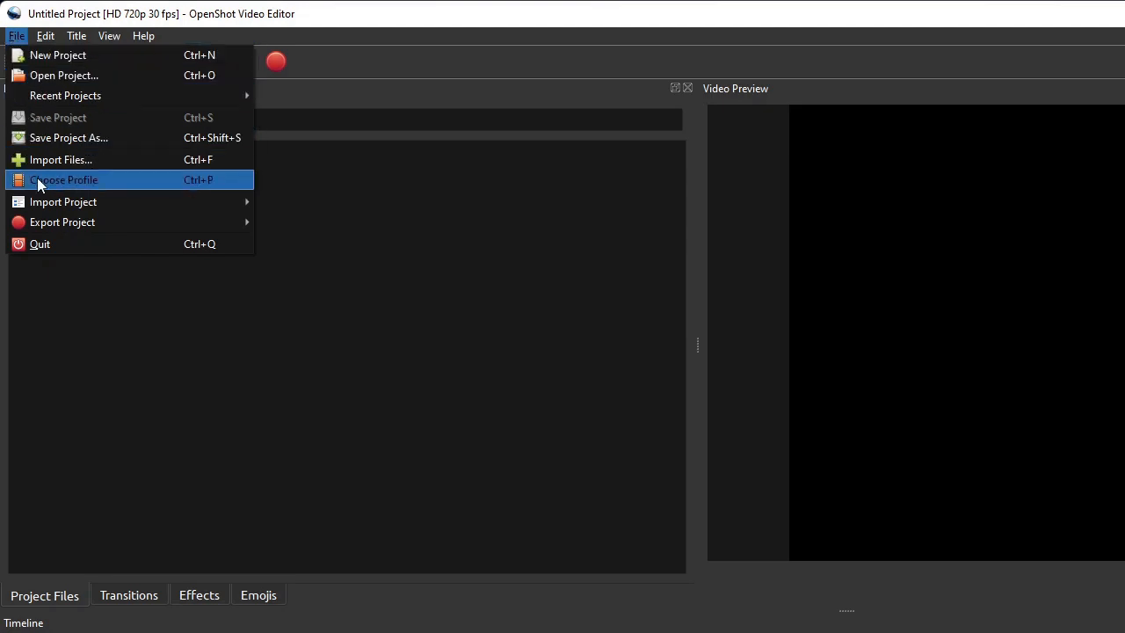
{"action": "left_click", "coordinate": [46, 35]}
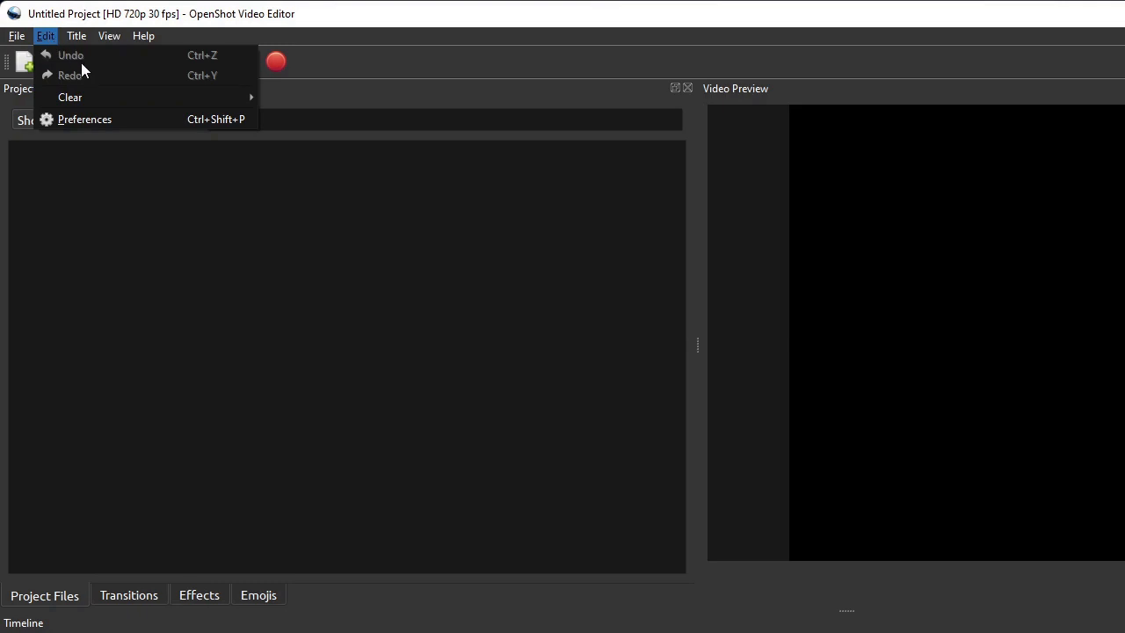
{"action": "mouse_move", "coordinate": [70, 97]}
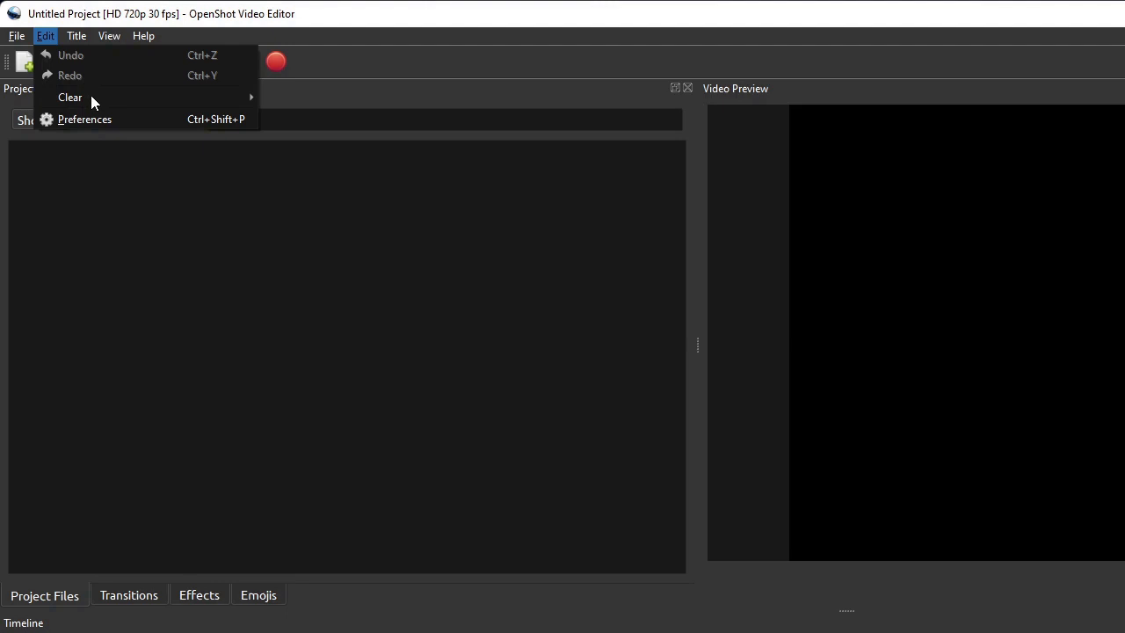
{"action": "left_click", "coordinate": [84, 119]}
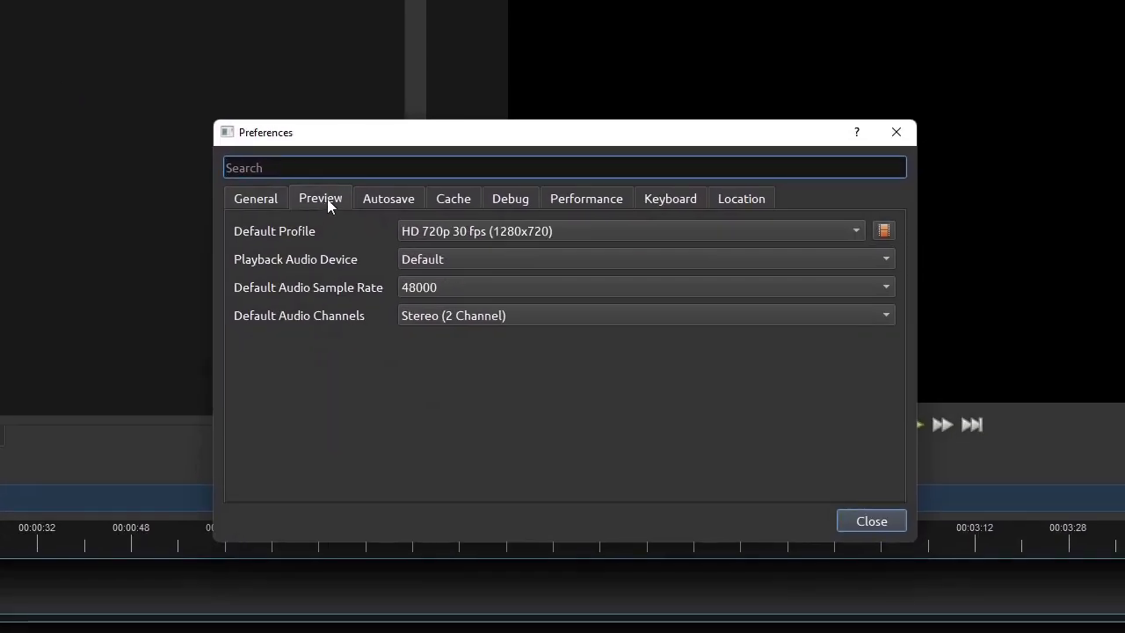
{"action": "left_click", "coordinate": [387, 197]}
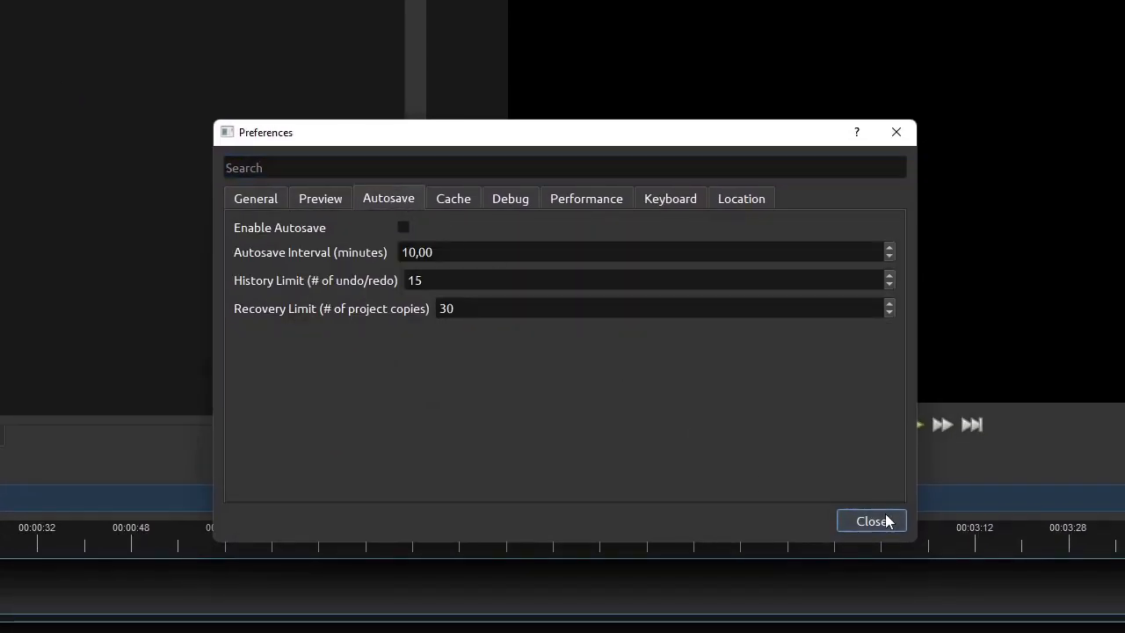
{"action": "left_click", "coordinate": [872, 520]}
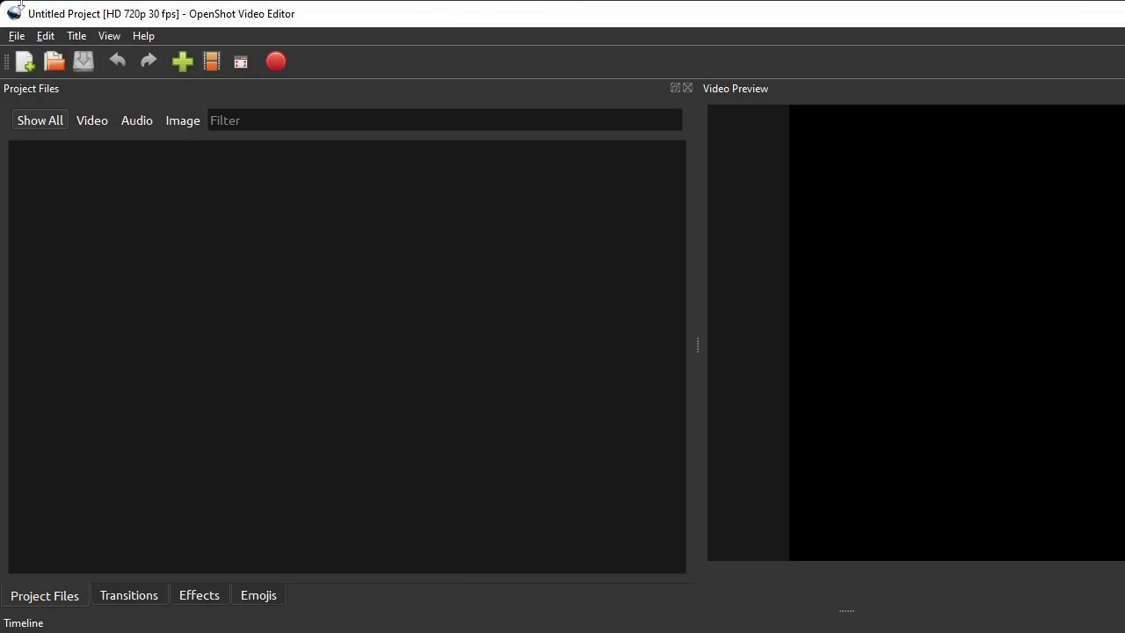
{"action": "left_click", "coordinate": [75, 35]}
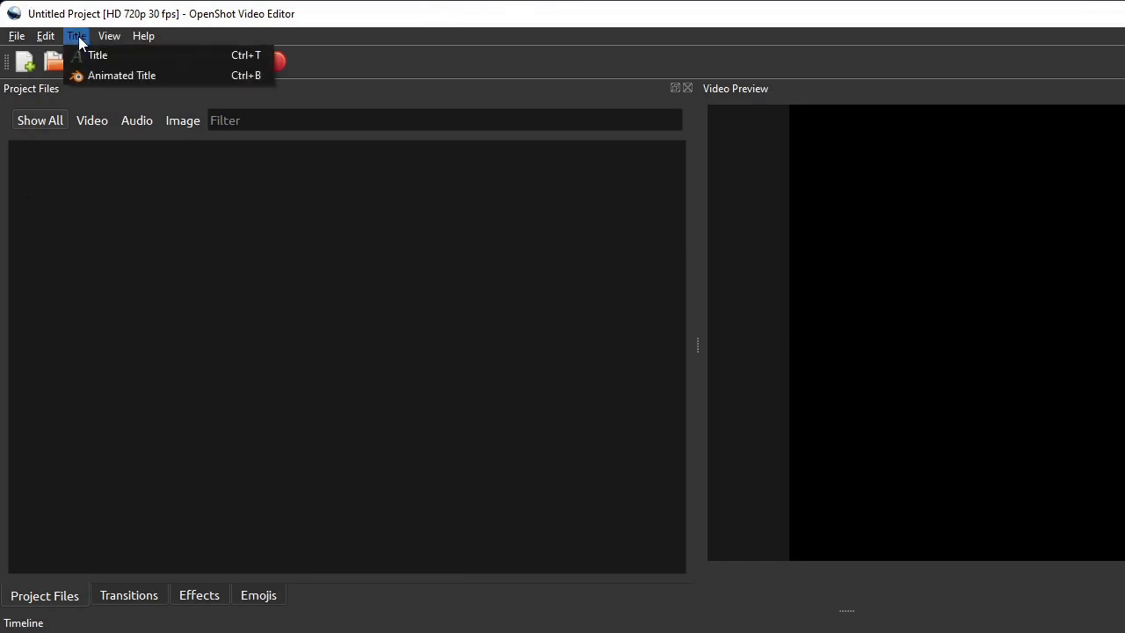
{"action": "mouse_move", "coordinate": [97, 54]}
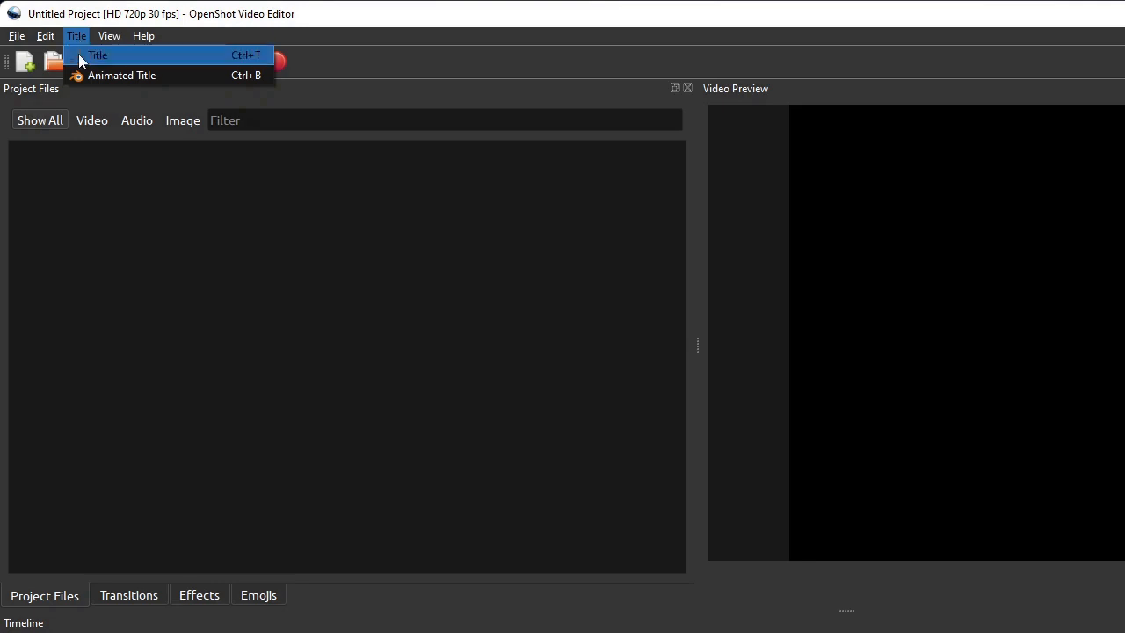
{"action": "left_click", "coordinate": [97, 54]}
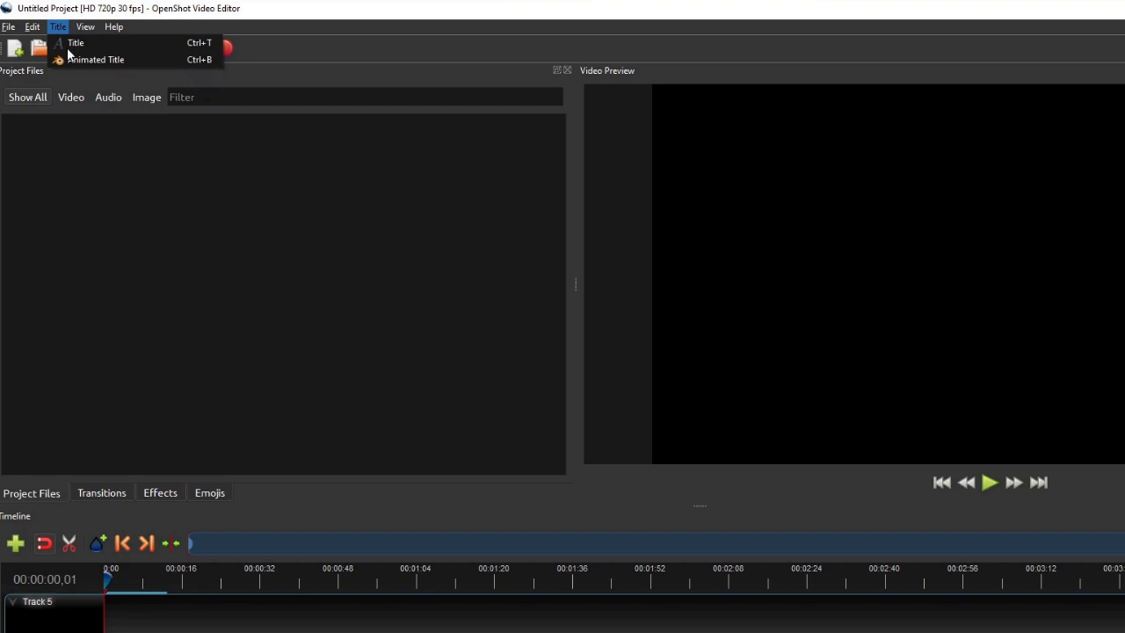
{"action": "left_click", "coordinate": [146, 235]}
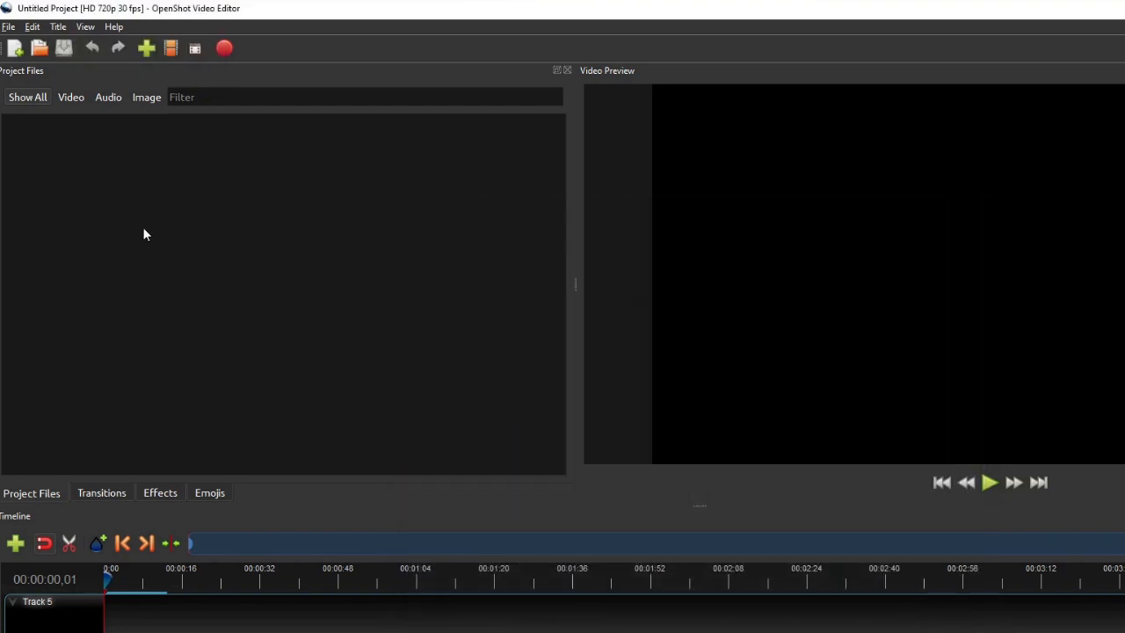
{"action": "left_click", "coordinate": [85, 26]}
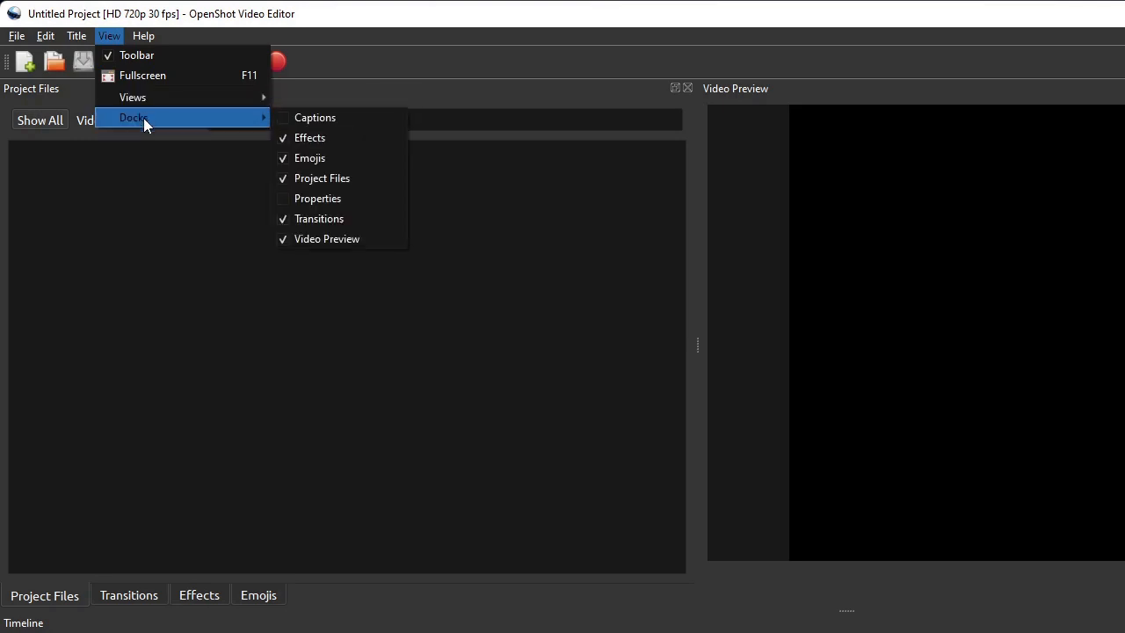
{"action": "mouse_move", "coordinate": [137, 54]}
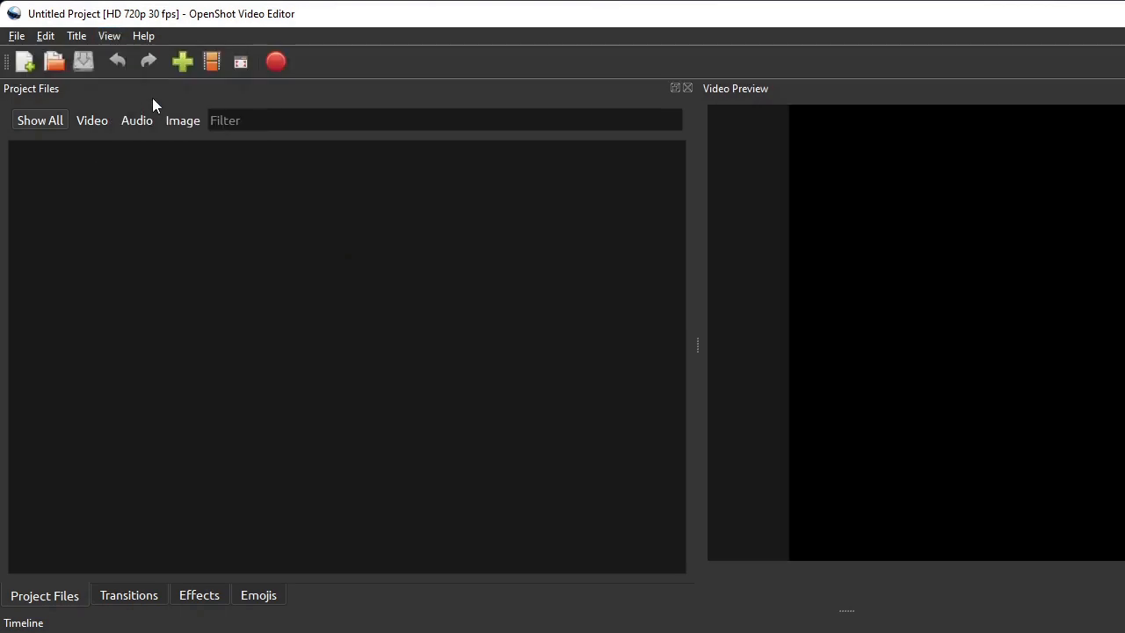
{"action": "mouse_move", "coordinate": [346, 102]}
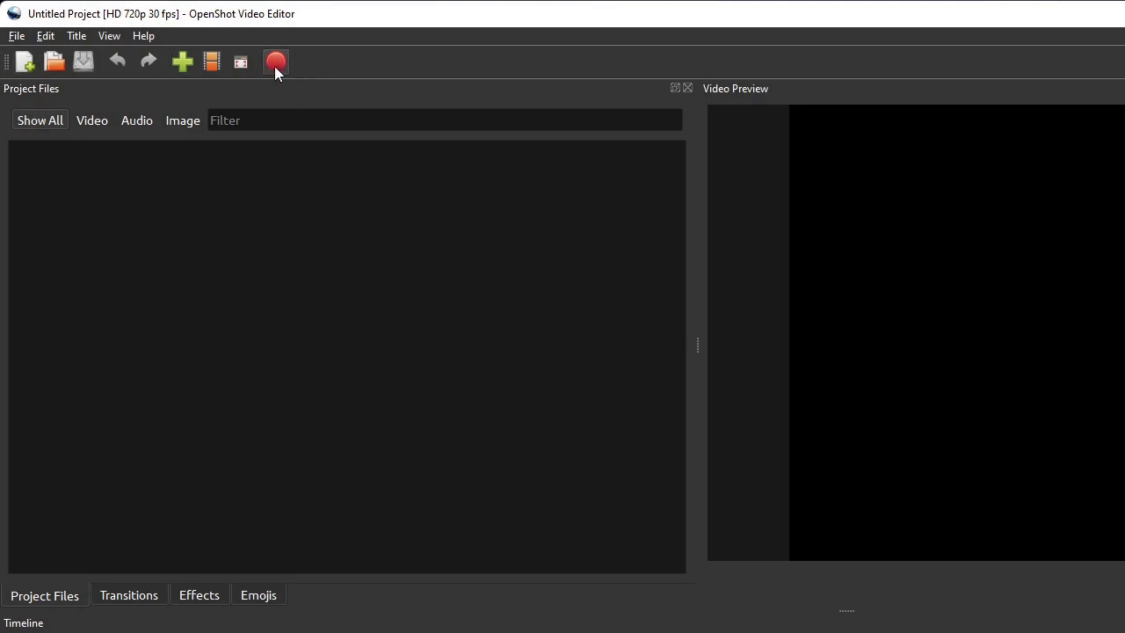
{"action": "mouse_move", "coordinate": [276, 61]}
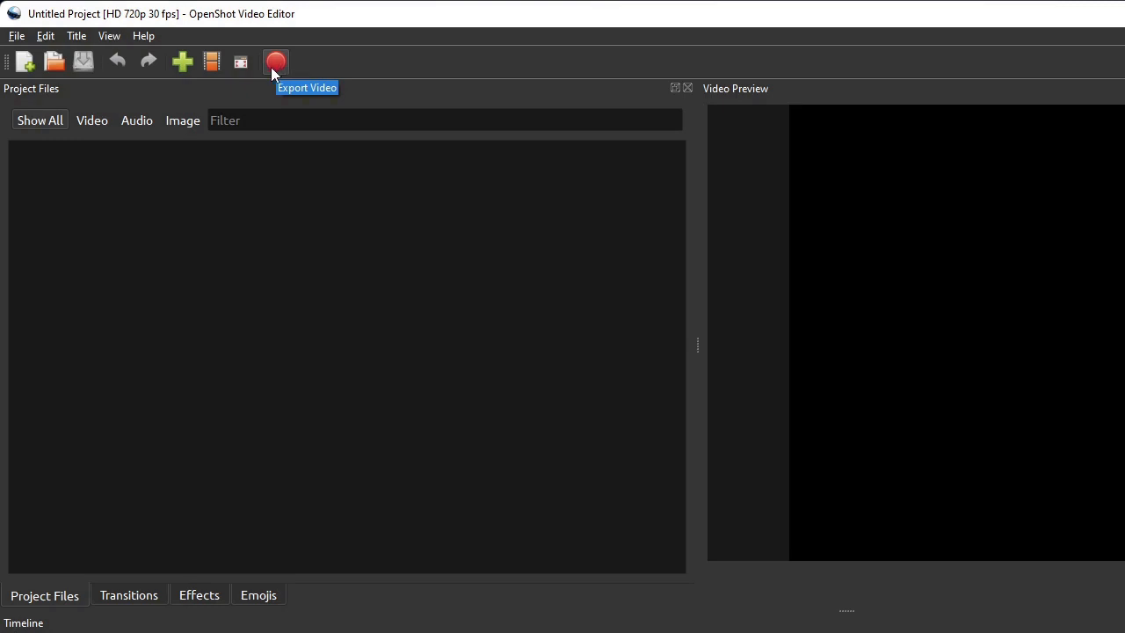
{"action": "left_click", "coordinate": [16, 36]}
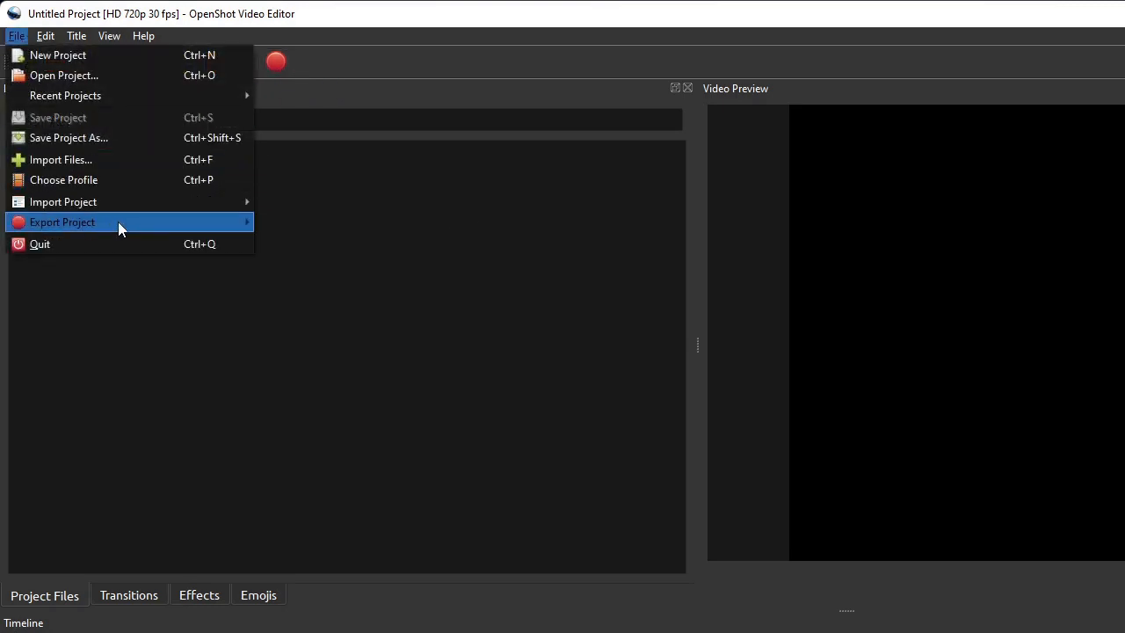
{"action": "mouse_move", "coordinate": [119, 221]}
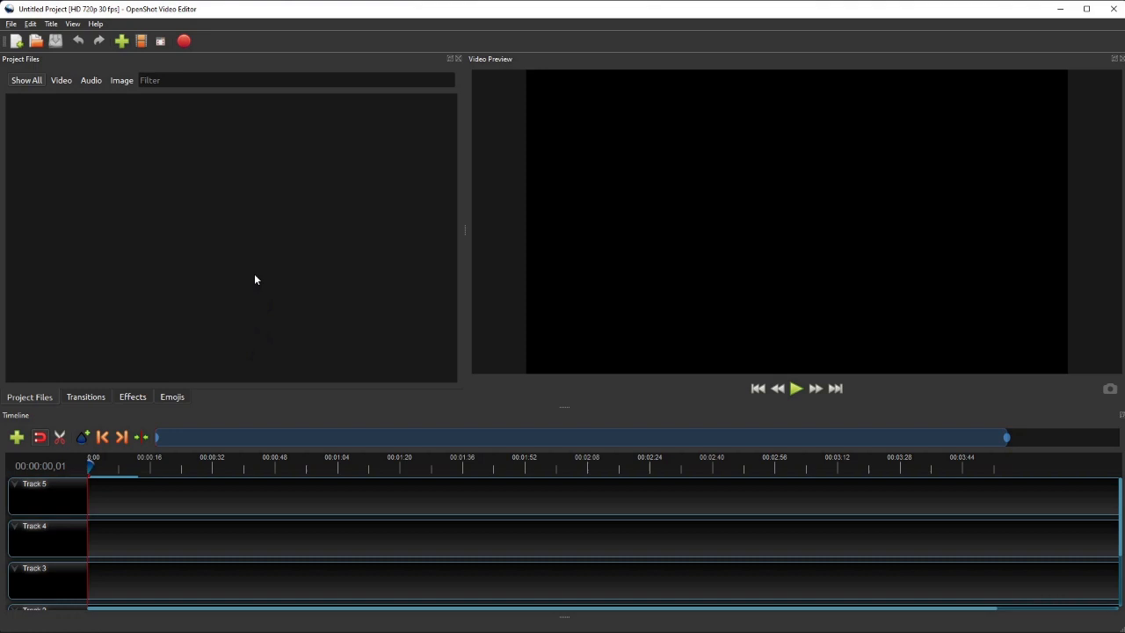
{"action": "mouse_move", "coordinate": [251, 275]}
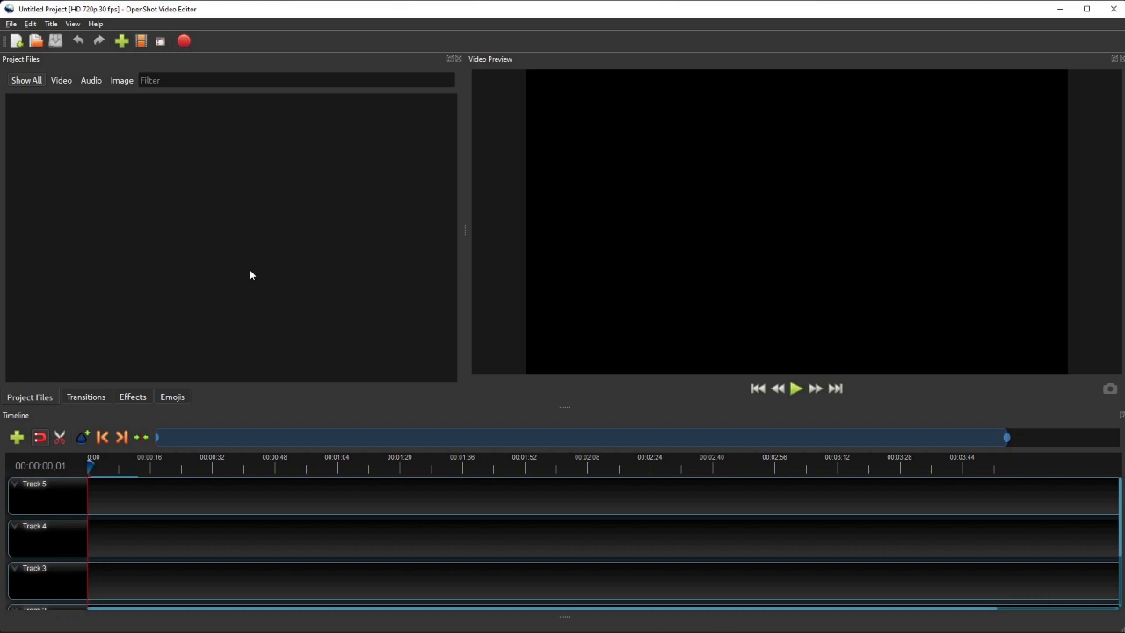
{"action": "mouse_move", "coordinate": [228, 368]}
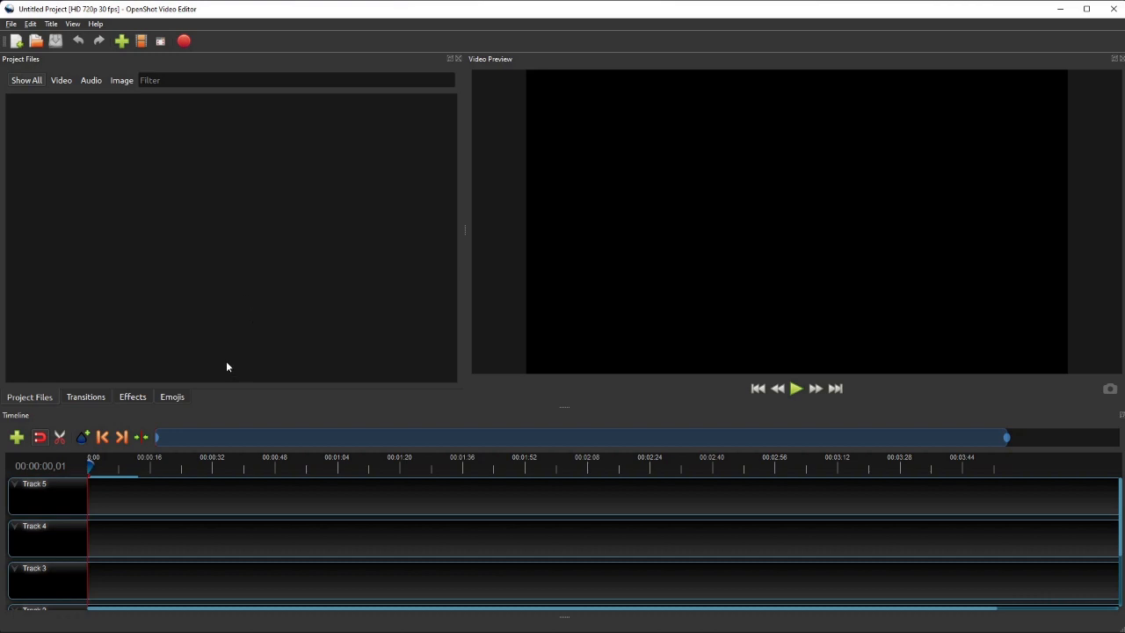
{"action": "mouse_move", "coordinate": [128, 417]}
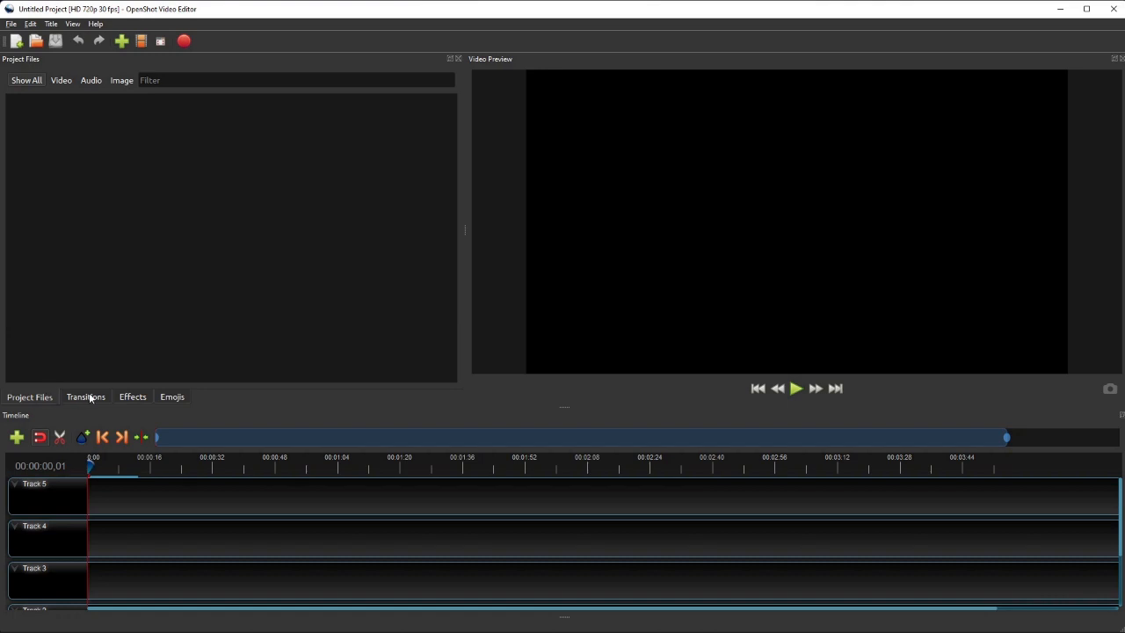
{"action": "left_click", "coordinate": [132, 397]}
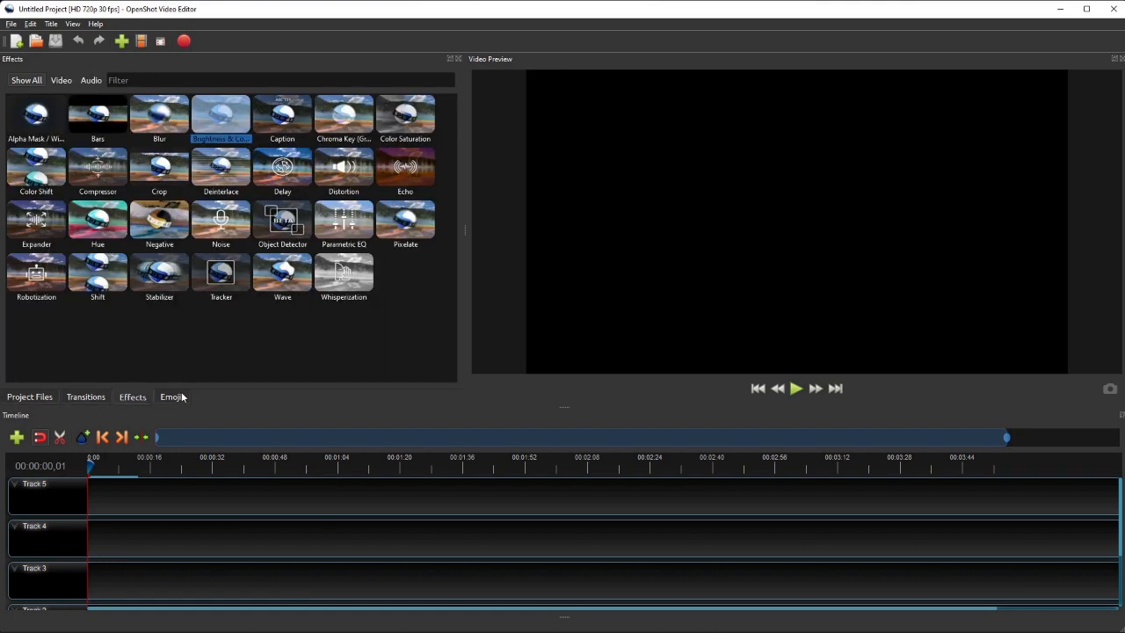
{"action": "left_click", "coordinate": [173, 397]}
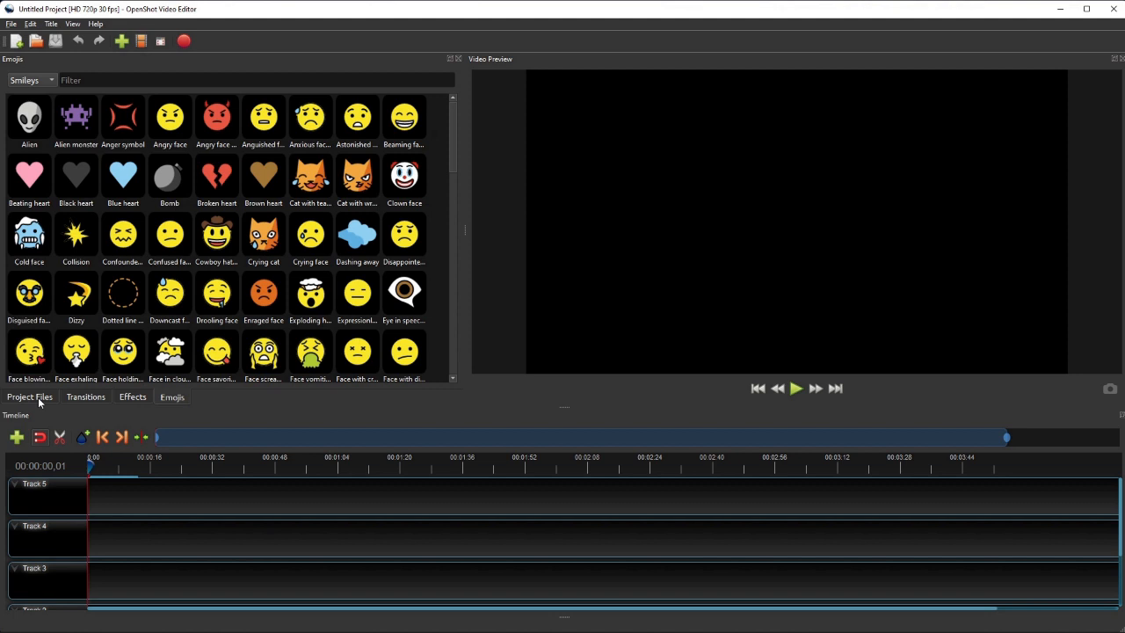
{"action": "left_click", "coordinate": [28, 398]}
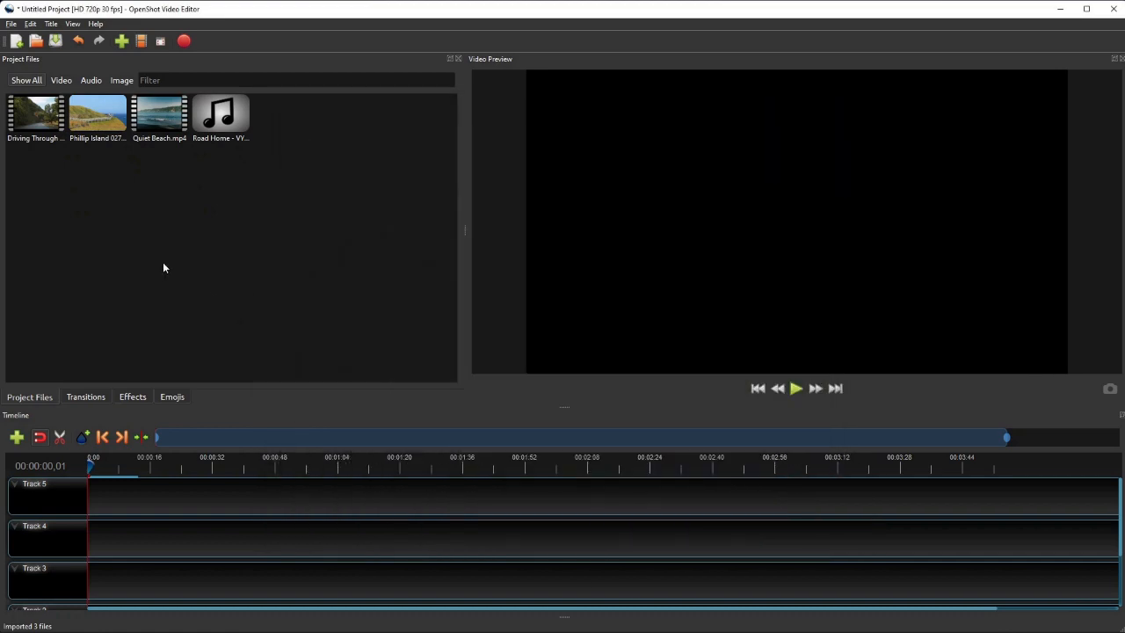
{"action": "mouse_move", "coordinate": [283, 167]}
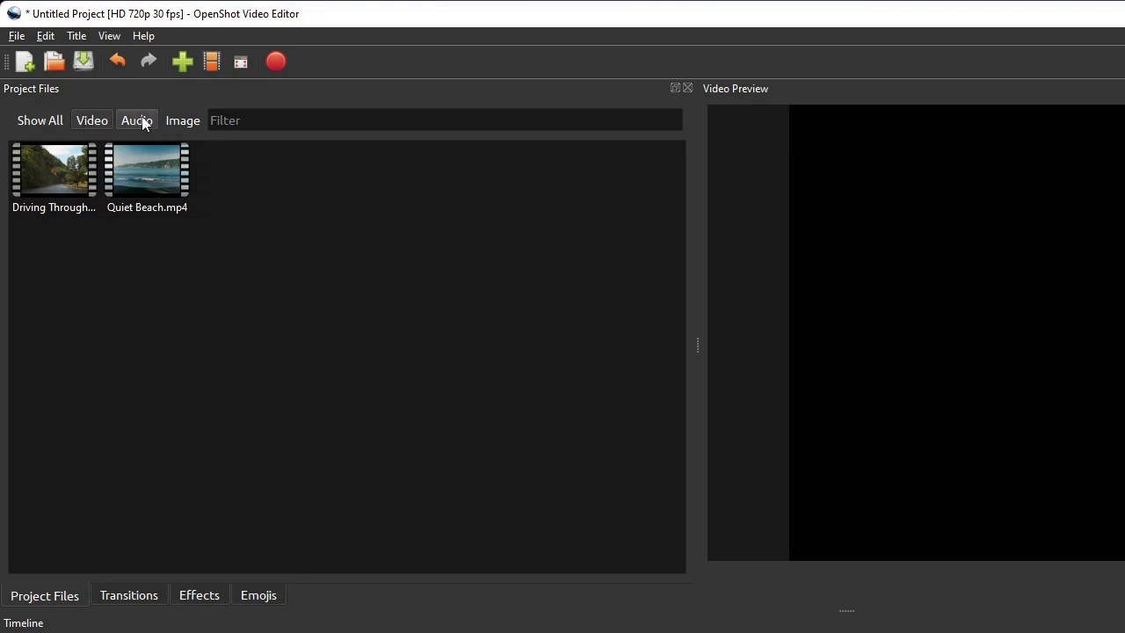
{"action": "left_click", "coordinate": [183, 120]}
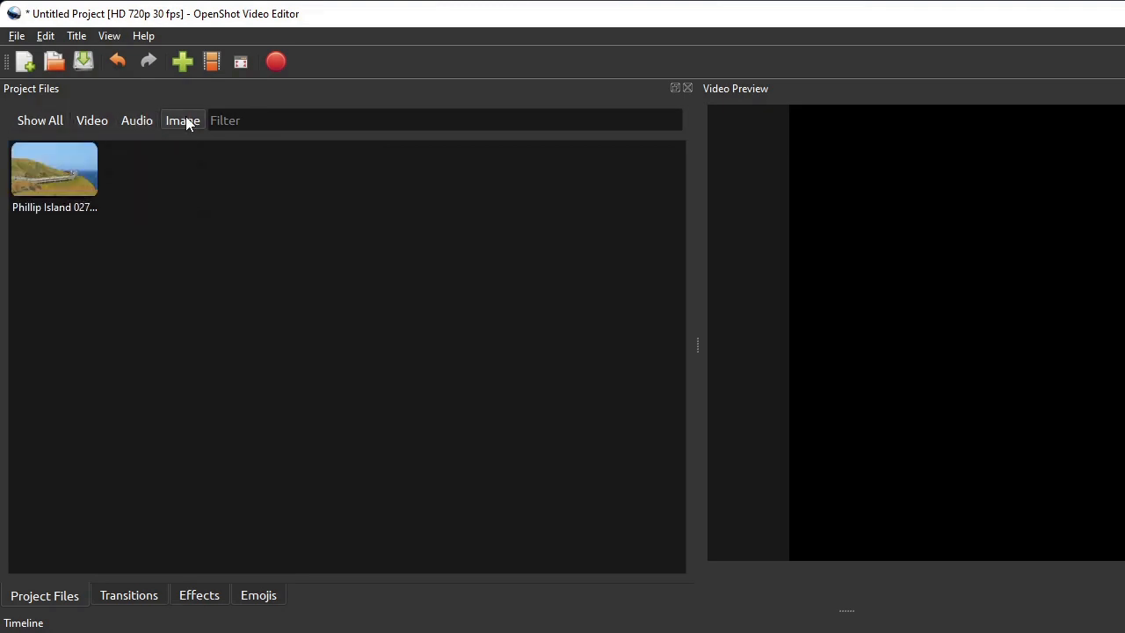
{"action": "left_click", "coordinate": [39, 119]}
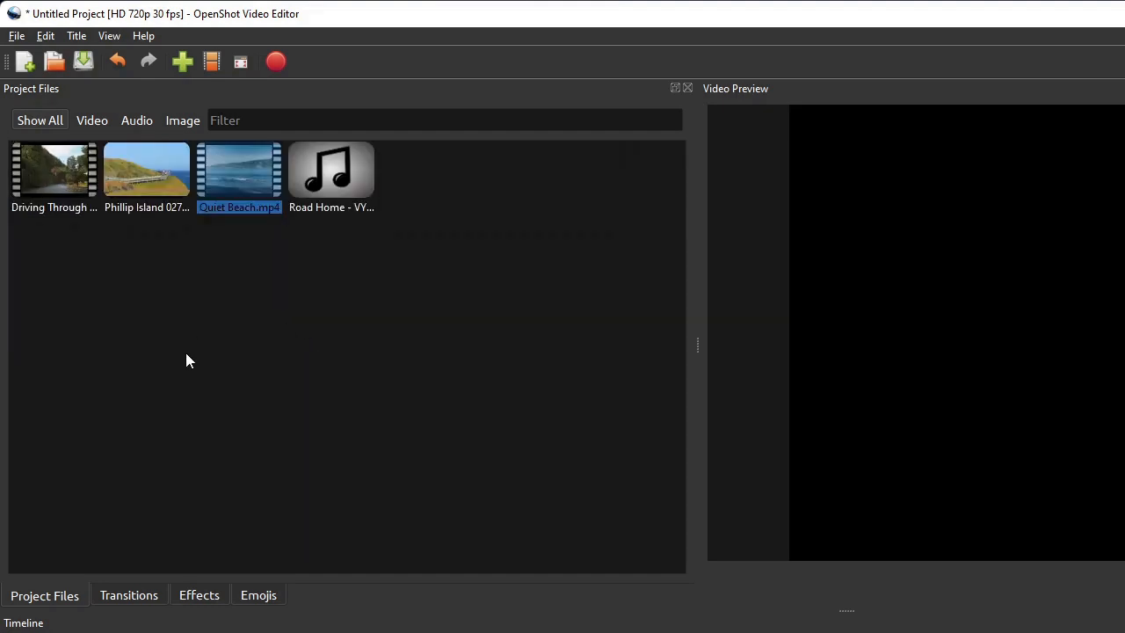
{"action": "right_click", "coordinate": [52, 169]}
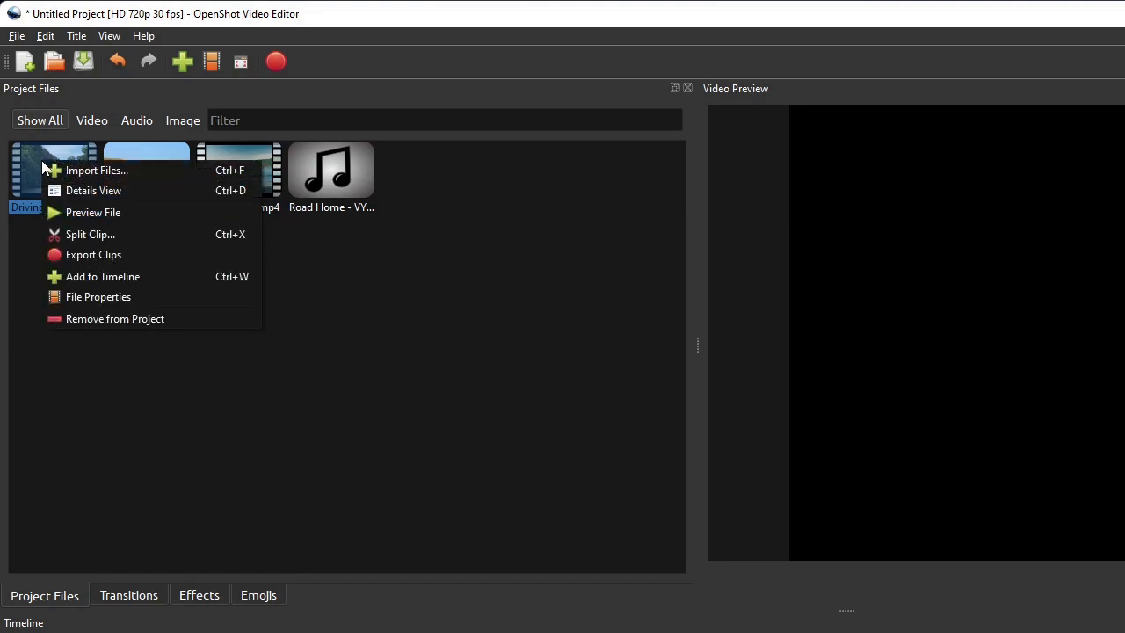
{"action": "left_click", "coordinate": [99, 296]}
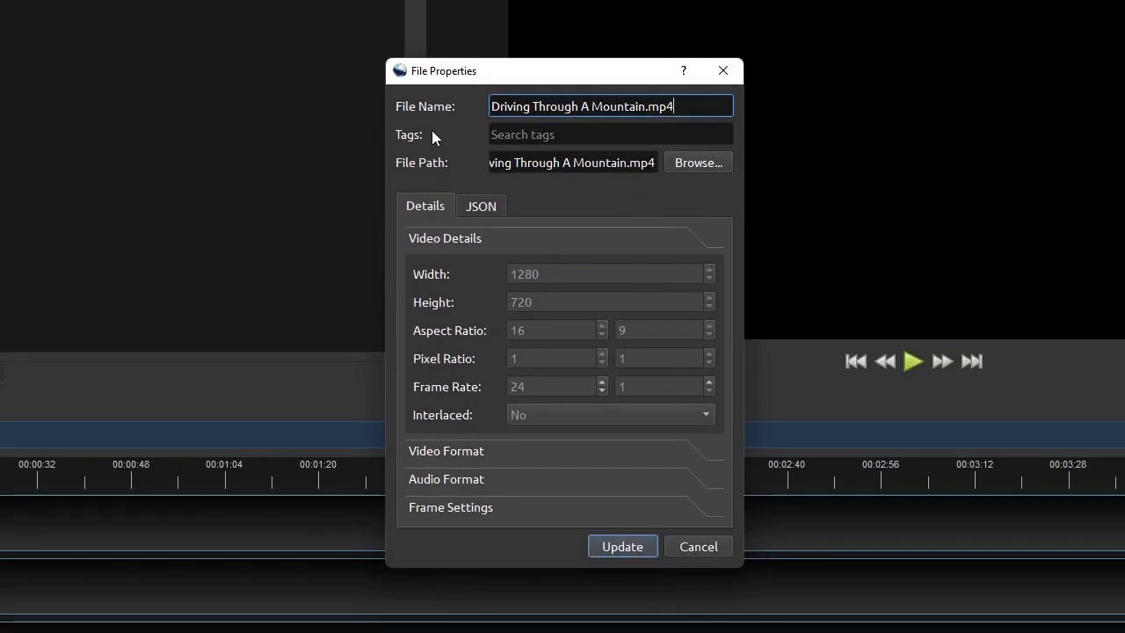
{"action": "mouse_move", "coordinate": [518, 236]}
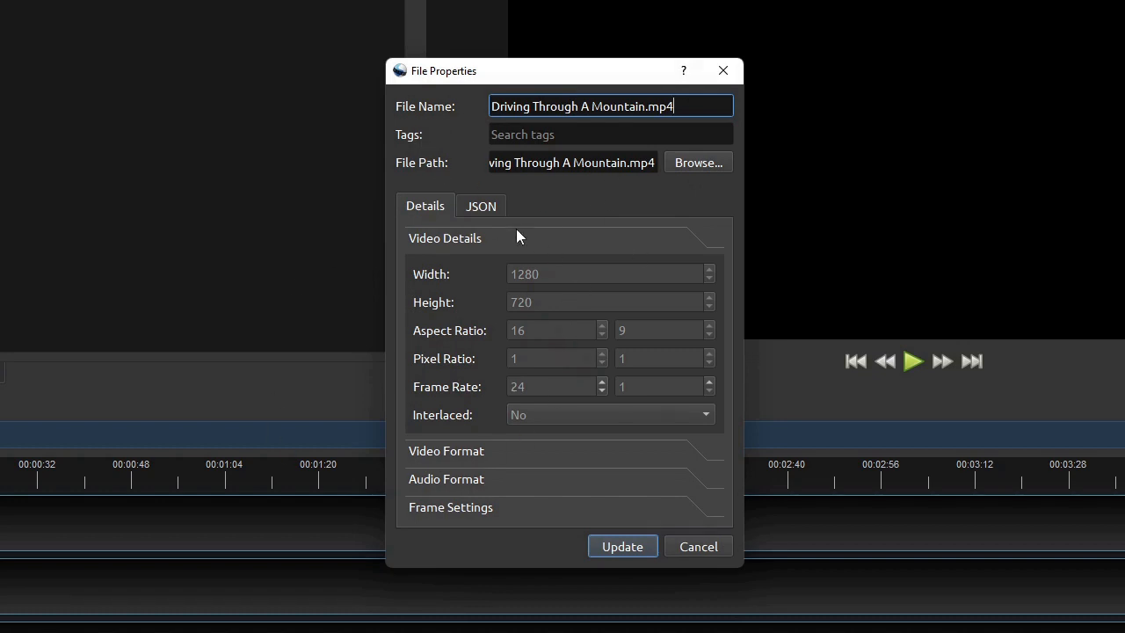
{"action": "left_click", "coordinate": [696, 545]}
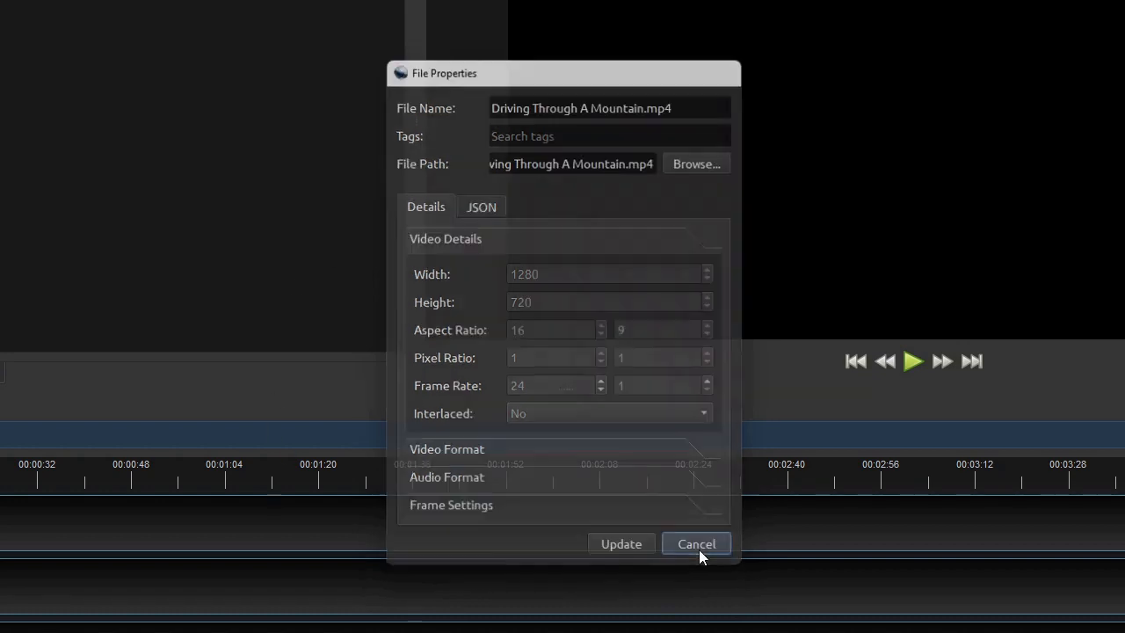
{"action": "left_click", "coordinate": [697, 543]}
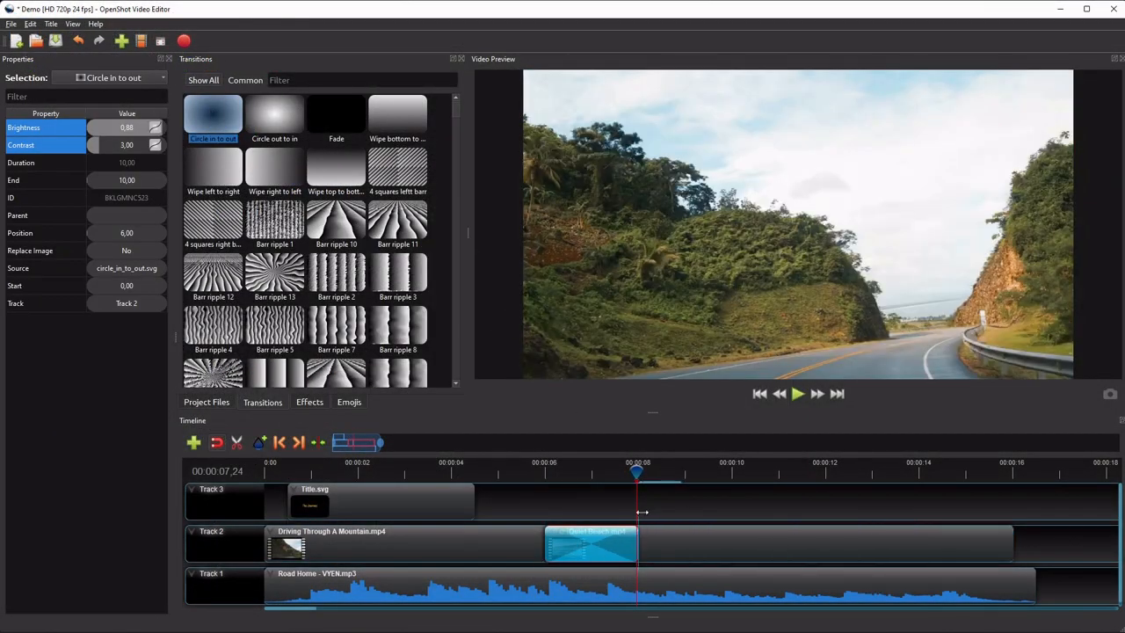
Show the Transitions library listing fades, wipes, ripples and other transitions
{"action": "left_click", "coordinate": [798, 394]}
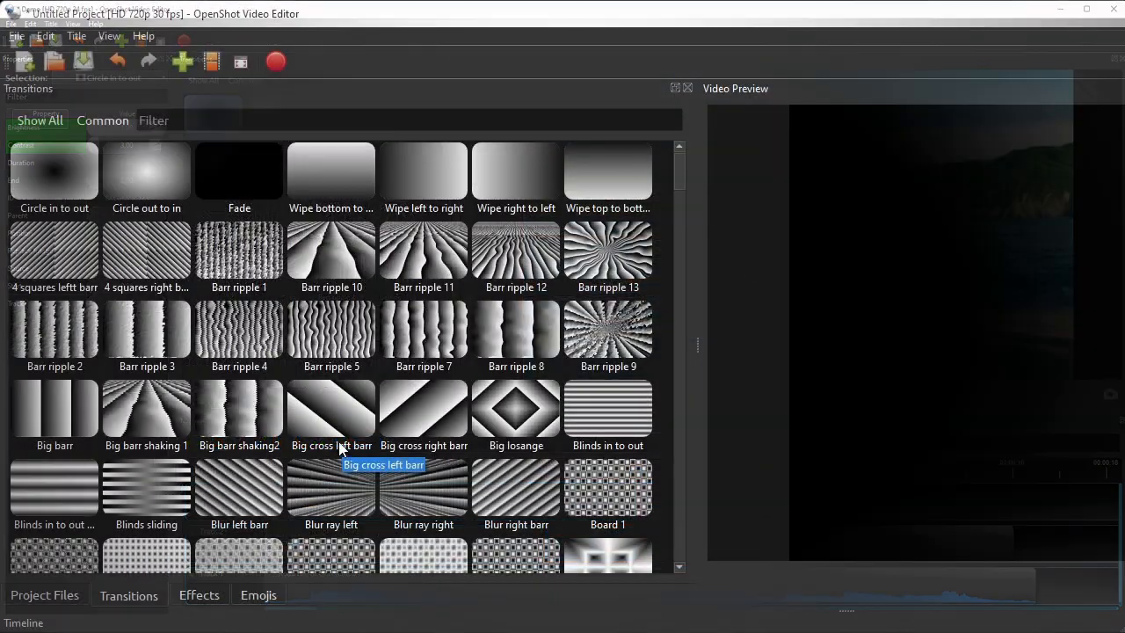
Browse the Effects library, then show the Emojis library of smileys
{"action": "left_click", "coordinate": [199, 594]}
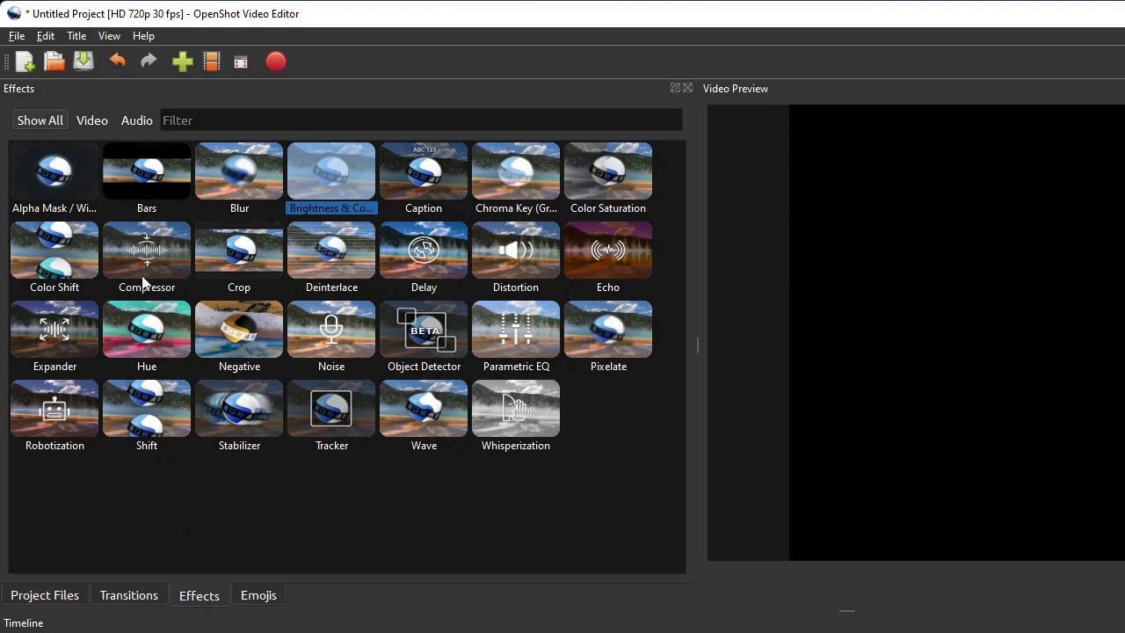
{"action": "mouse_move", "coordinate": [260, 506]}
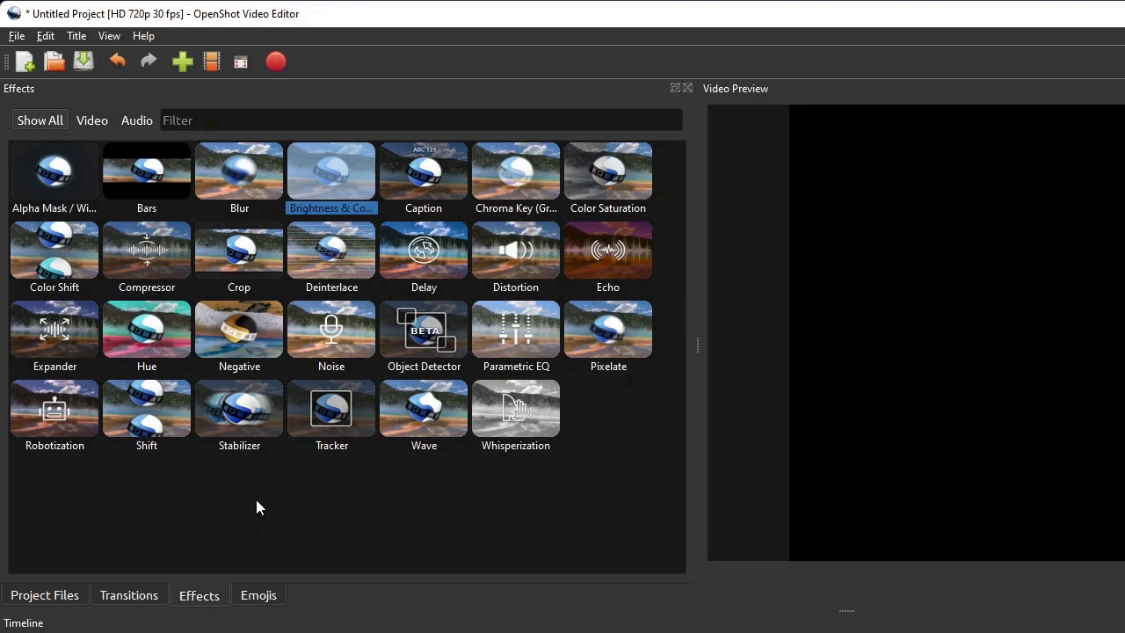
{"action": "mouse_move", "coordinate": [332, 179]}
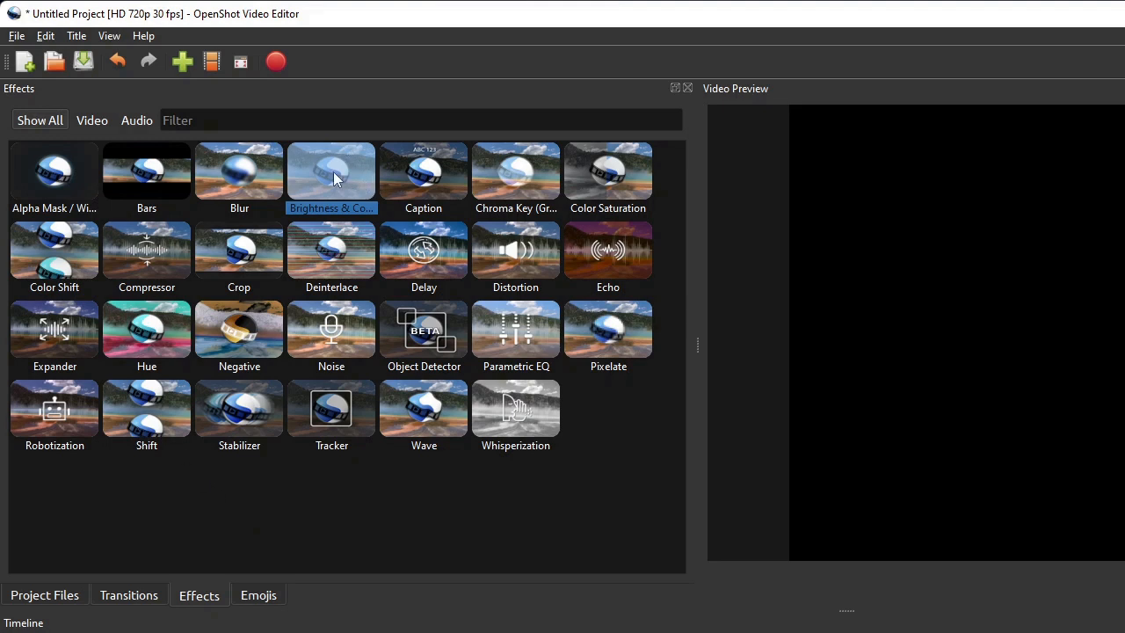
{"action": "mouse_move", "coordinate": [331, 173]}
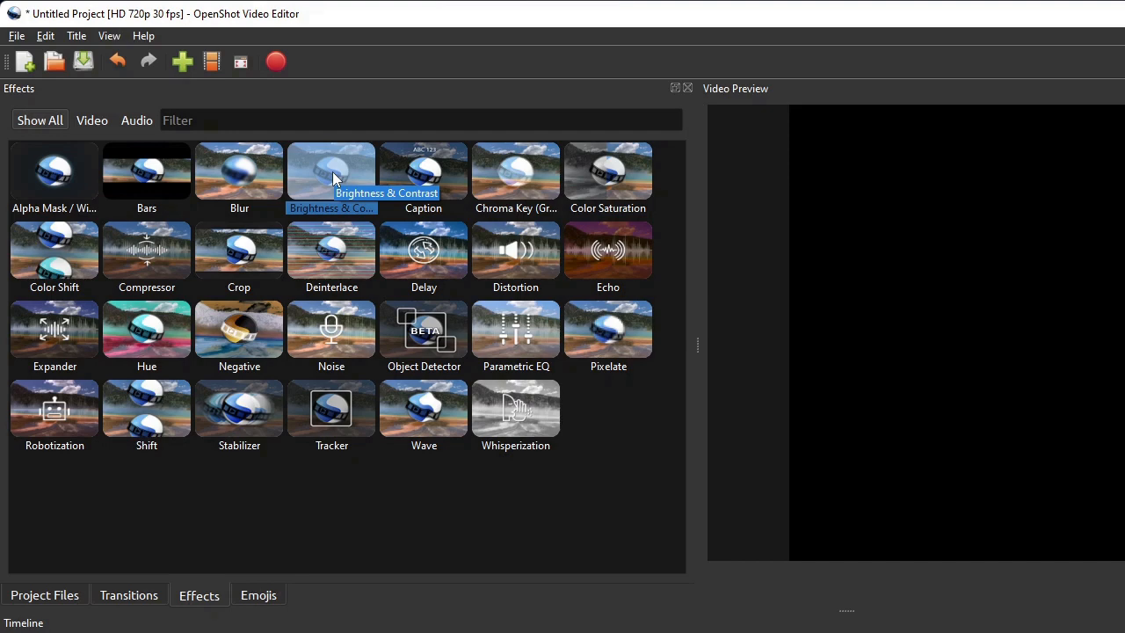
{"action": "left_click", "coordinate": [259, 595]}
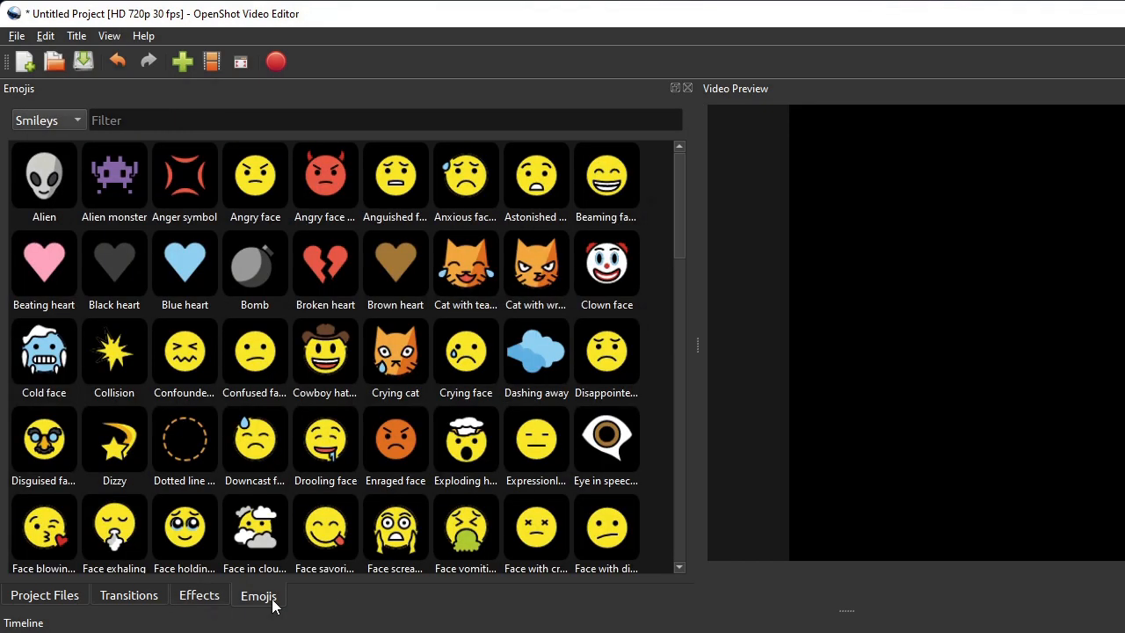
{"action": "mouse_move", "coordinate": [415, 370]}
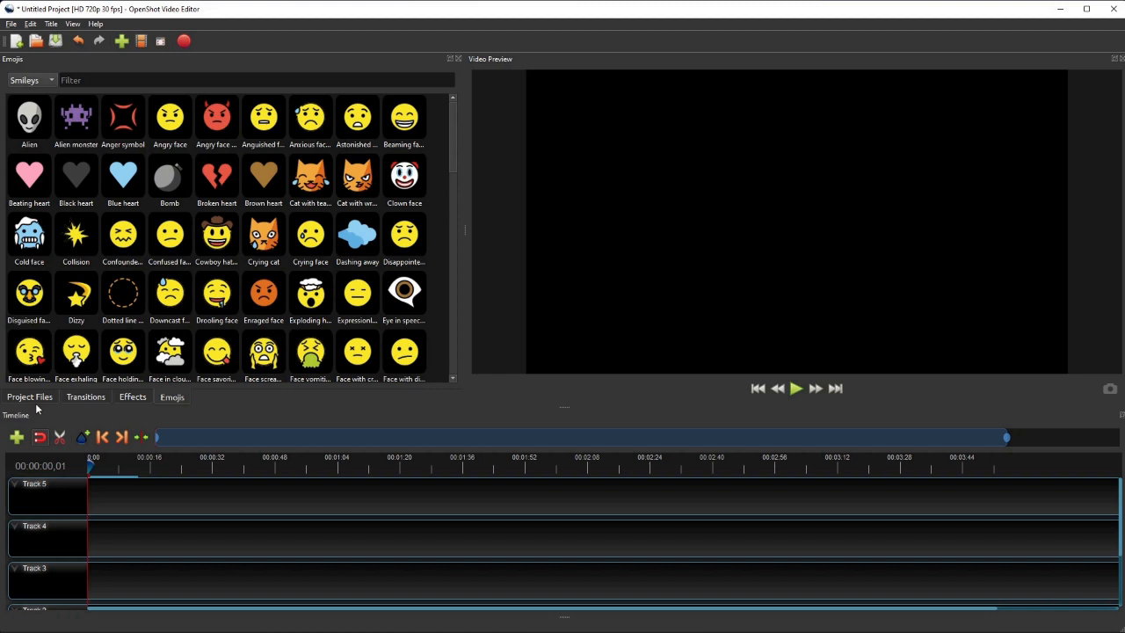
Return to Project Files and drag the Driving Through A Mountain video onto the timeline tracks
{"action": "left_click", "coordinate": [28, 397]}
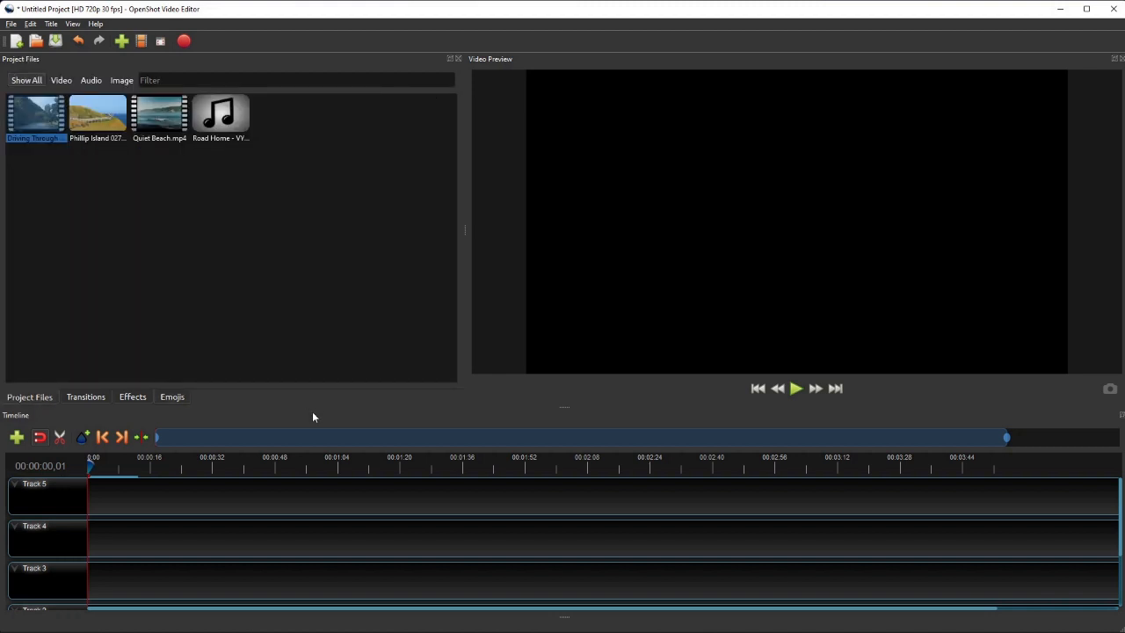
{"action": "mouse_move", "coordinate": [95, 574]}
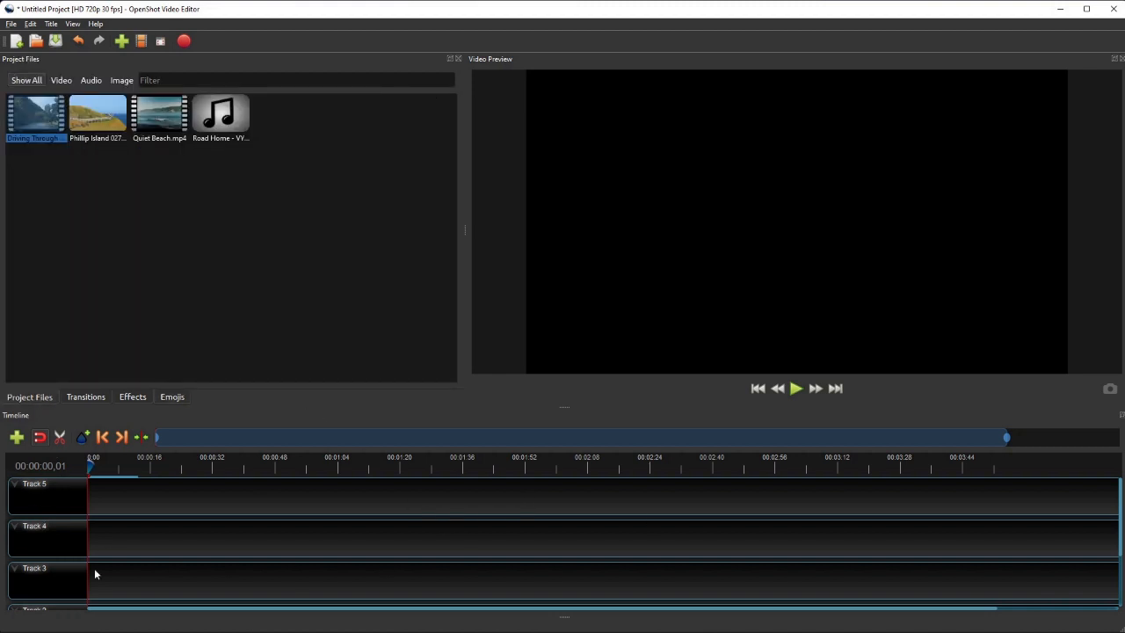
{"action": "mouse_move", "coordinate": [346, 534]}
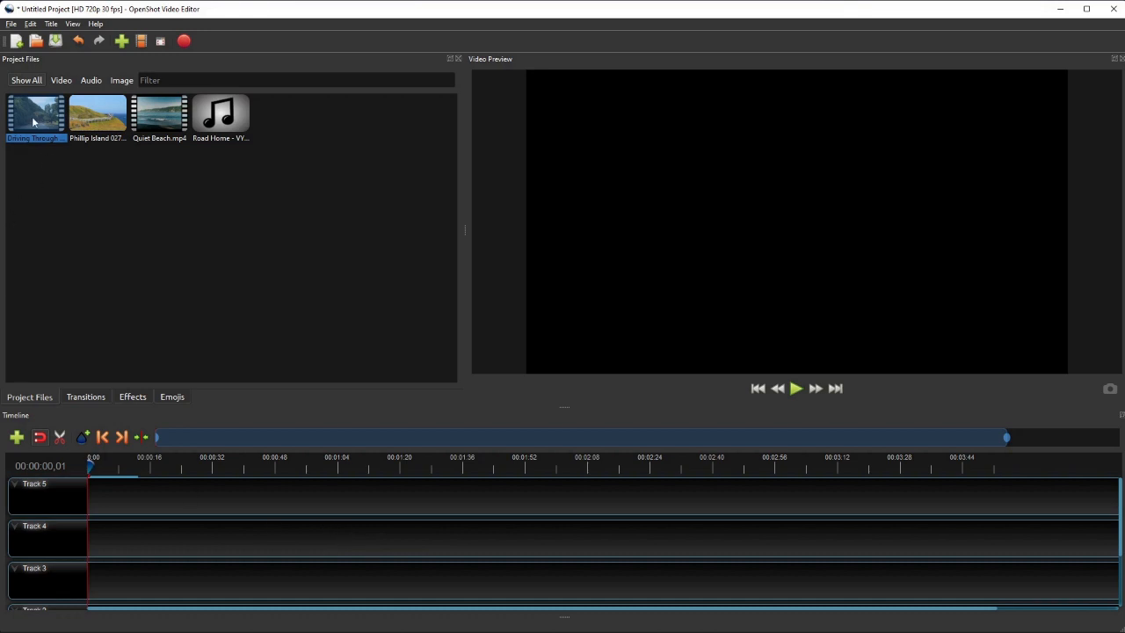
{"action": "left_click_drag", "start_coordinate": [35, 115], "coordinate": [132, 538]}
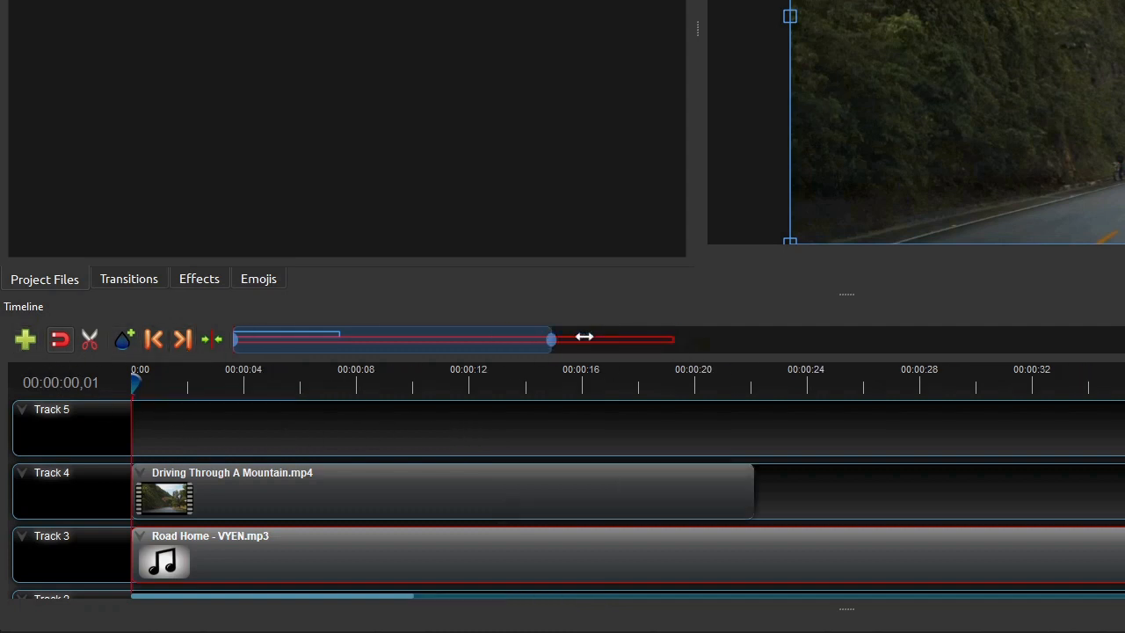
Zoom the timeline out to show a longer stretch for placing Phillip Island 027.jpg
{"action": "left_click_drag", "start_coordinate": [552, 338], "coordinate": [587, 337]}
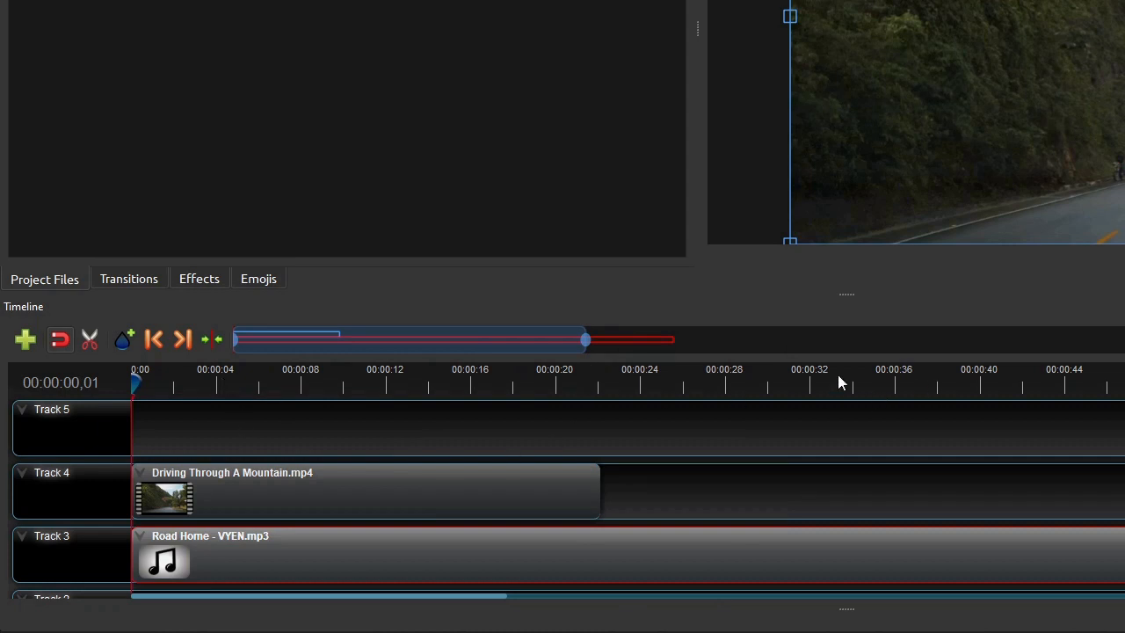
{"action": "mouse_move", "coordinate": [211, 401]}
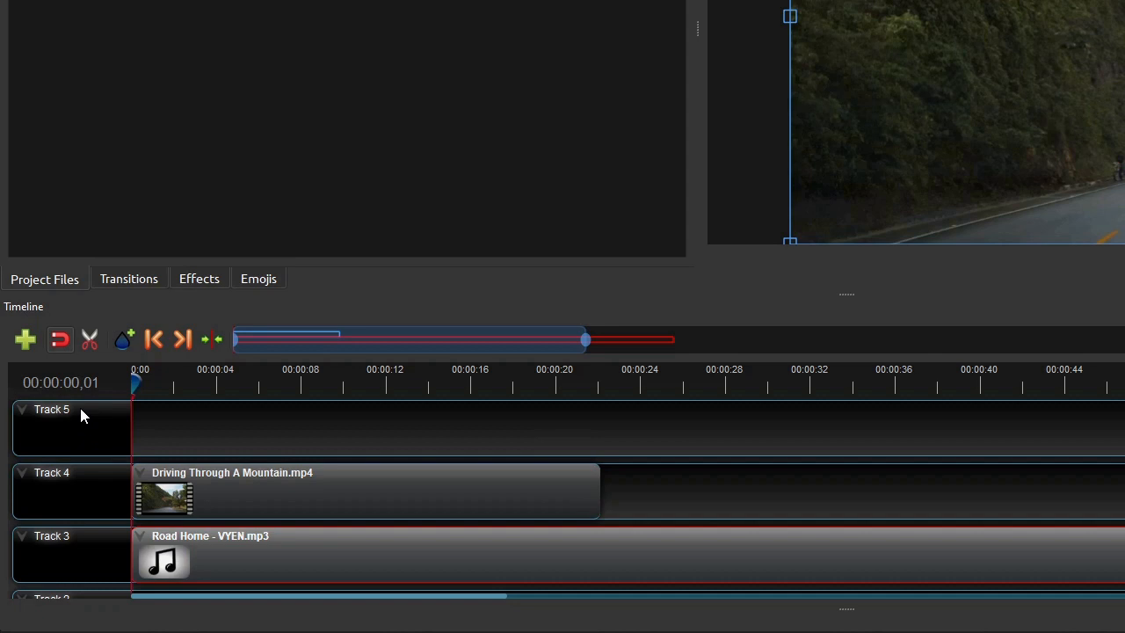
{"action": "mouse_move", "coordinate": [70, 575]}
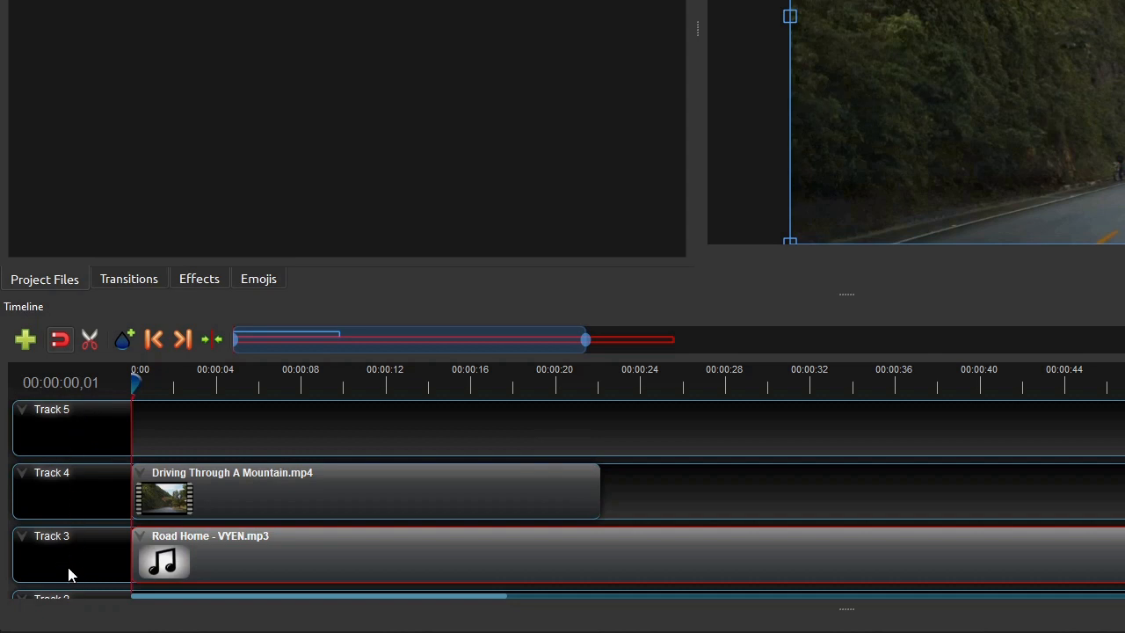
{"action": "mouse_move", "coordinate": [98, 433]}
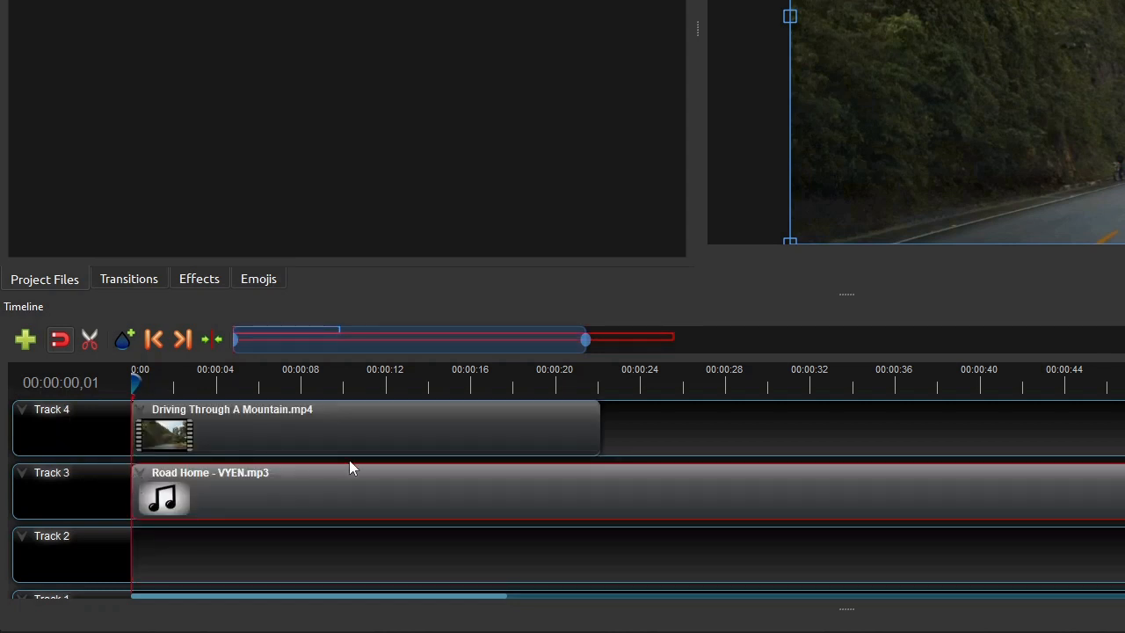
{"action": "mouse_move", "coordinate": [387, 413]}
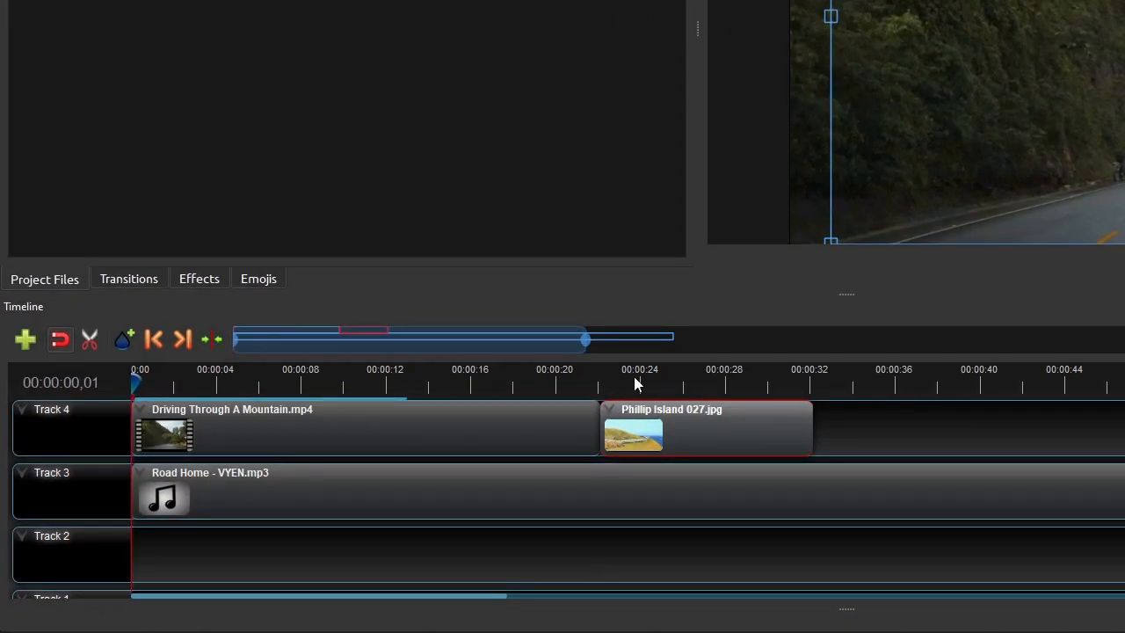
{"action": "left_click", "coordinate": [397, 383]}
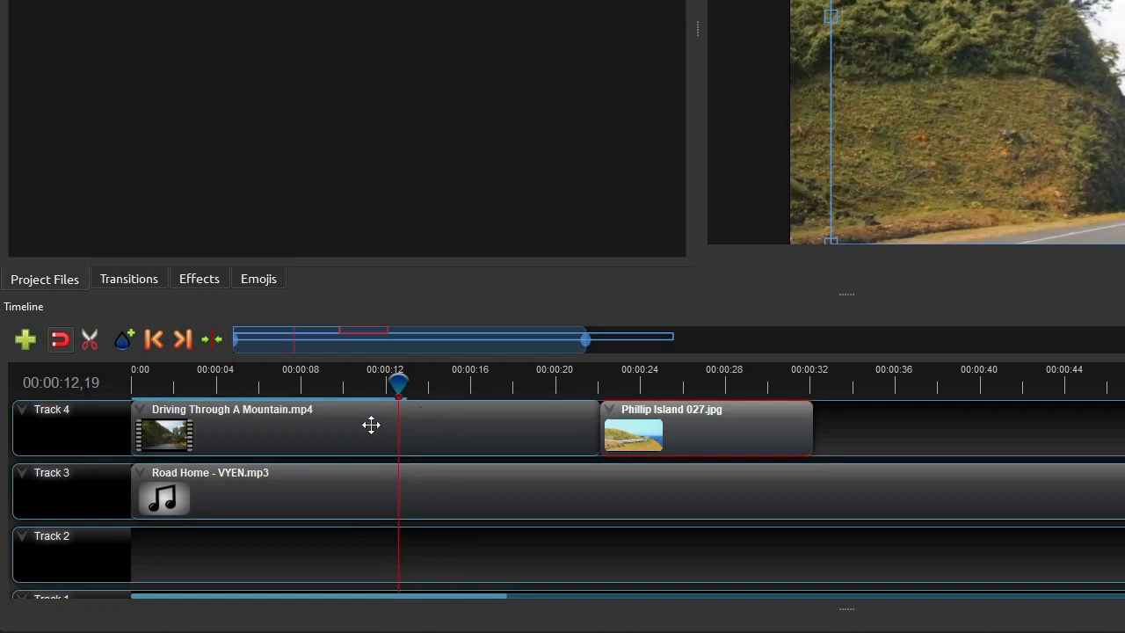
{"action": "mouse_move", "coordinate": [420, 486]}
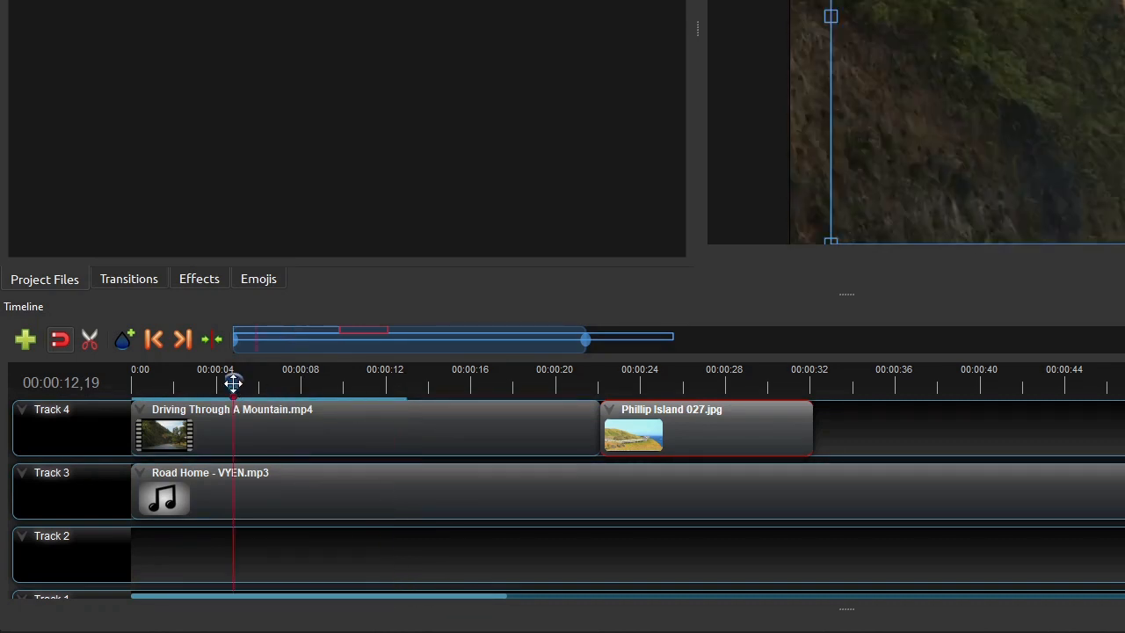
{"action": "left_click_drag", "start_coordinate": [232, 383], "coordinate": [264, 384]}
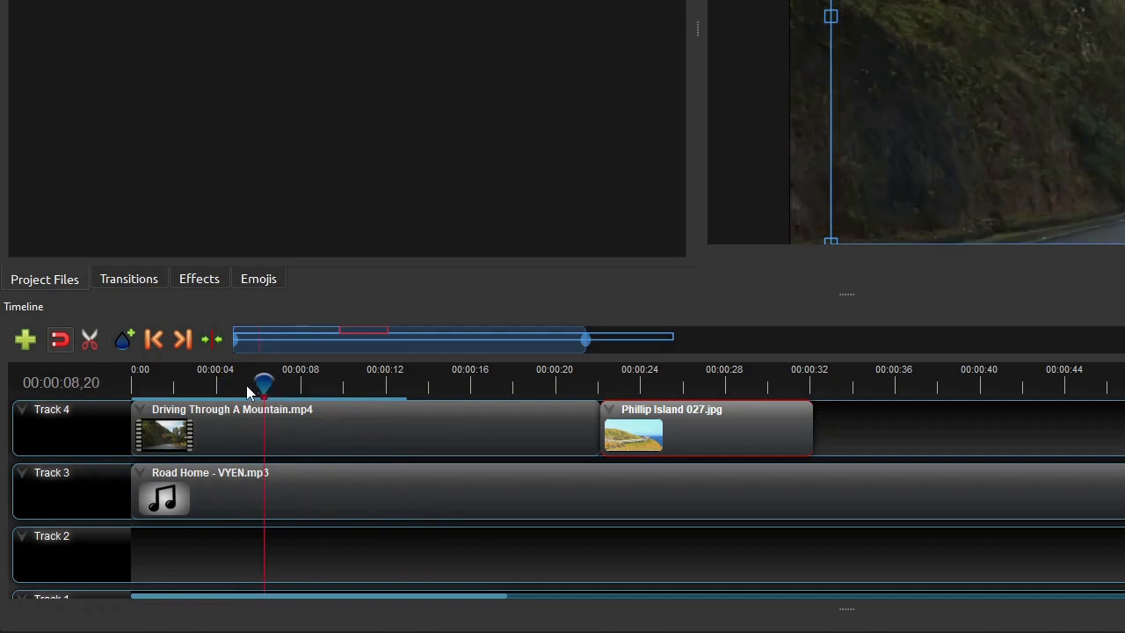
{"action": "left_click_drag", "start_coordinate": [264, 387], "coordinate": [246, 387]}
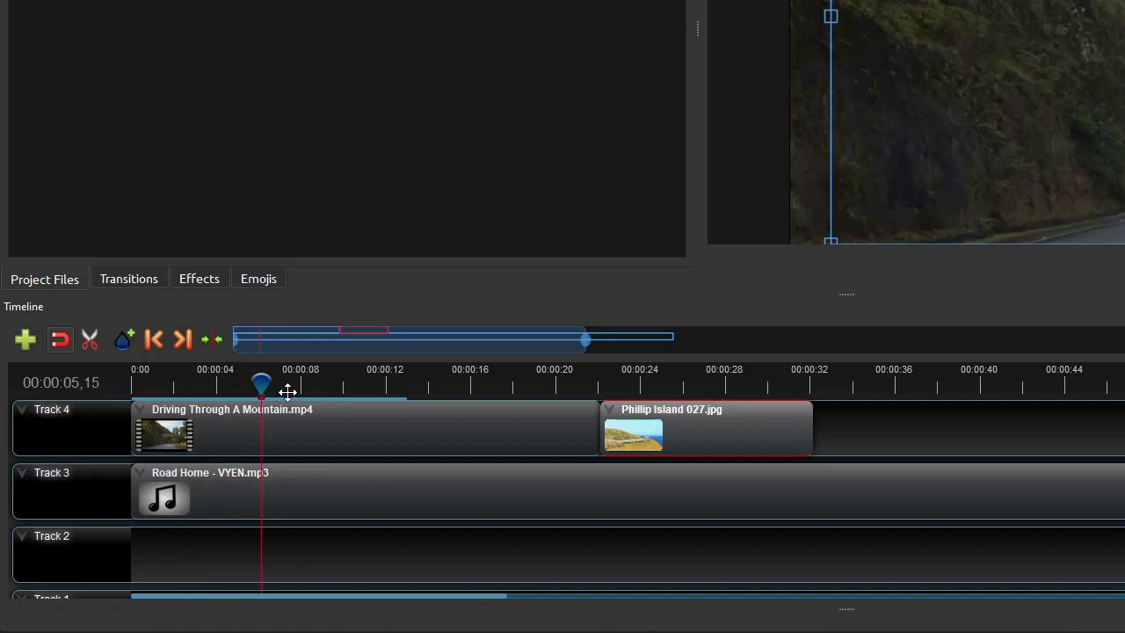
{"action": "left_click_drag", "start_coordinate": [262, 387], "coordinate": [225, 387]}
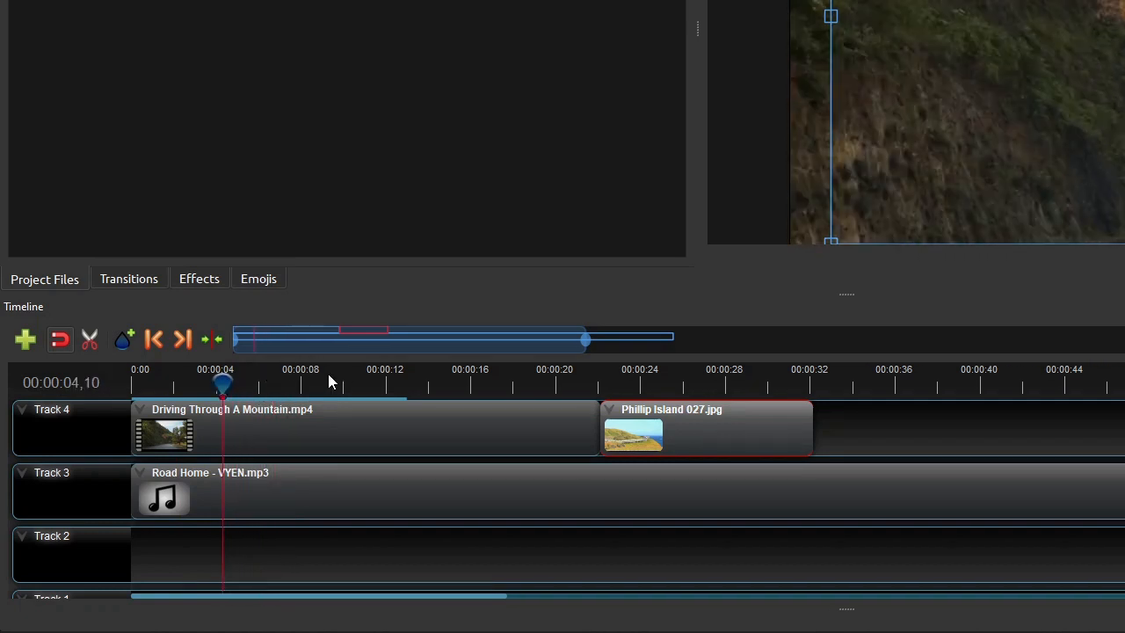
{"action": "mouse_move", "coordinate": [290, 385]}
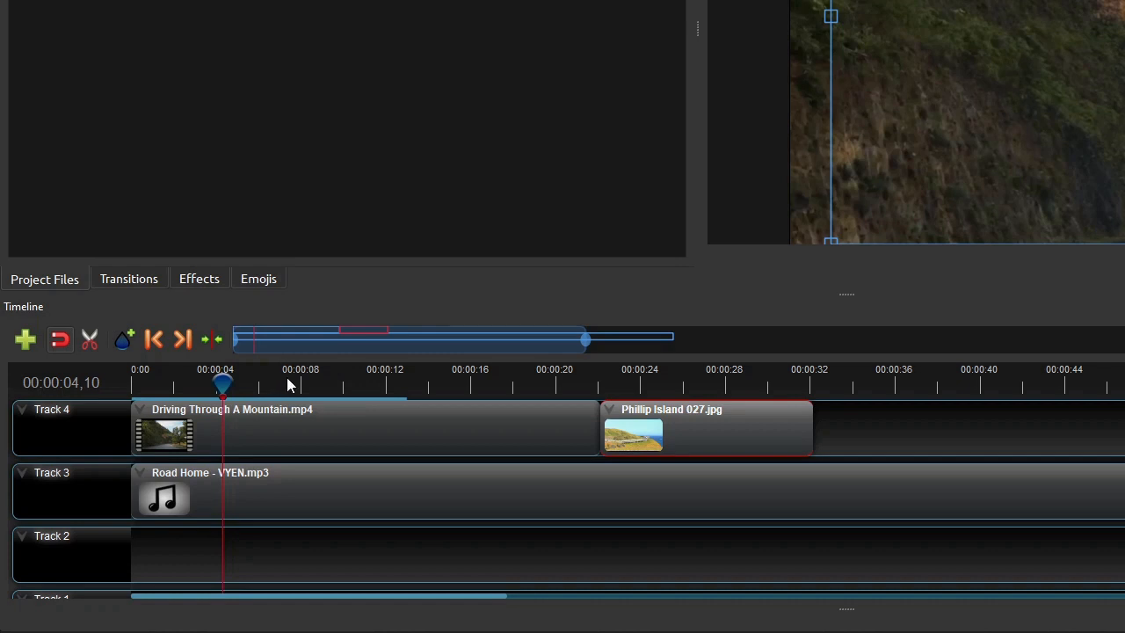
{"action": "mouse_move", "coordinate": [186, 408]}
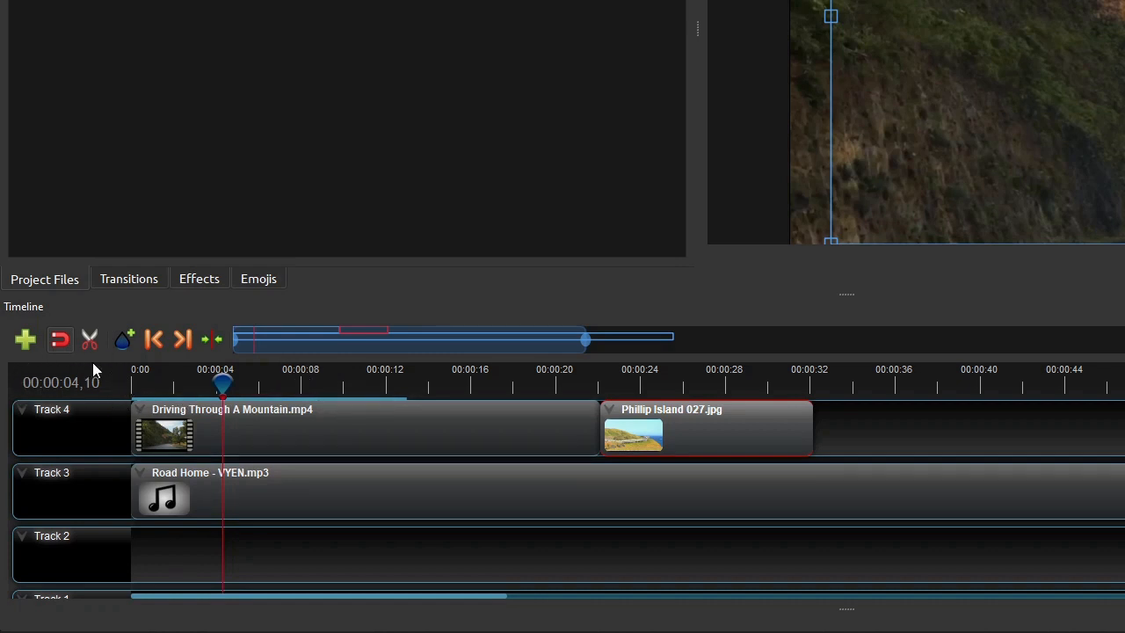
{"action": "mouse_move", "coordinate": [113, 393]}
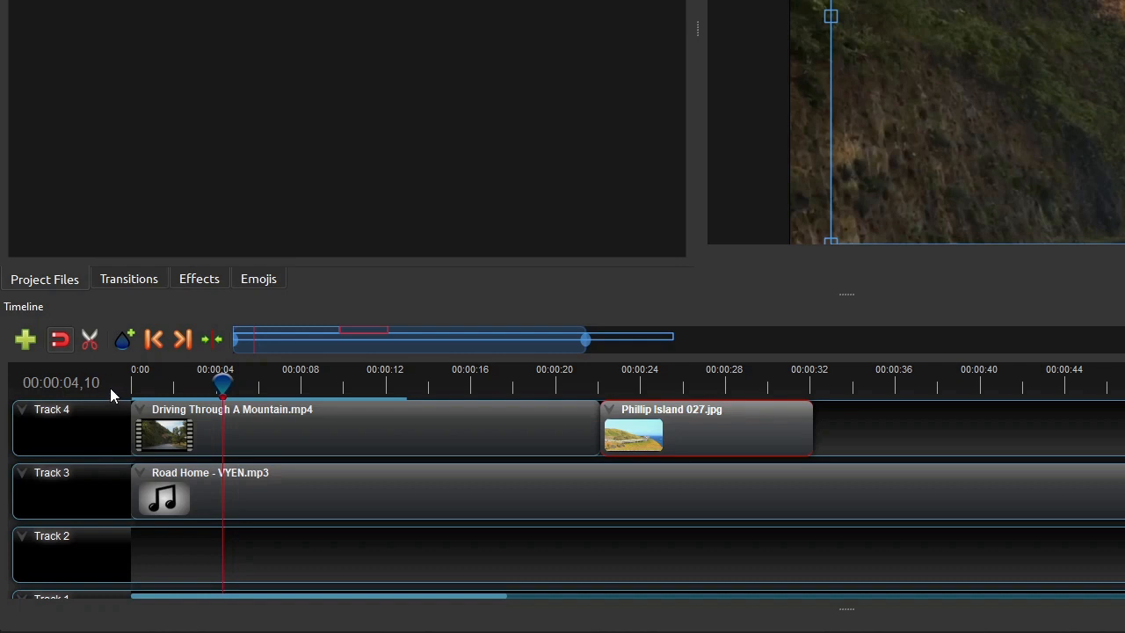
{"action": "mouse_move", "coordinate": [107, 411]}
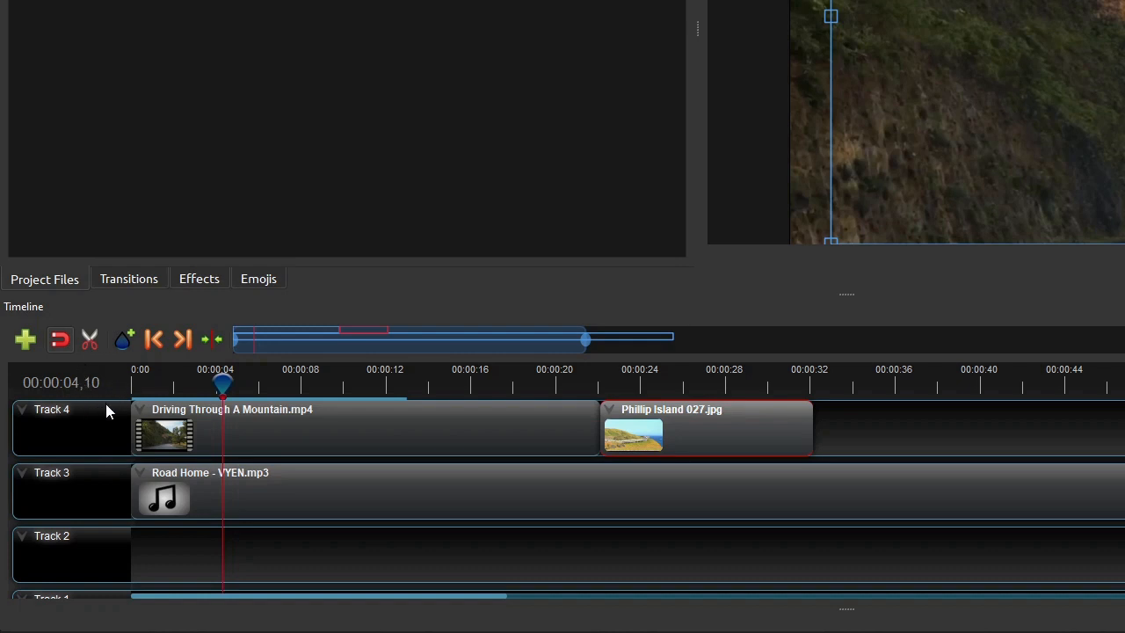
{"action": "mouse_move", "coordinate": [94, 401]}
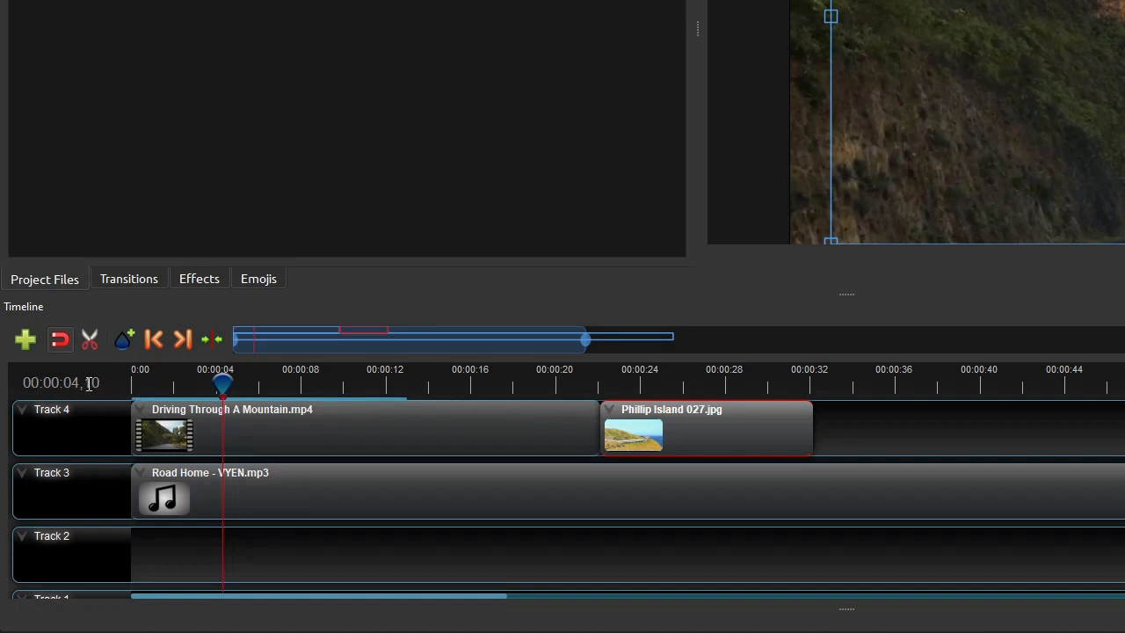
{"action": "mouse_move", "coordinate": [109, 411]}
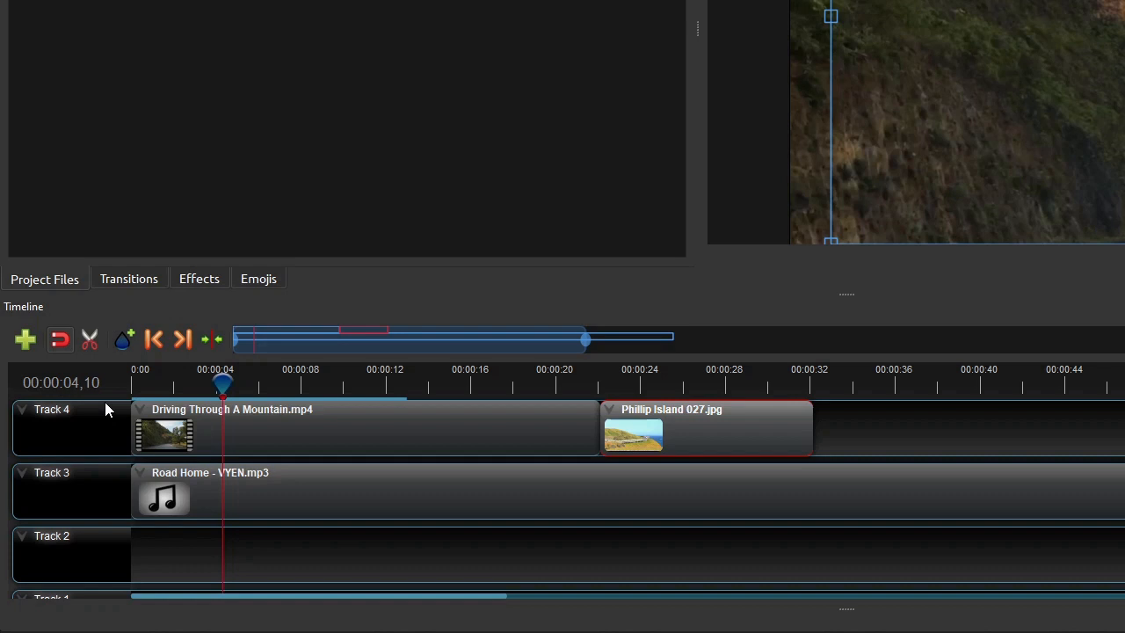
{"action": "mouse_move", "coordinate": [106, 478]}
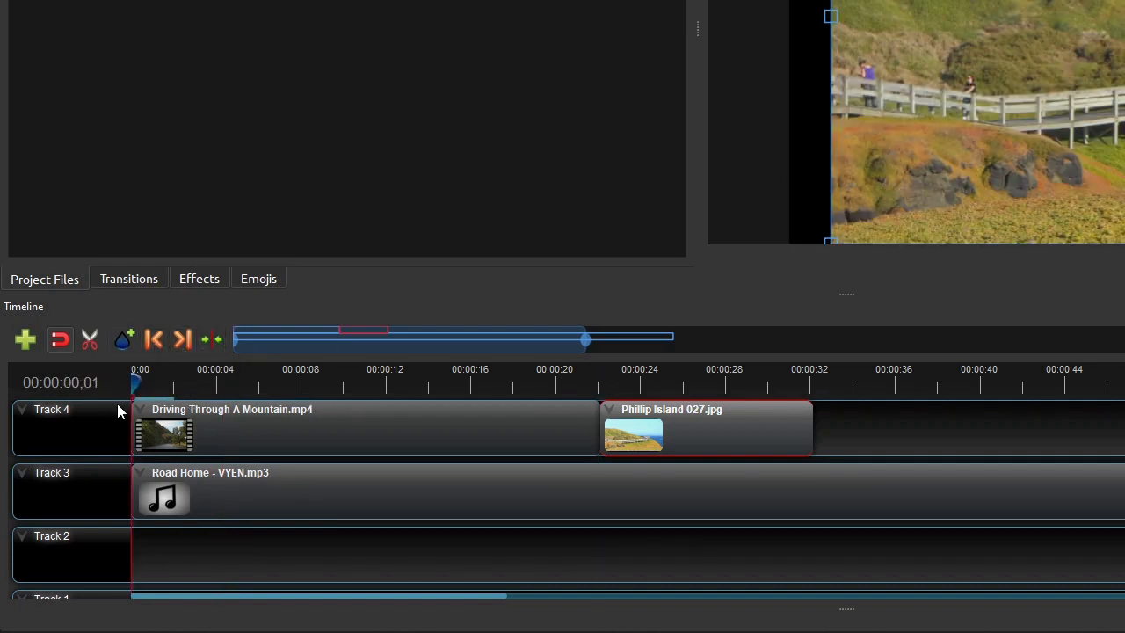
{"action": "mouse_move", "coordinate": [81, 431]}
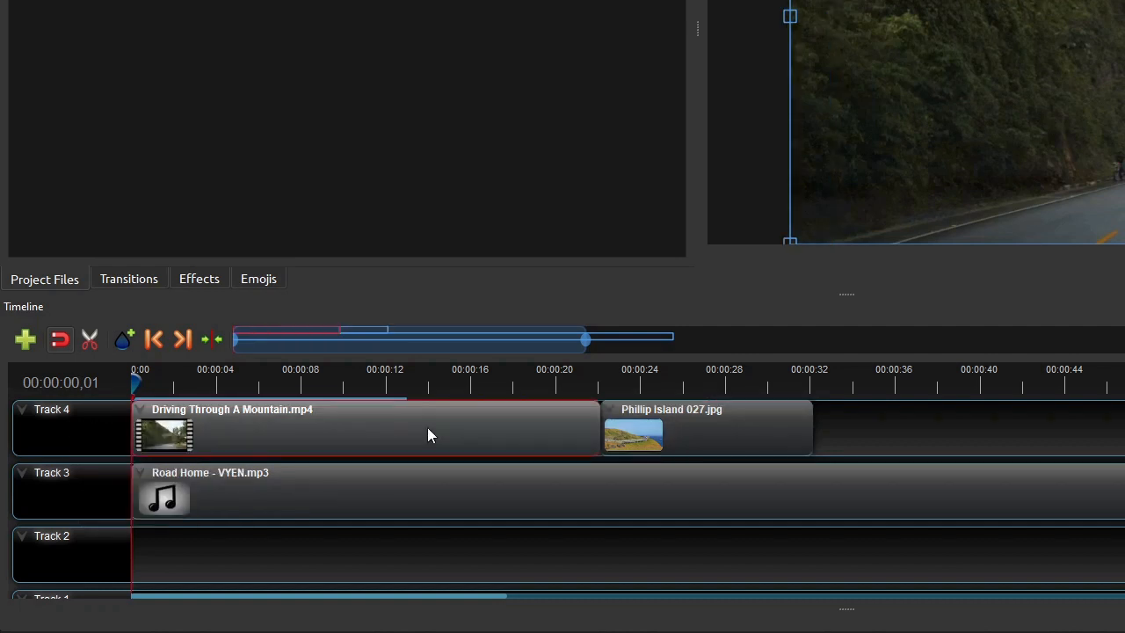
Bring up the context menu of actions for the Driving Through A Mountain clip
{"action": "right_click", "coordinate": [431, 436]}
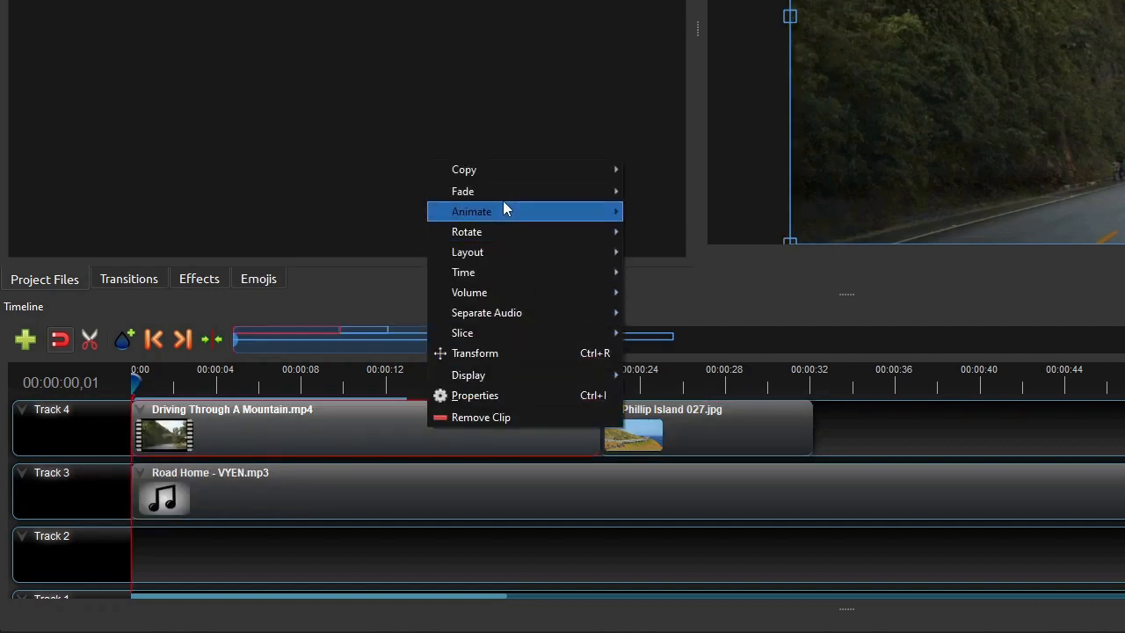
{"action": "mouse_move", "coordinate": [487, 313]}
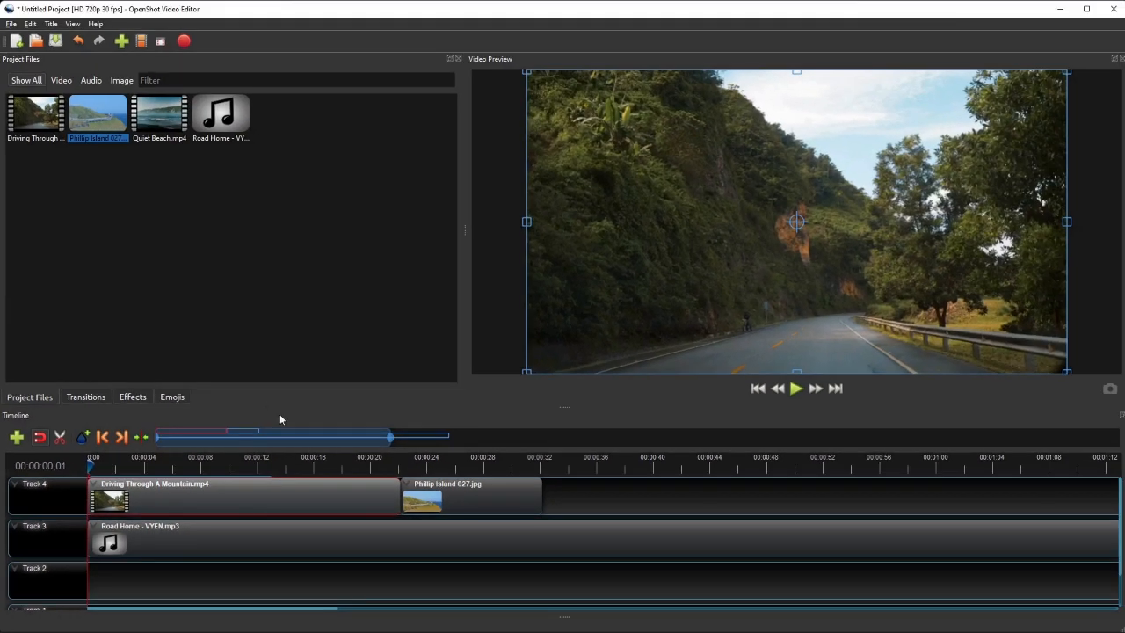
{"action": "mouse_move", "coordinate": [644, 327]}
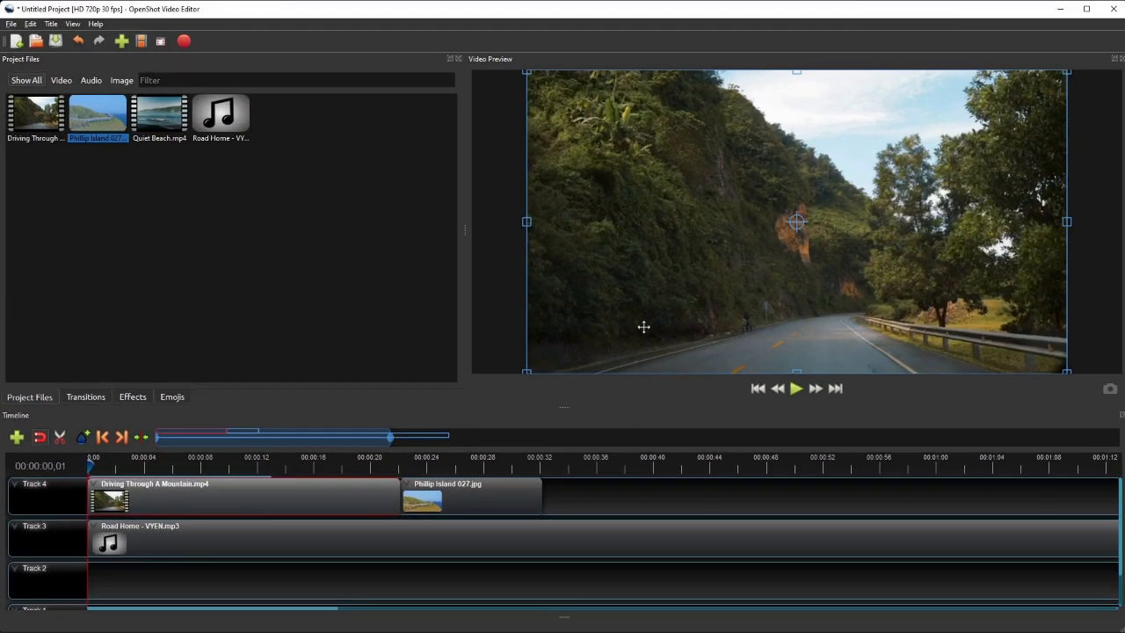
{"action": "mouse_move", "coordinate": [802, 330]}
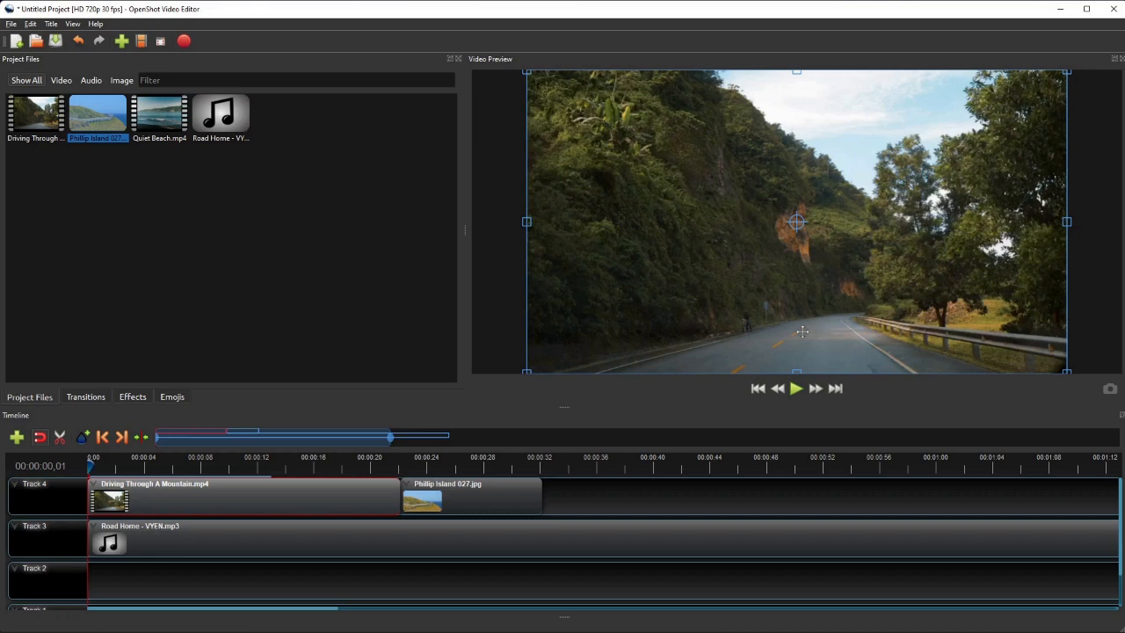
Play the project from the start and pause it around 00:00:04,27
{"action": "left_click", "coordinate": [795, 388]}
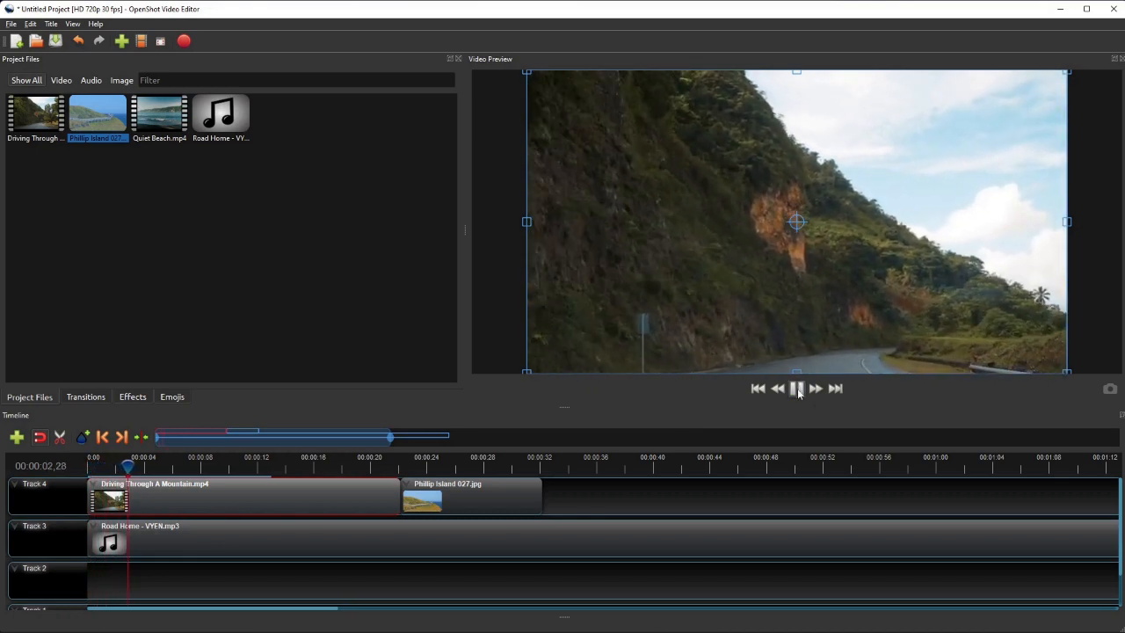
{"action": "left_click", "coordinate": [797, 389]}
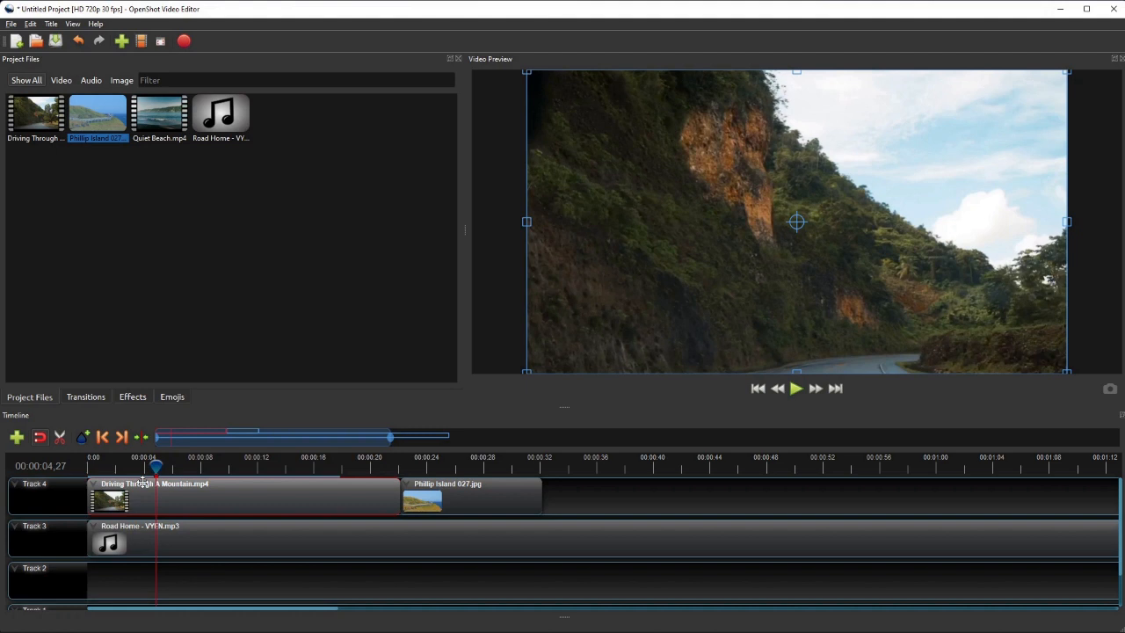
{"action": "mouse_move", "coordinate": [182, 528]}
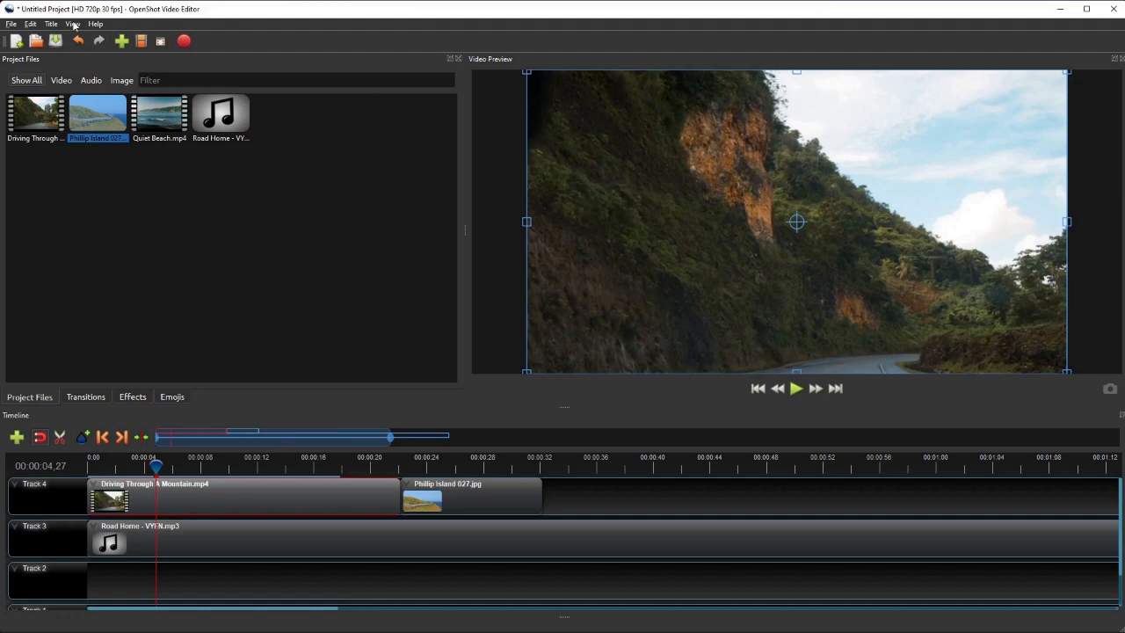
Switch to Advanced View via View > Views, then review and dismiss the layout options
{"action": "left_click", "coordinate": [72, 25]}
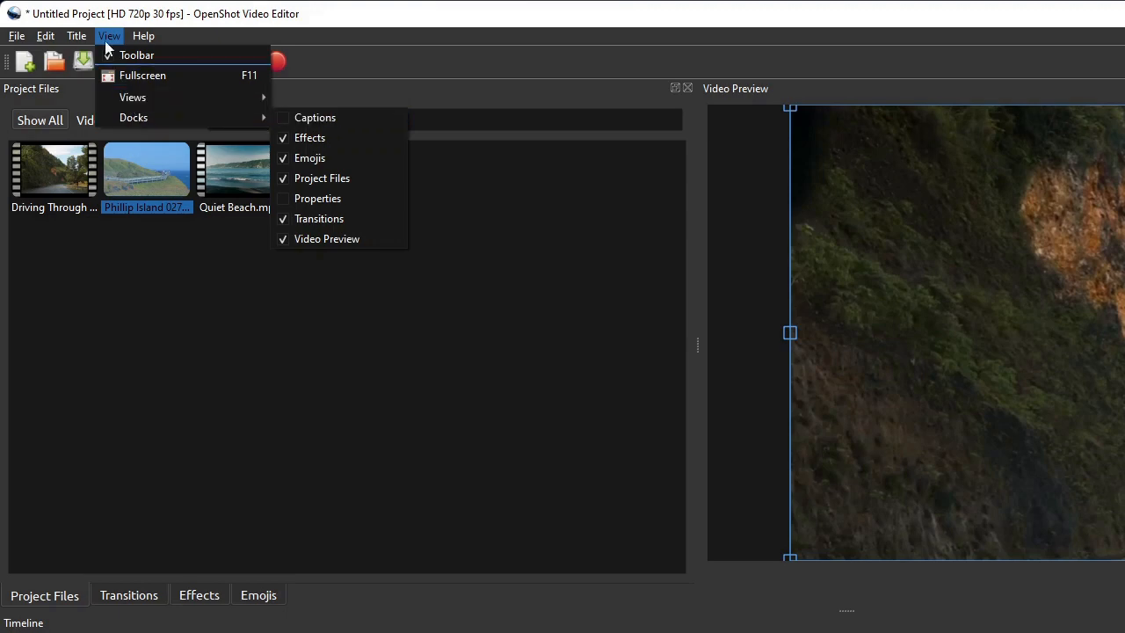
{"action": "mouse_move", "coordinate": [132, 96]}
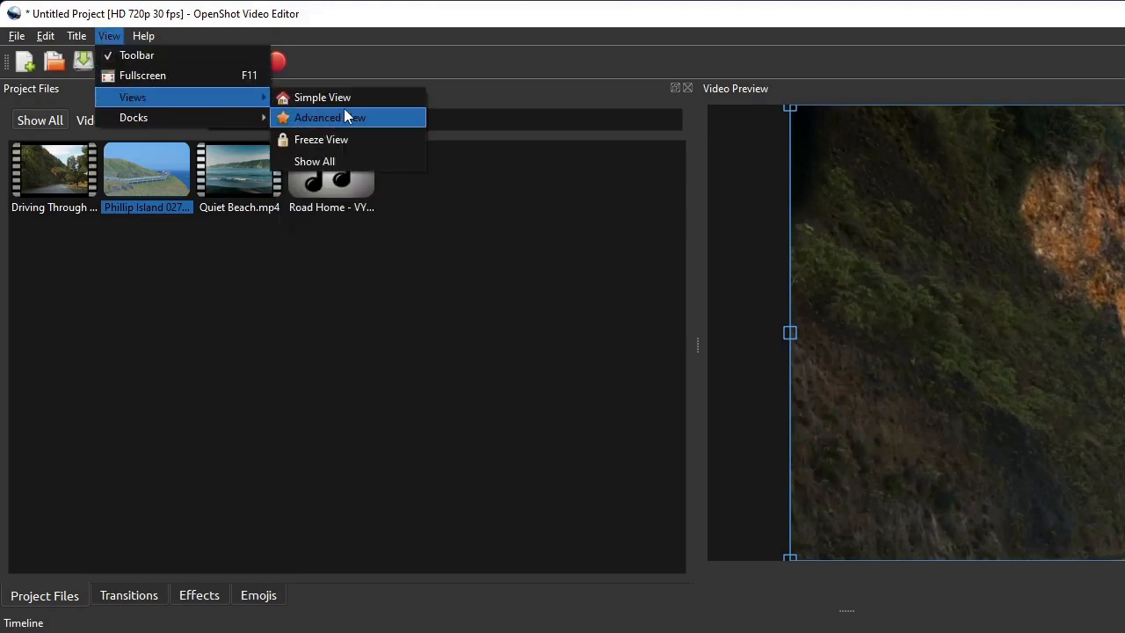
{"action": "left_click", "coordinate": [331, 116]}
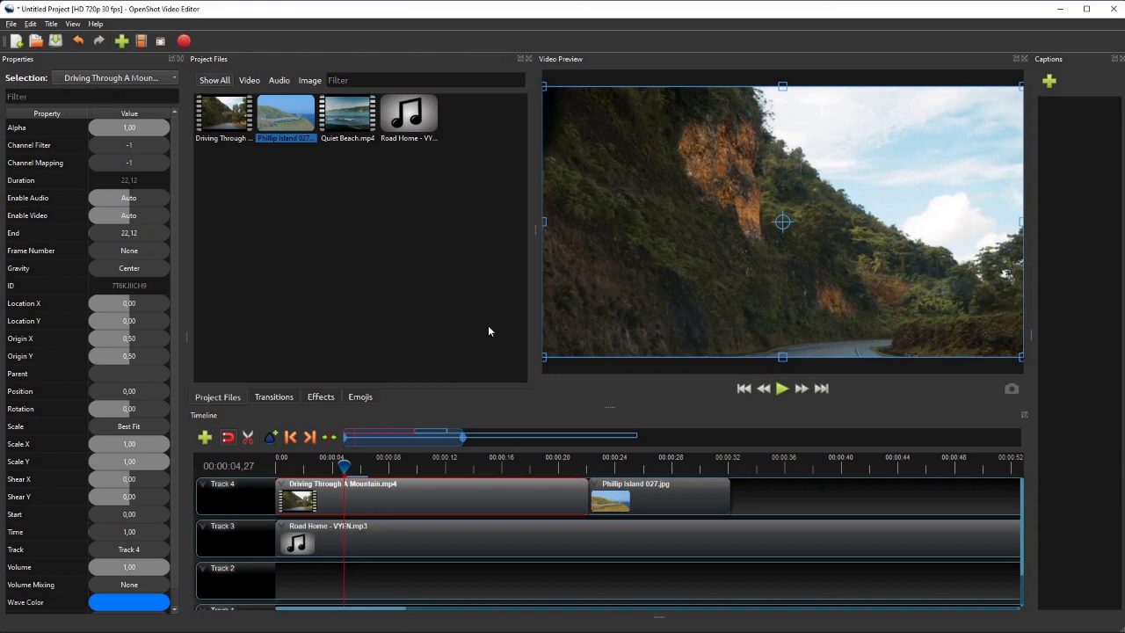
{"action": "mouse_move", "coordinate": [738, 420]}
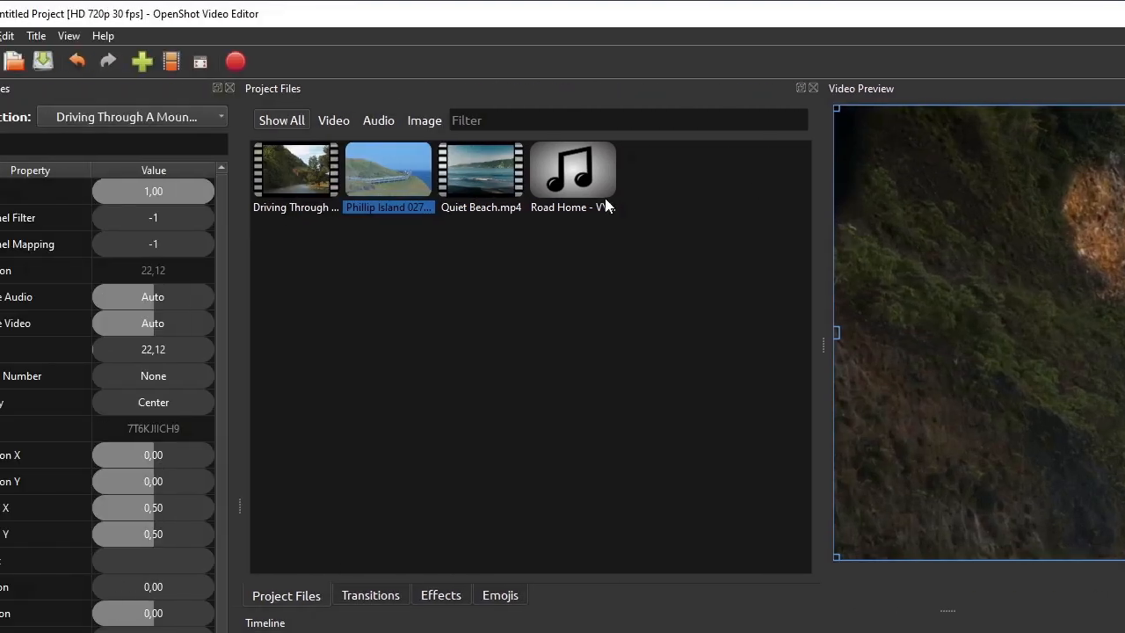
{"action": "left_click", "coordinate": [109, 35]}
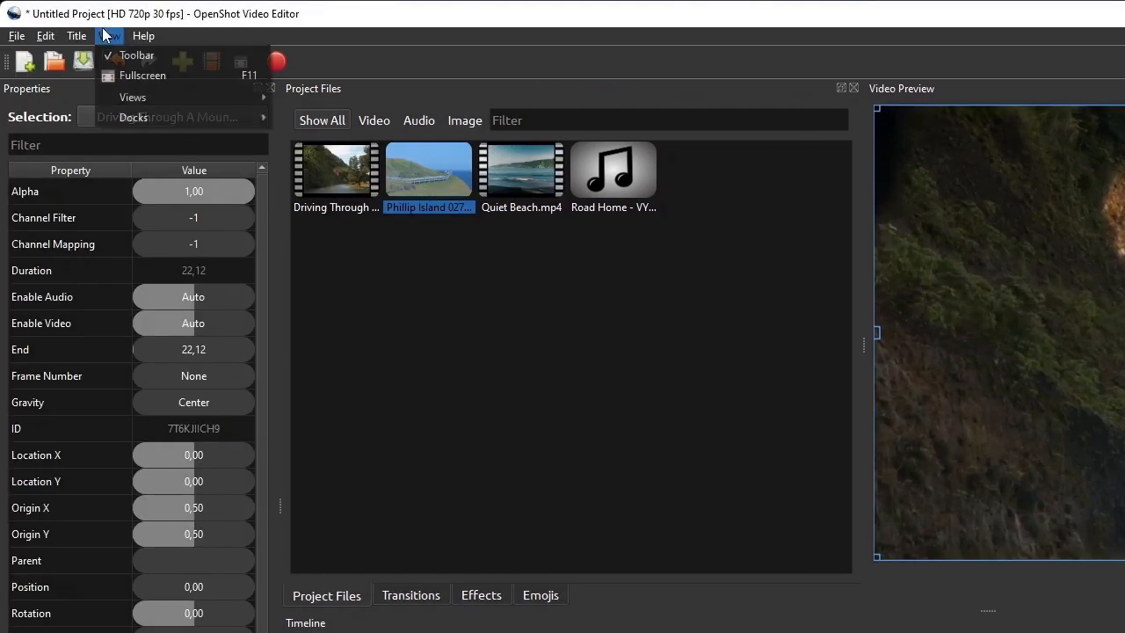
{"action": "left_click", "coordinate": [133, 116]}
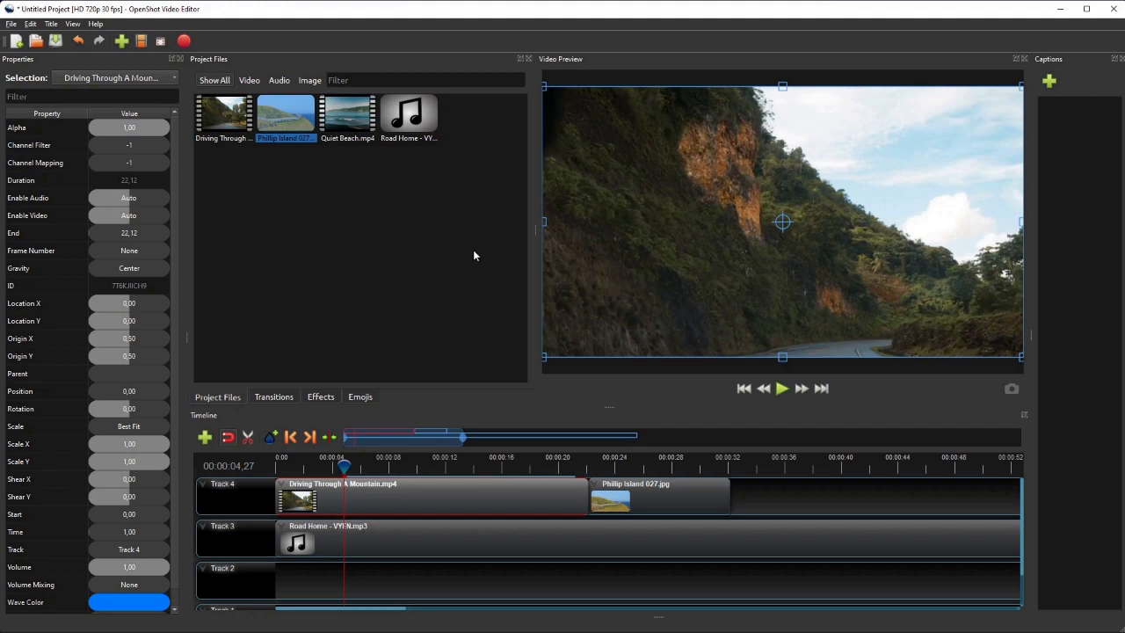
{"action": "mouse_move", "coordinate": [343, 245]}
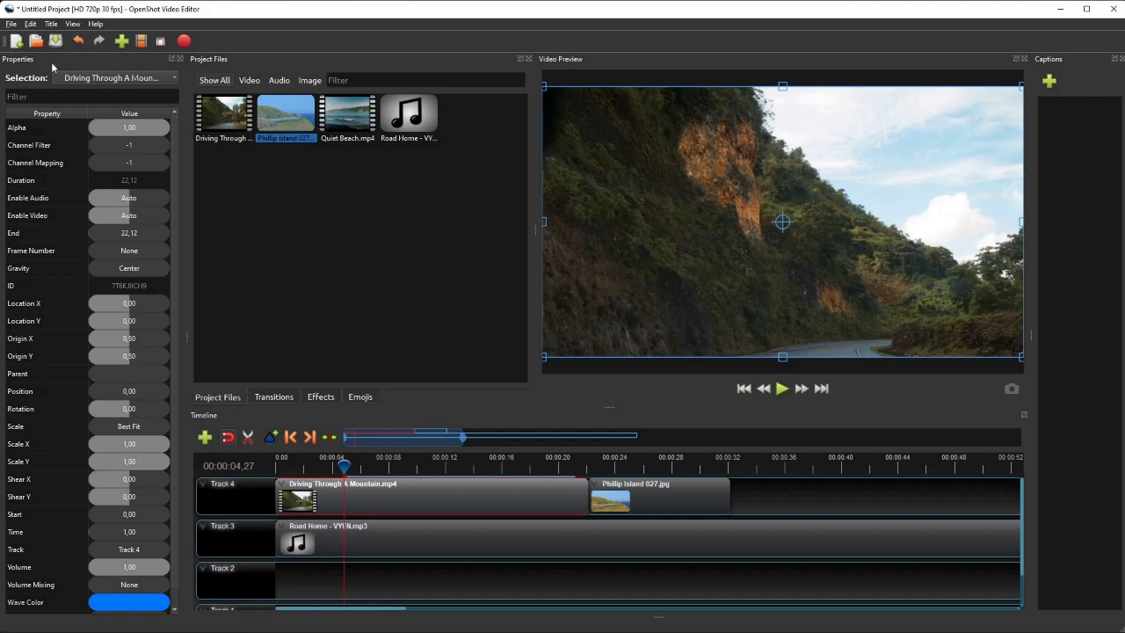
{"action": "mouse_move", "coordinate": [343, 197]}
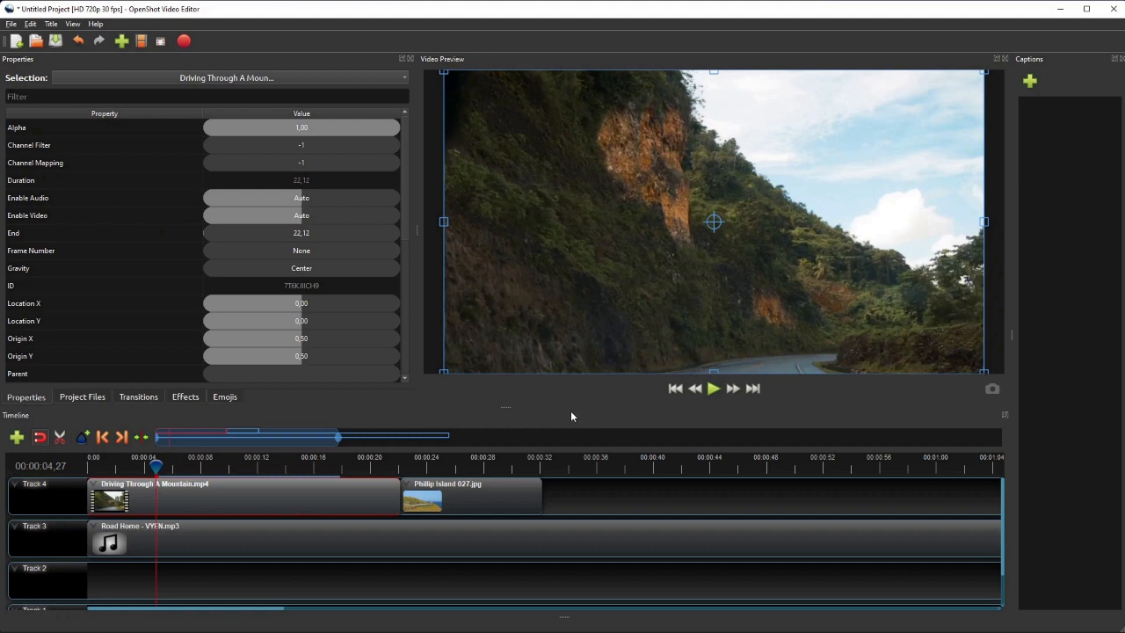
{"action": "mouse_move", "coordinate": [369, 404]}
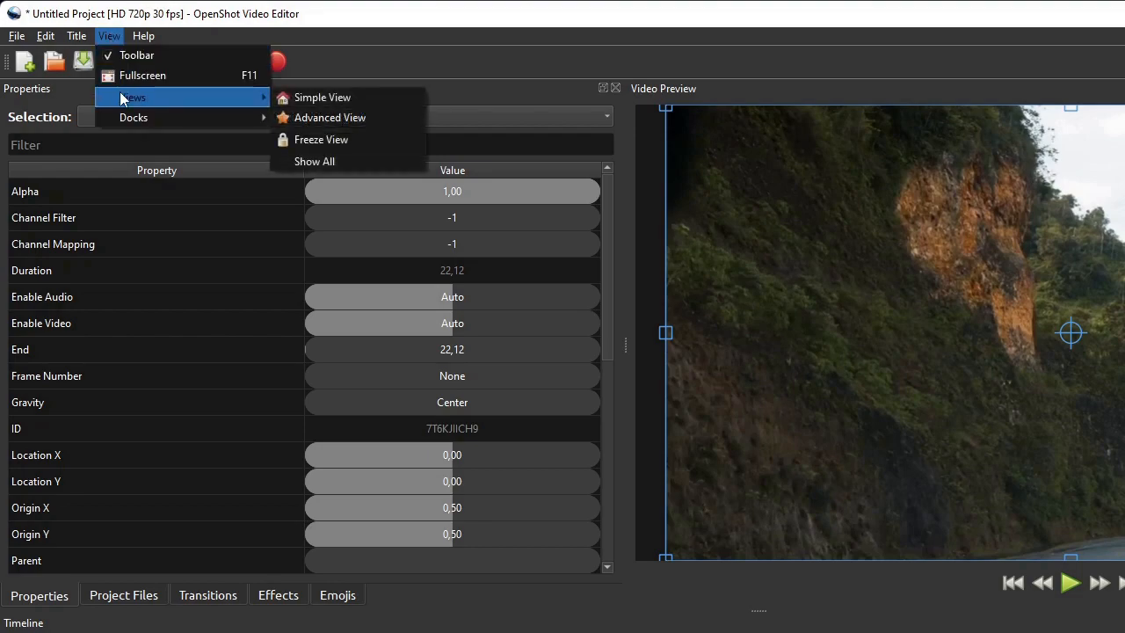
Choose Show All to display every panel, then head back toward the simple layout
{"action": "left_click", "coordinate": [313, 162]}
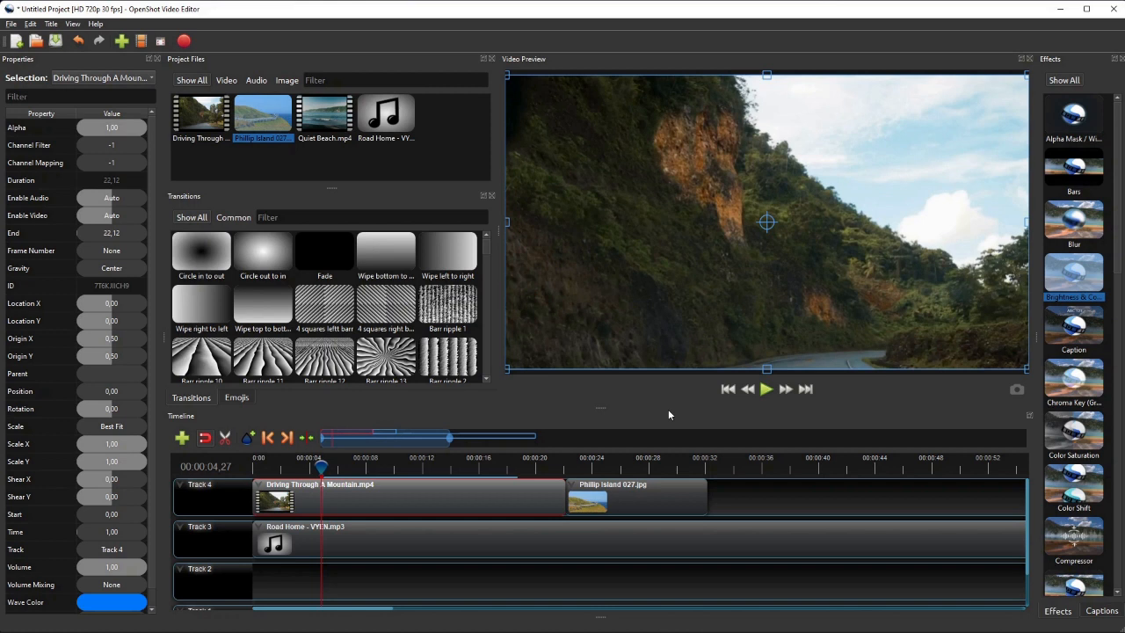
{"action": "mouse_move", "coordinate": [473, 153]}
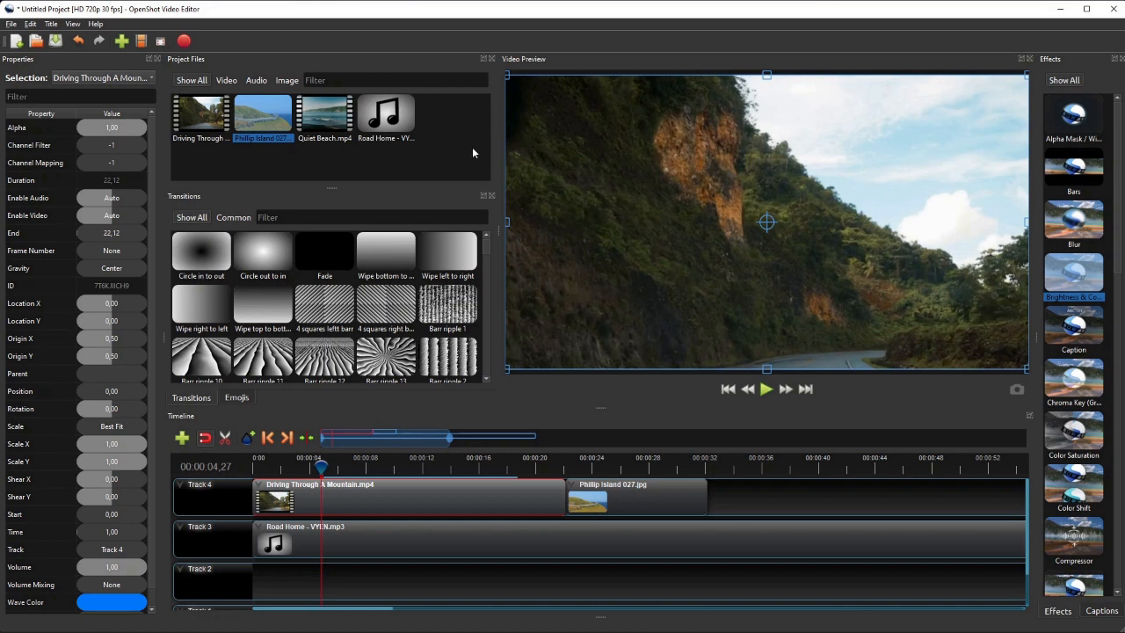
{"action": "left_click", "coordinate": [72, 24]}
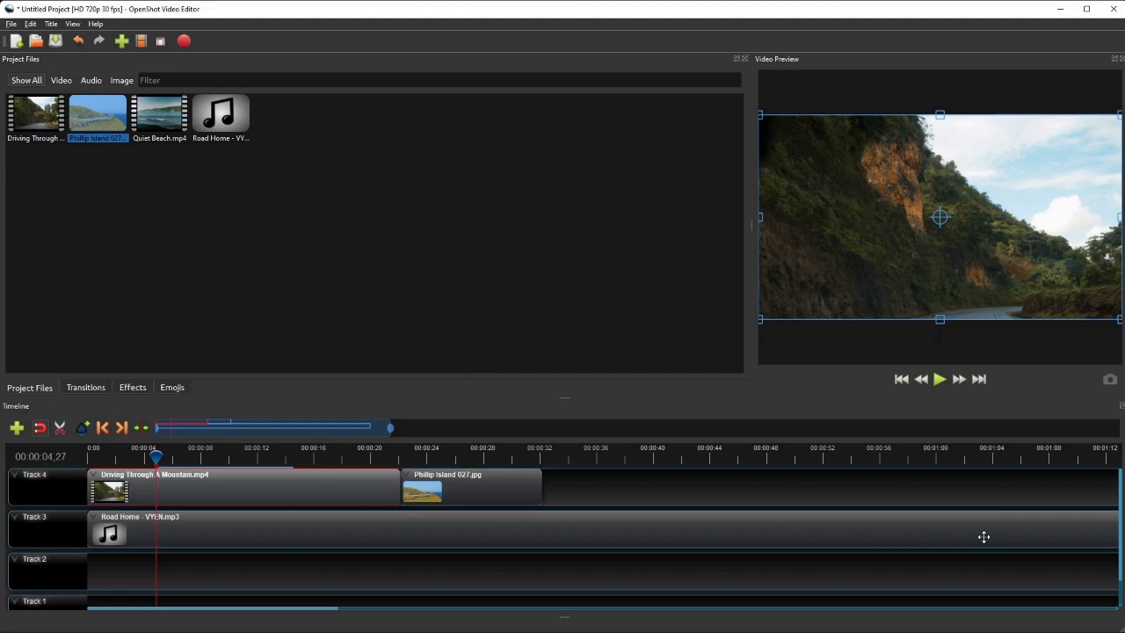
{"action": "mouse_move", "coordinate": [749, 227]}
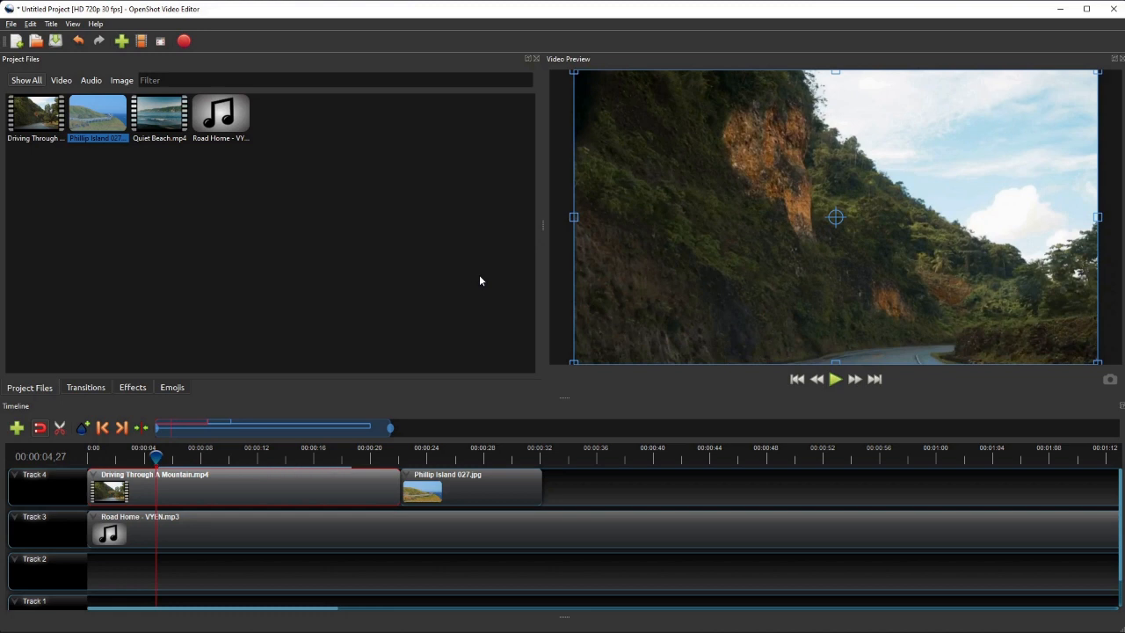
{"action": "mouse_move", "coordinate": [424, 398]}
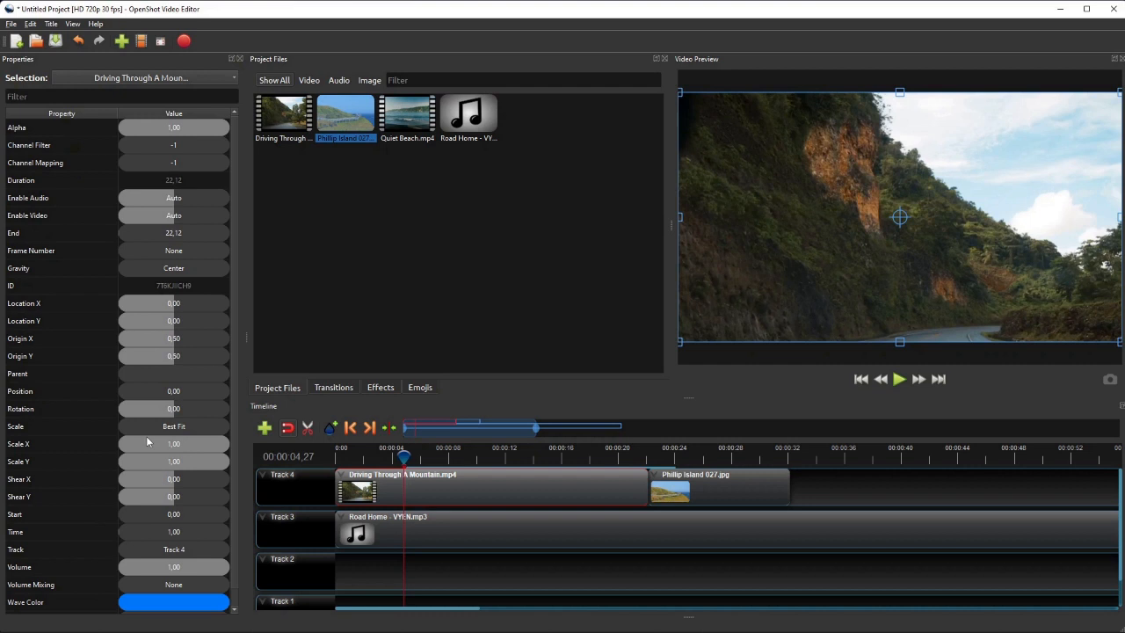
{"action": "mouse_move", "coordinate": [105, 383]}
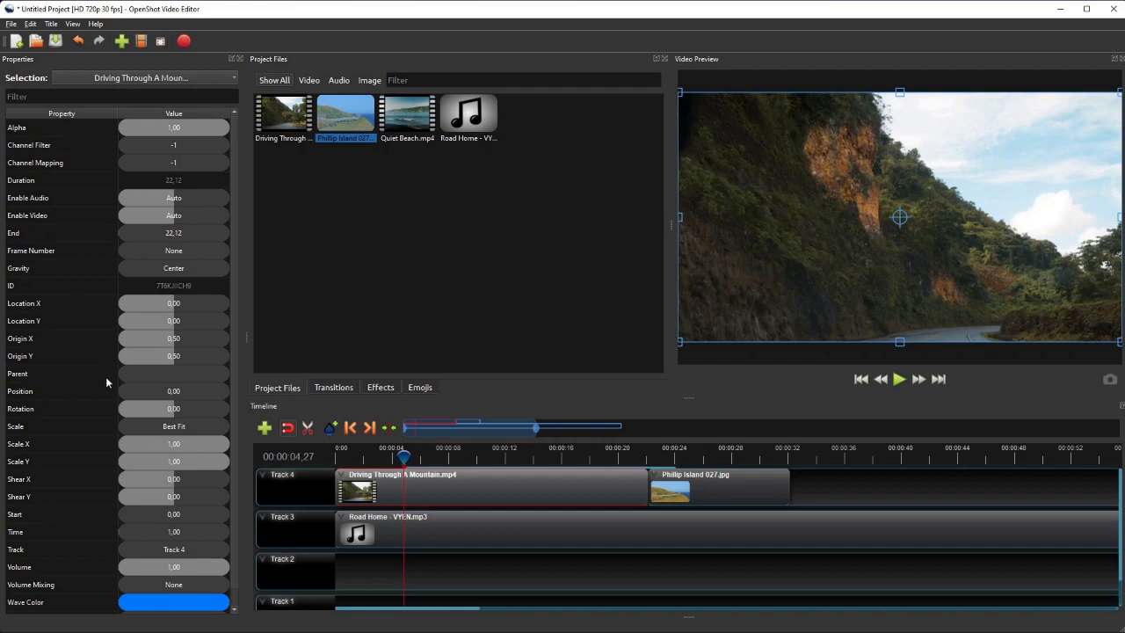
{"action": "mouse_move", "coordinate": [155, 179]}
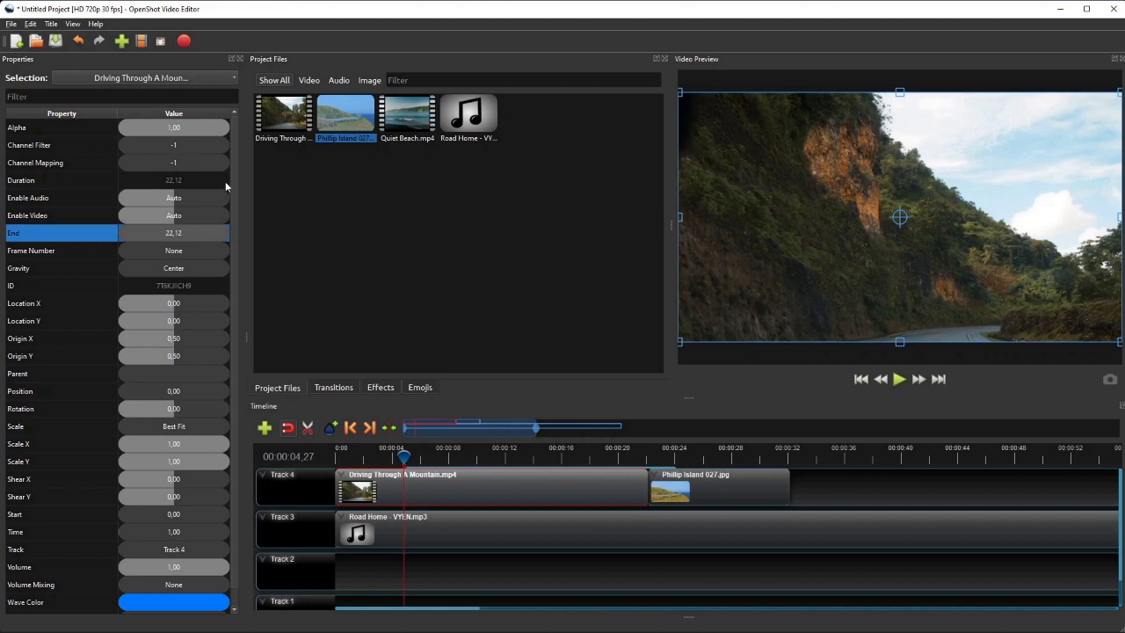
{"action": "mouse_move", "coordinate": [214, 142]}
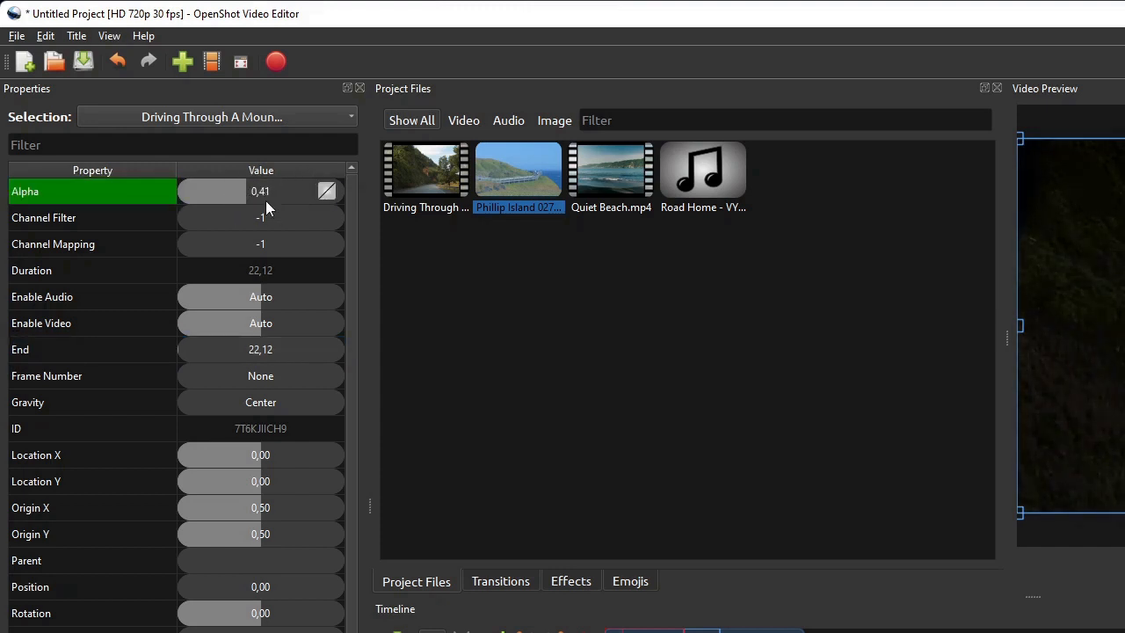
Set the driving clip's Alpha to 0.50 and turn its Enable Audio setting Off
{"action": "double_click", "coordinate": [261, 192]}
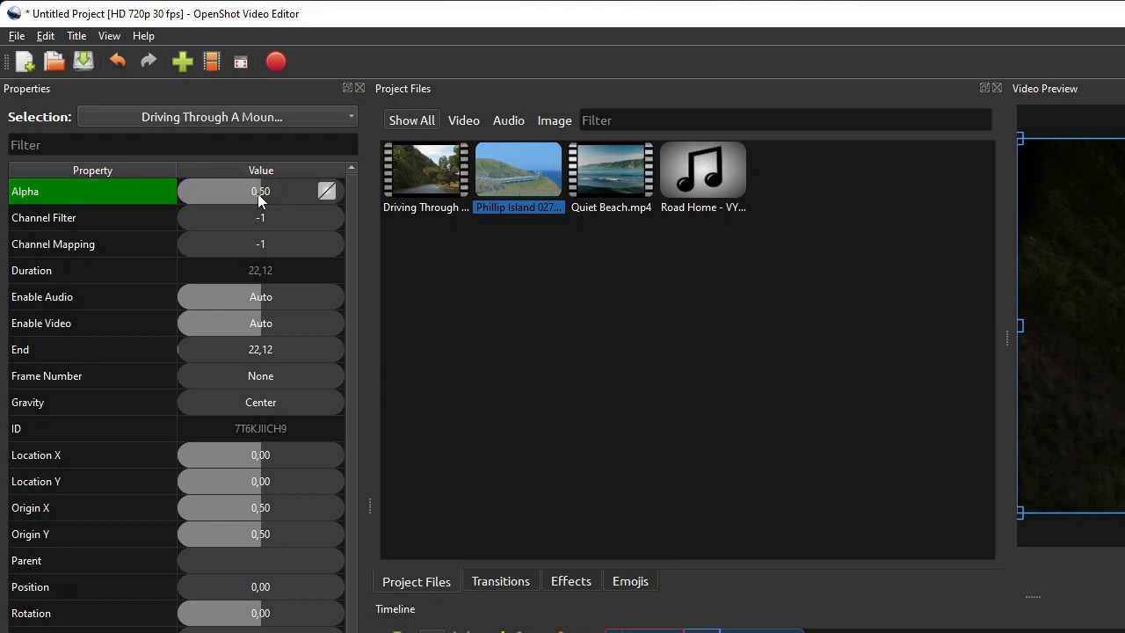
{"action": "mouse_move", "coordinate": [271, 306]}
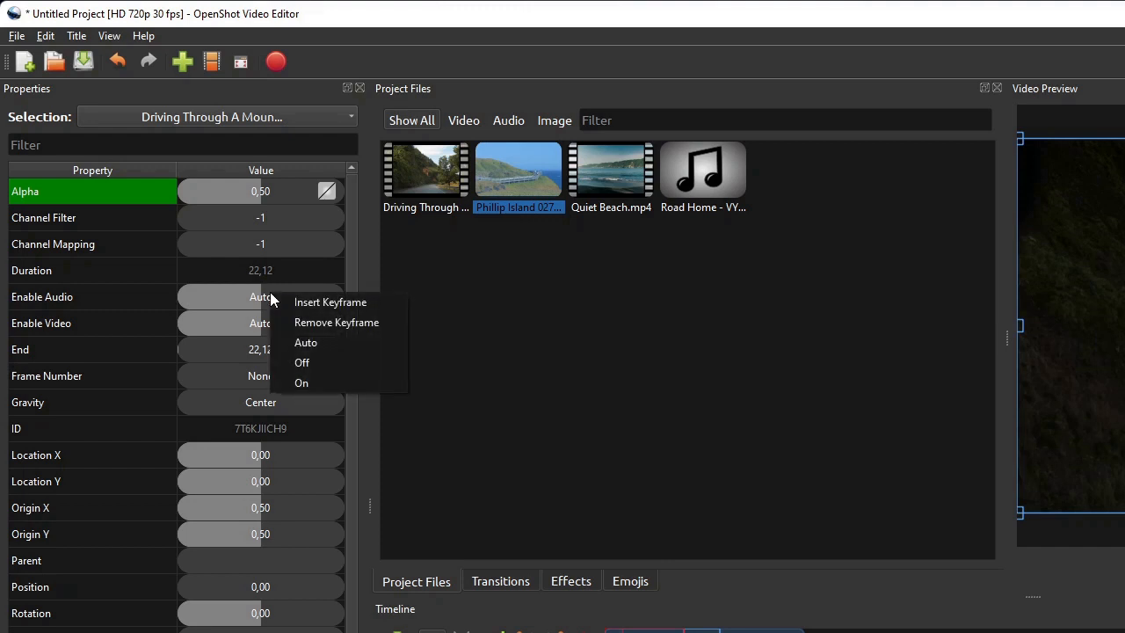
{"action": "mouse_move", "coordinate": [305, 362]}
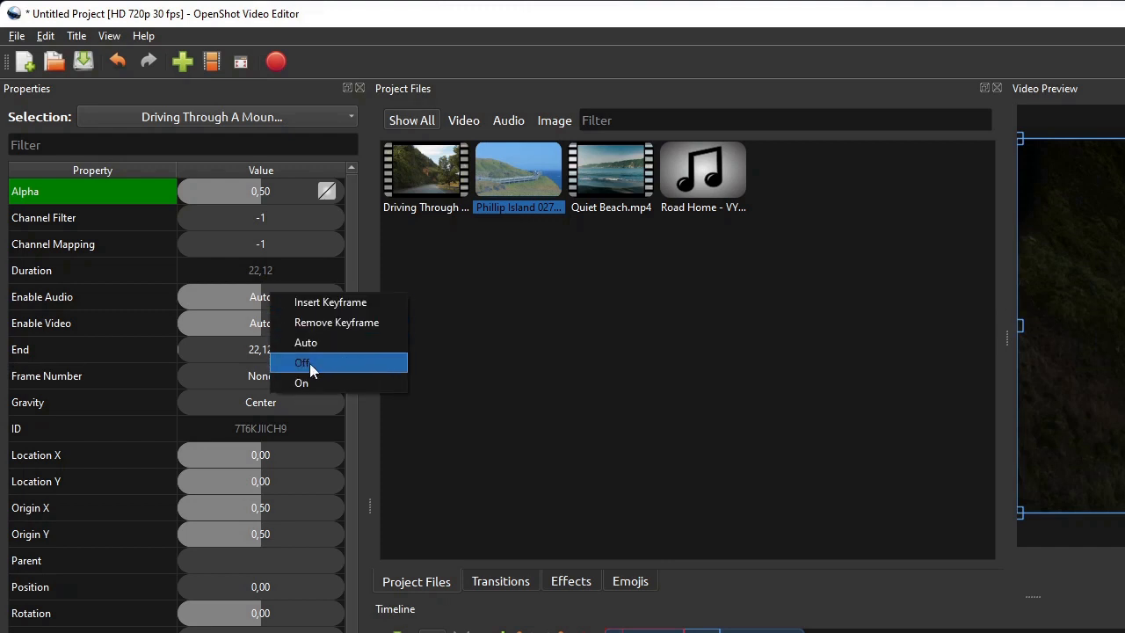
{"action": "left_click", "coordinate": [302, 362]}
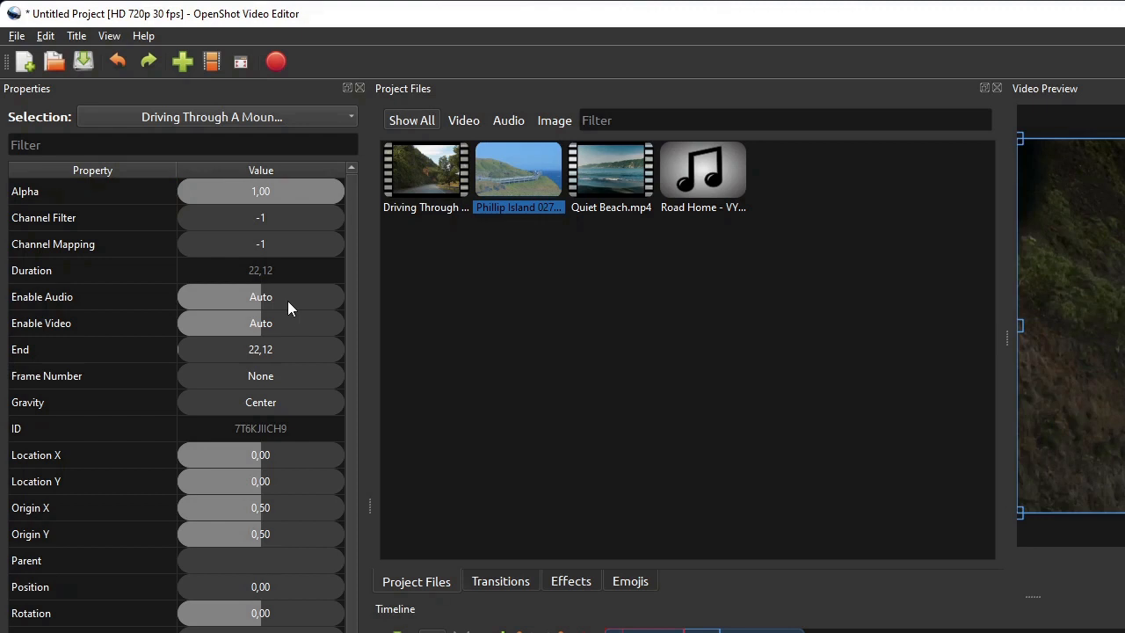
{"action": "mouse_move", "coordinate": [1005, 350]}
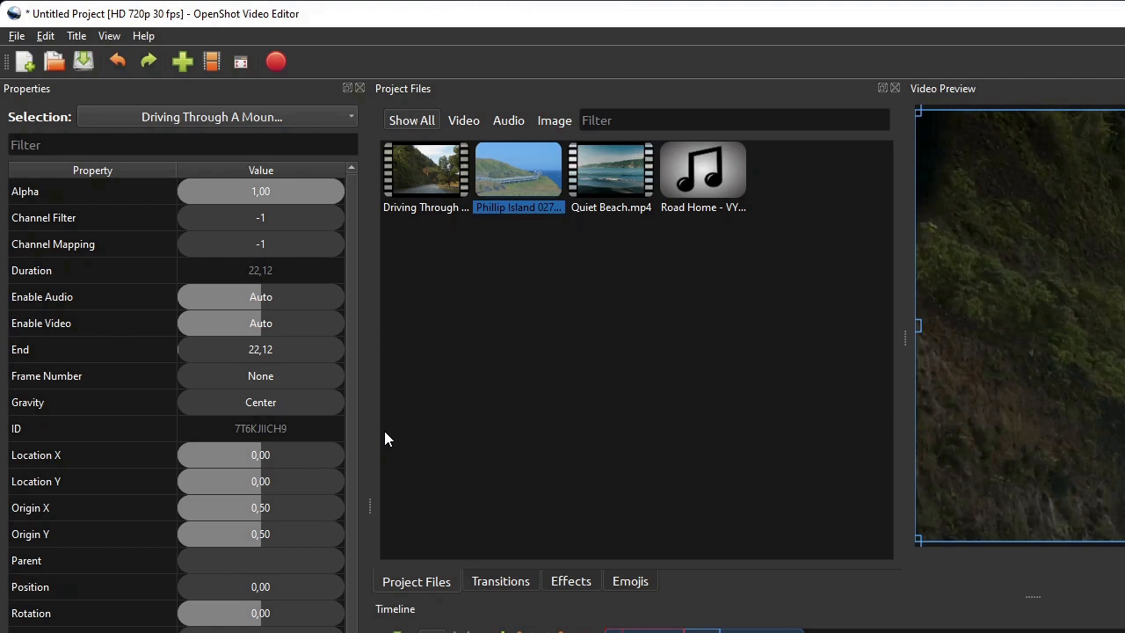
{"action": "mouse_move", "coordinate": [383, 436]}
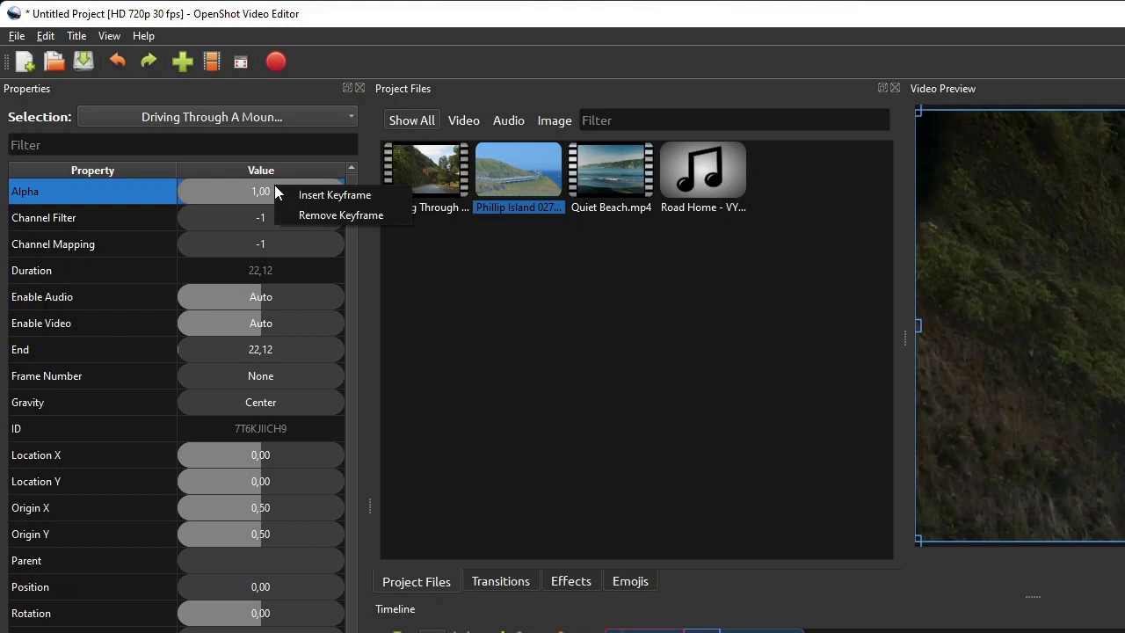
{"action": "mouse_move", "coordinate": [334, 193]}
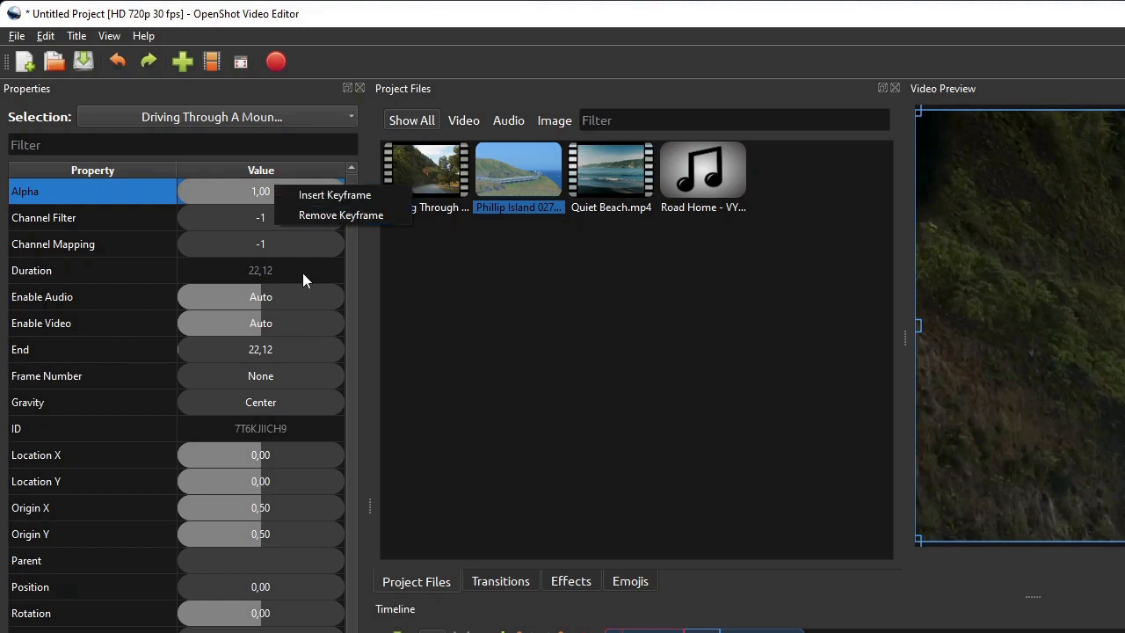
{"action": "left_click", "coordinate": [260, 377]}
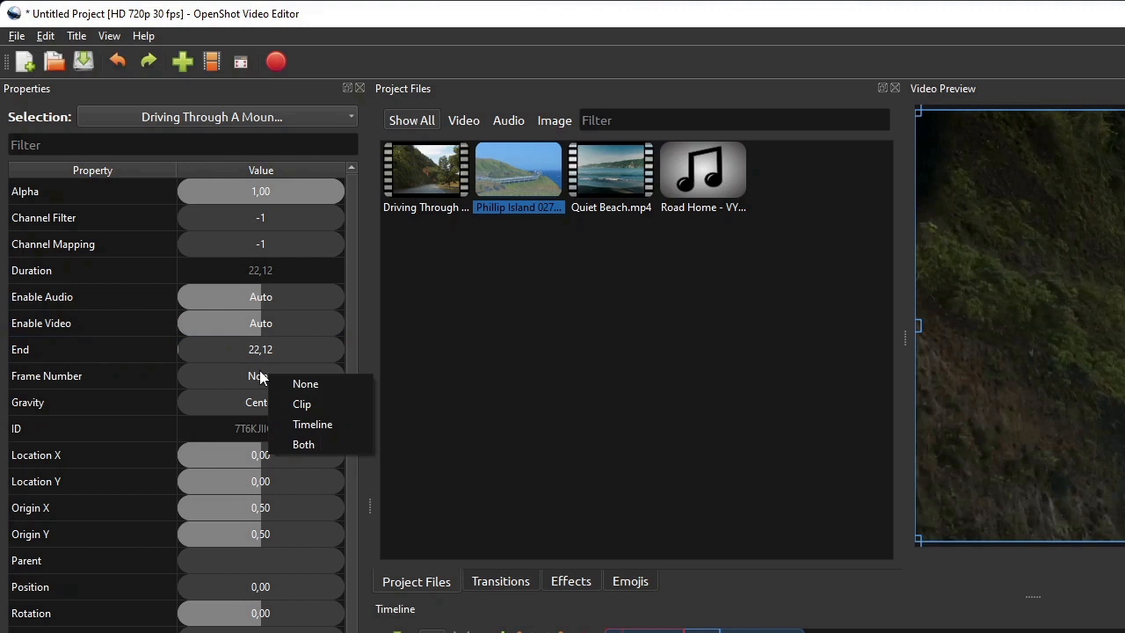
{"action": "left_click", "coordinate": [306, 383]}
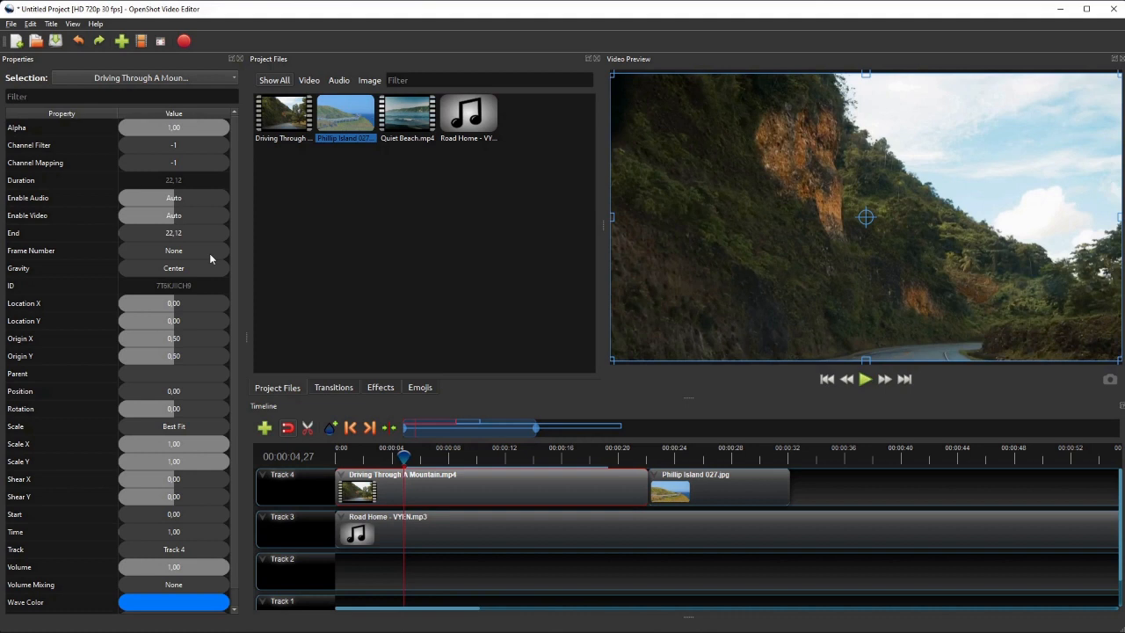
{"action": "mouse_move", "coordinate": [123, 192]}
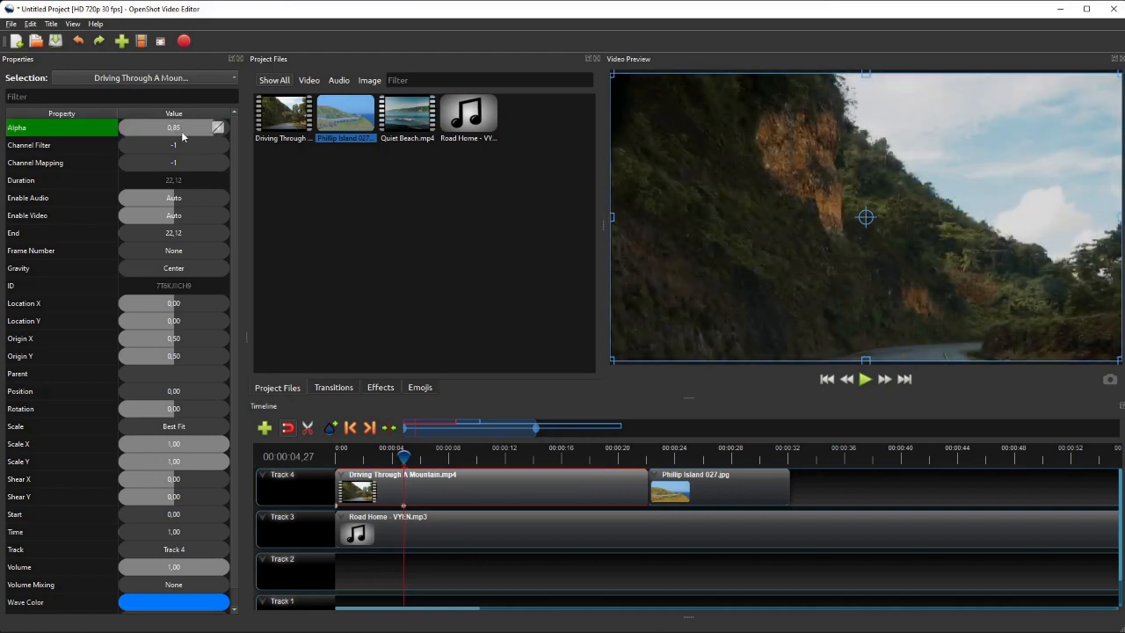
Nudge the clip's Alpha, then set Frame Number display to Both so frame counts overlay the preview
{"action": "left_click_drag", "start_coordinate": [202, 127], "coordinate": [190, 127]}
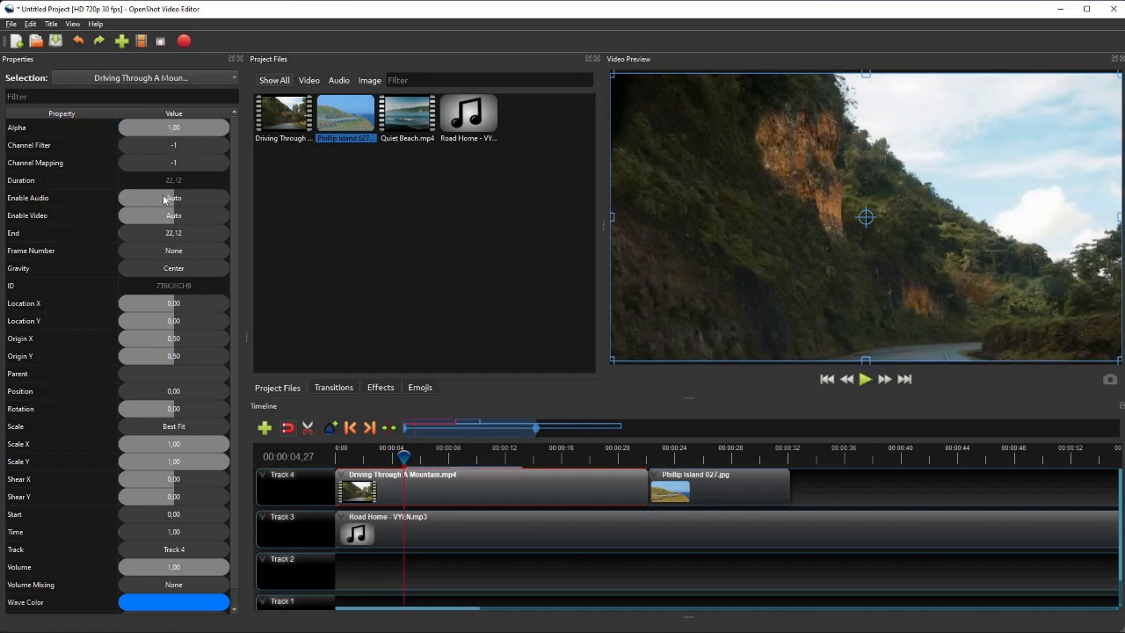
{"action": "left_click", "coordinate": [173, 197]}
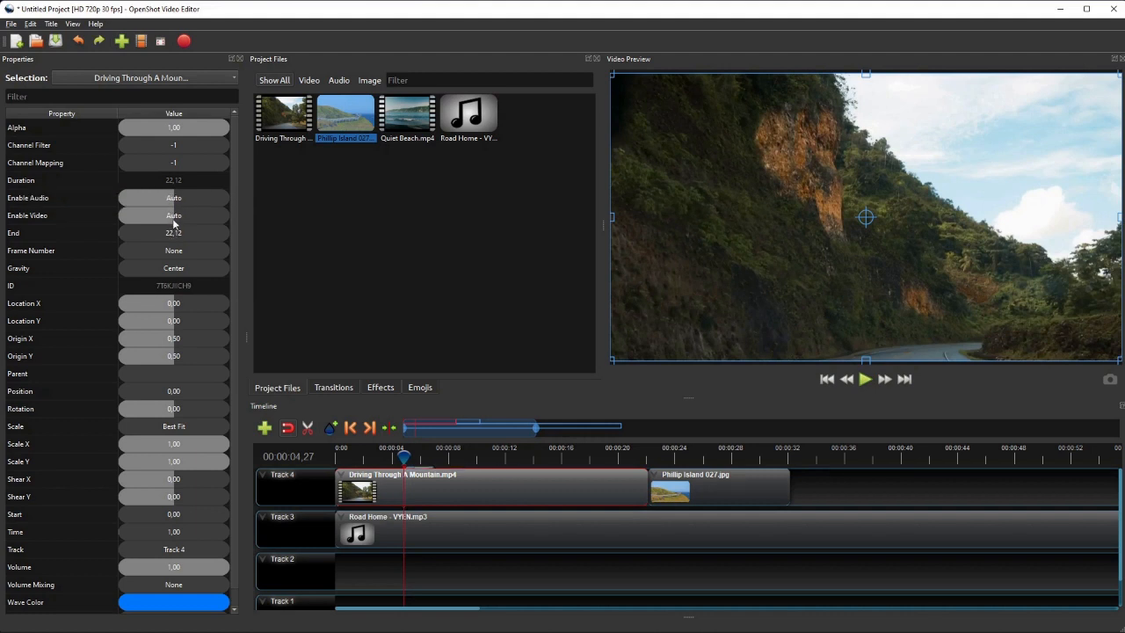
{"action": "left_click", "coordinate": [172, 250]}
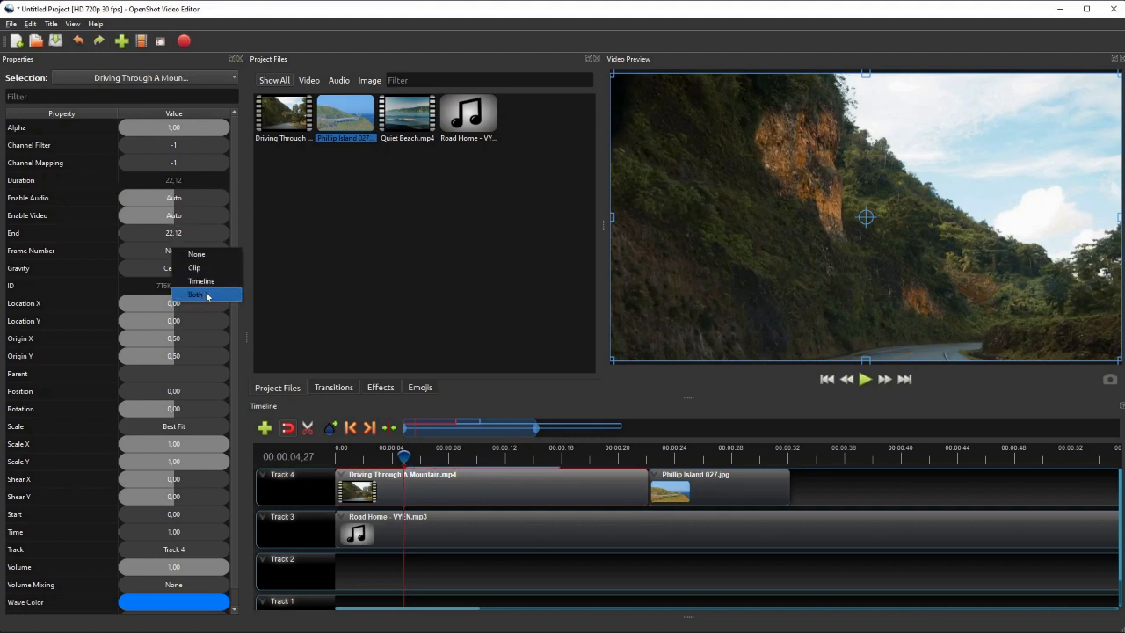
{"action": "left_click", "coordinate": [197, 296]}
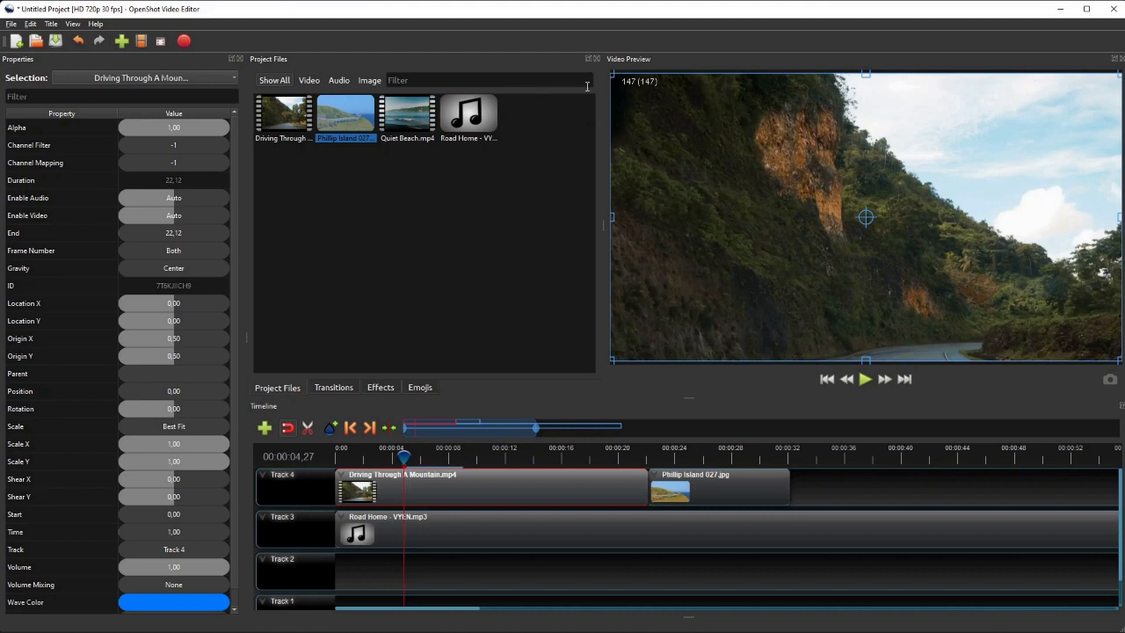
{"action": "mouse_move", "coordinate": [48, 291]}
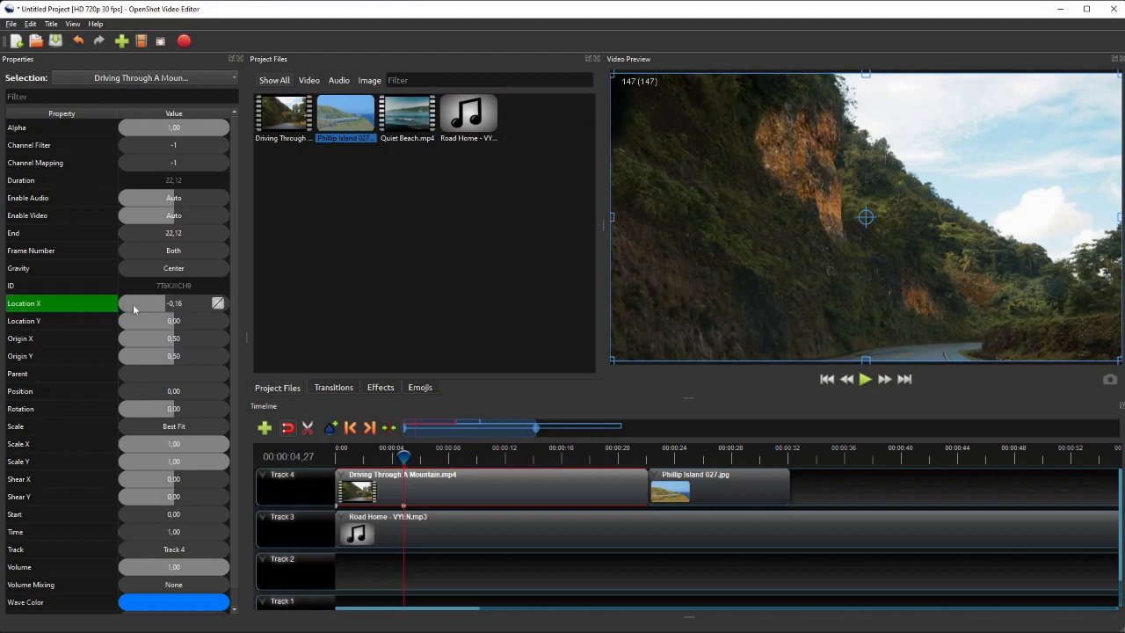
Shift Location X slightly on the mountain driving clip, then reset it
{"action": "left_click_drag", "start_coordinate": [140, 302], "coordinate": [155, 302]}
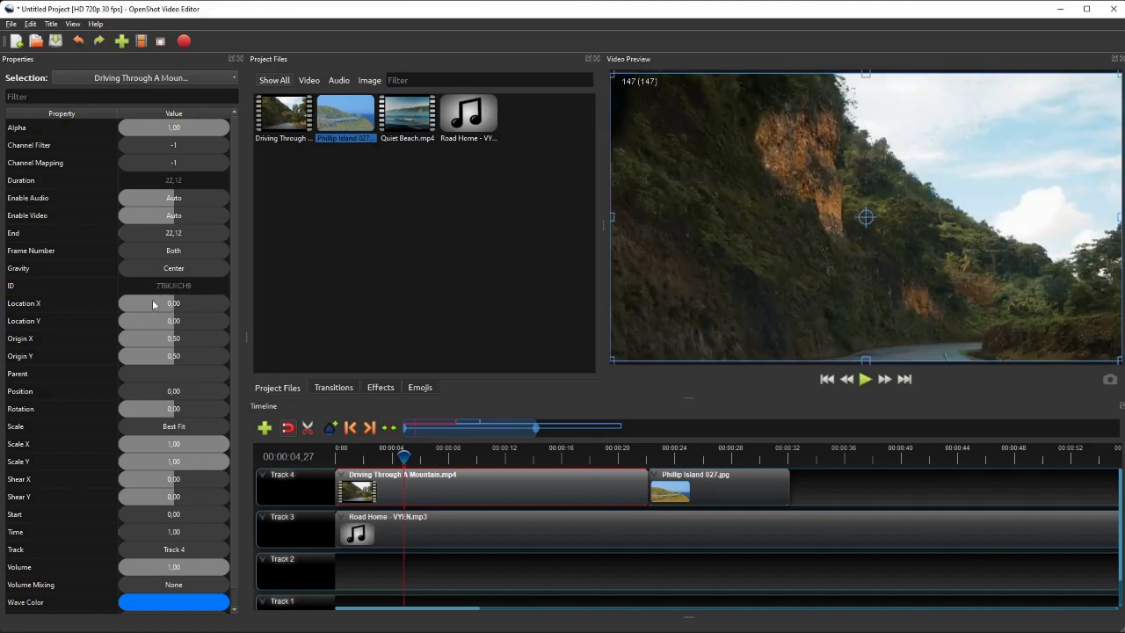
{"action": "left_click", "coordinate": [59, 338]}
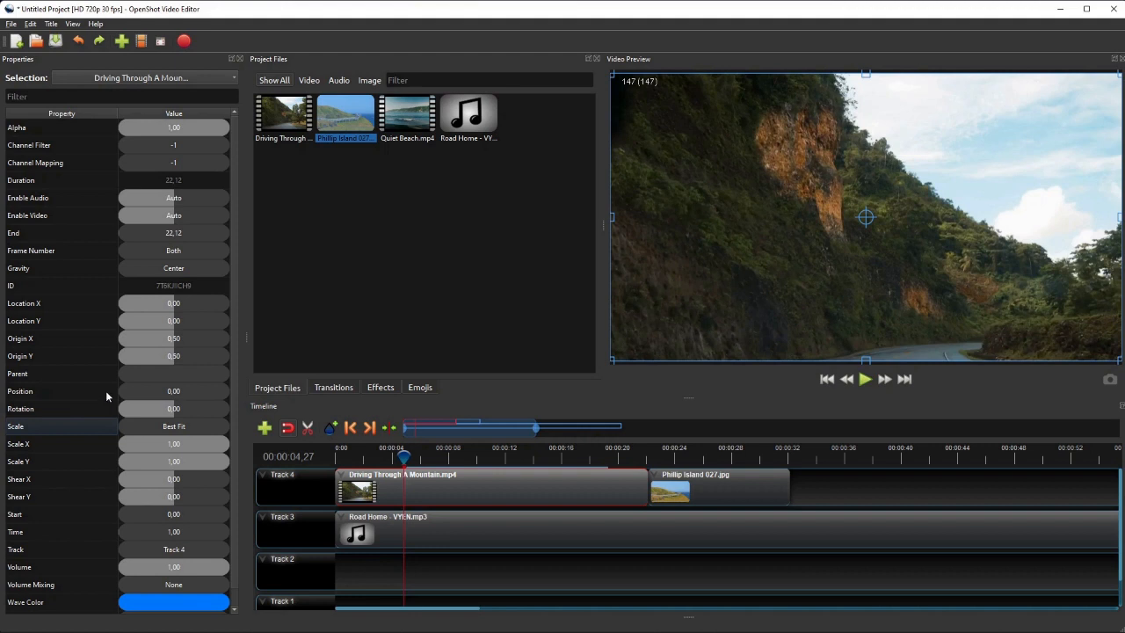
Apply HD Vertical 720p 24 fps, then return the project profile to HD 720p 24 fps
{"action": "scroll", "scroll_direction": "down", "scroll_amount": 3}
{"action": "type", "text": "vertical"}
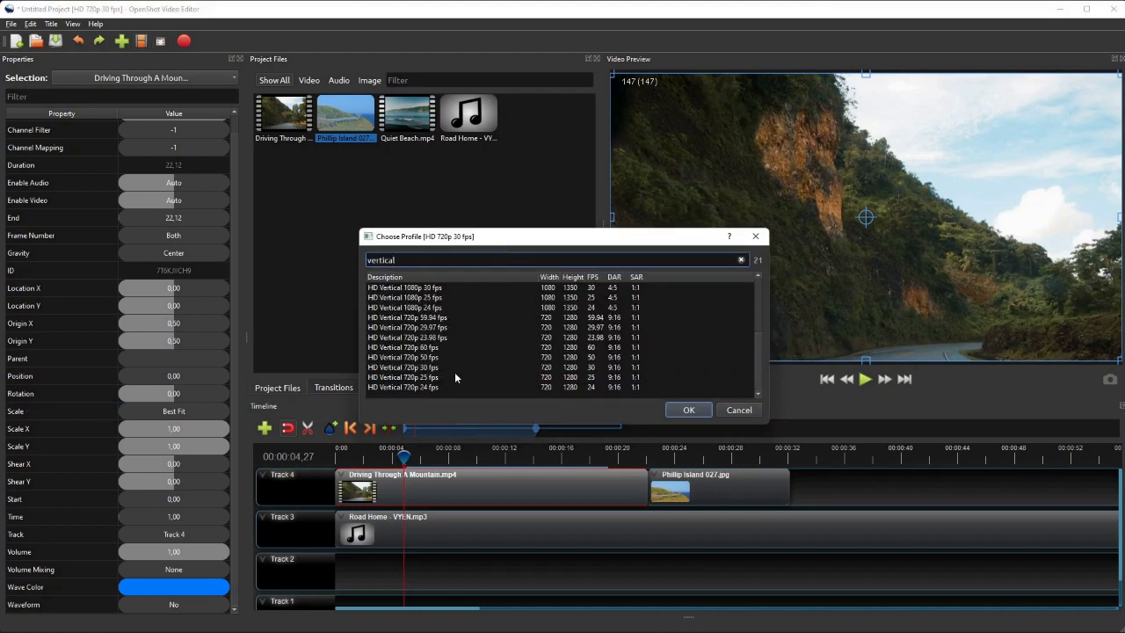
{"action": "left_click", "coordinate": [689, 410]}
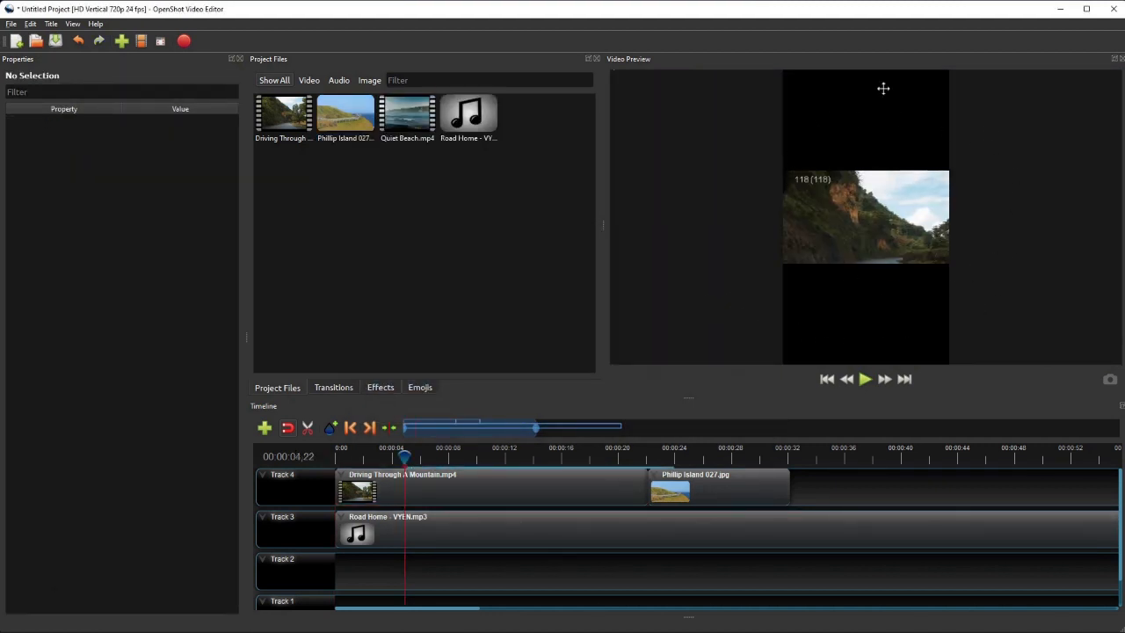
{"action": "mouse_move", "coordinate": [945, 317]}
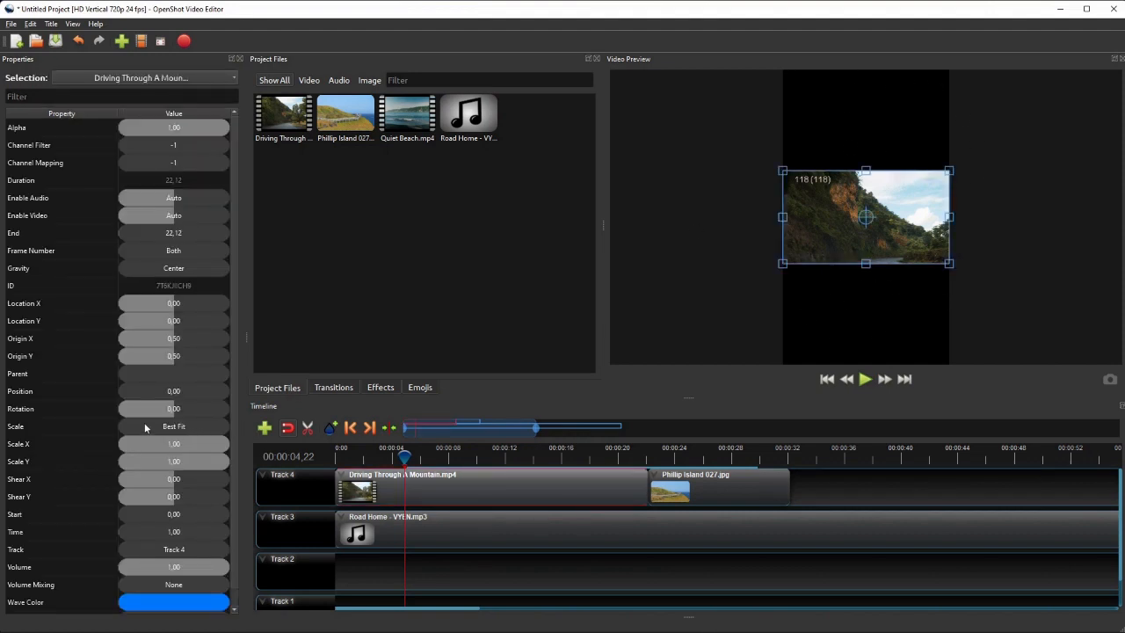
{"action": "left_click", "coordinate": [172, 428]}
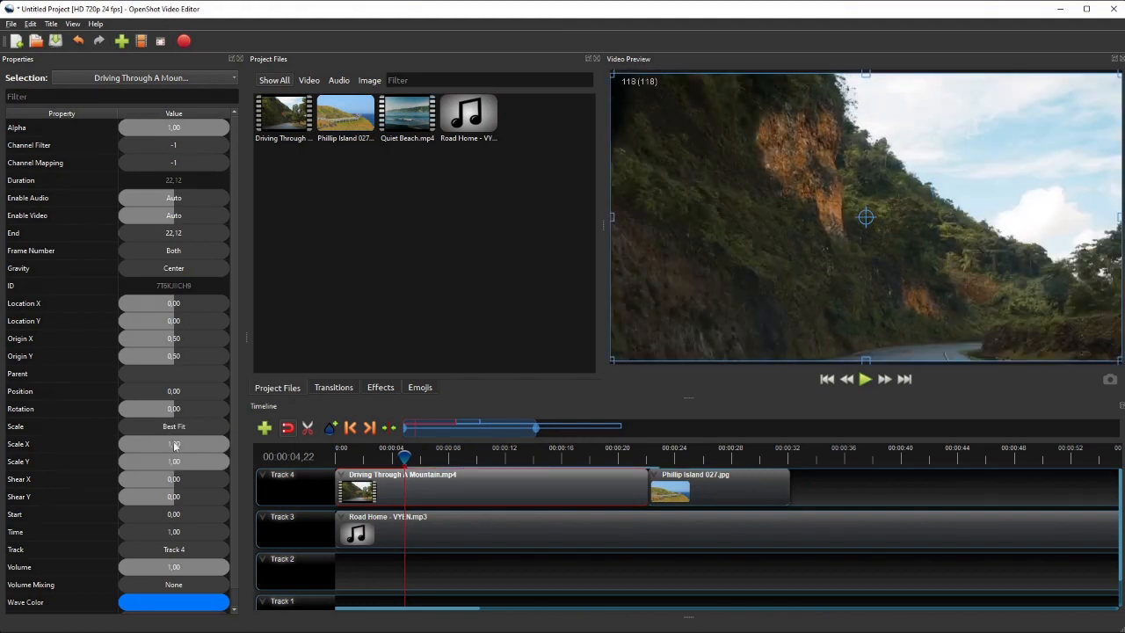
{"action": "left_click", "coordinate": [61, 443]}
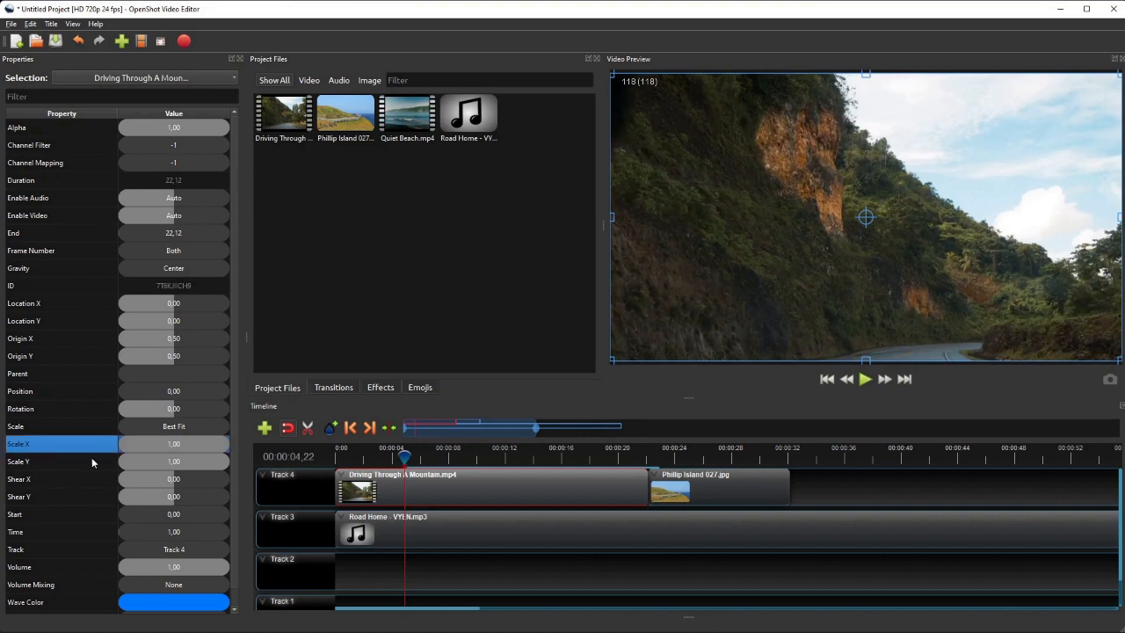
{"action": "mouse_move", "coordinate": [218, 450]}
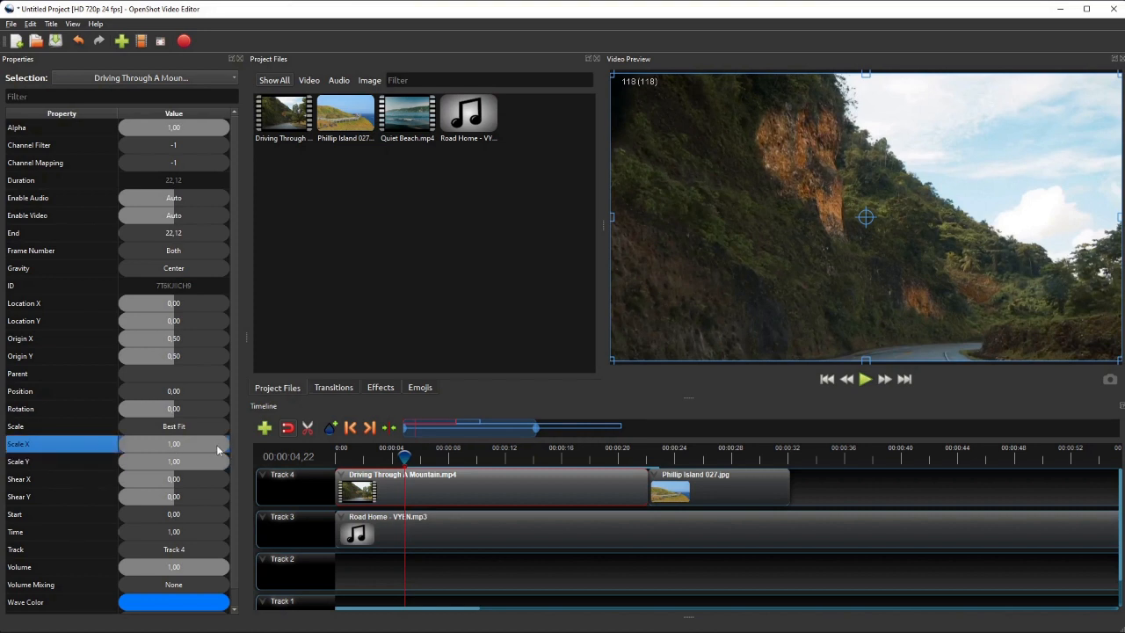